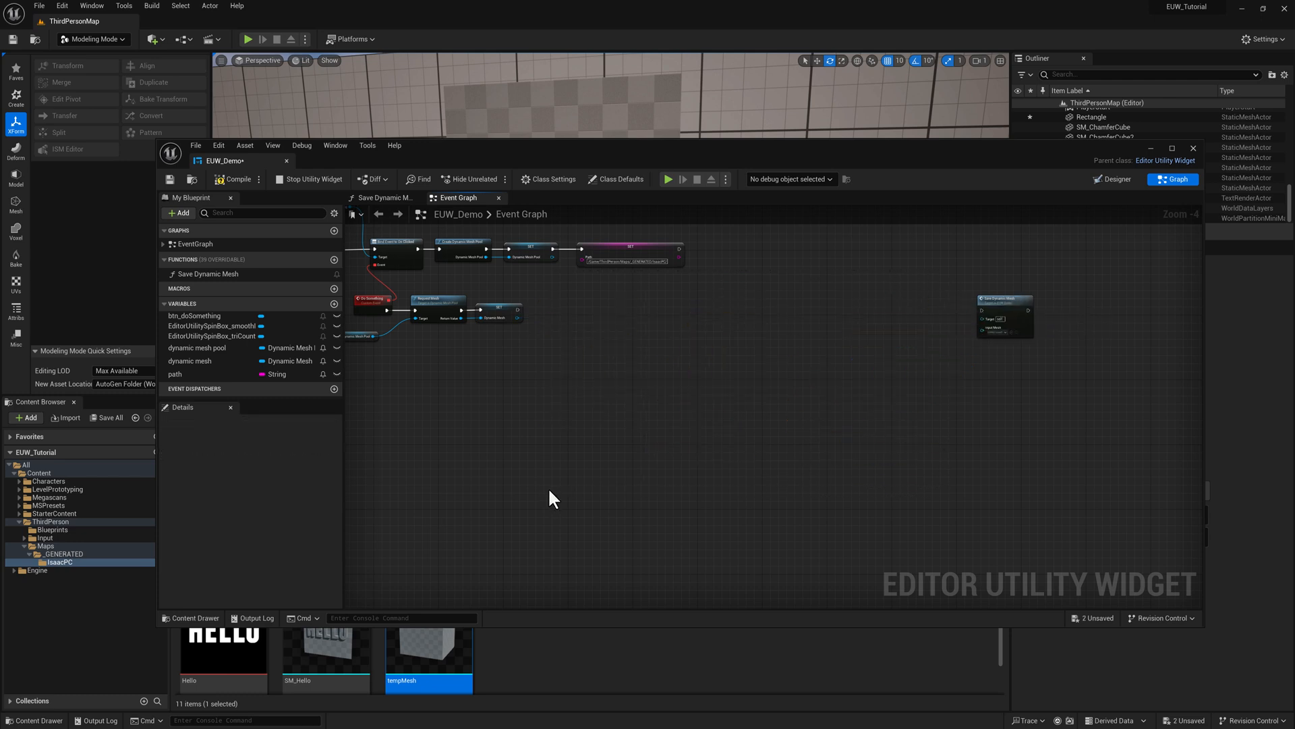
# Step: Add an Append Rectangle XY node, wire it into Save Dynamic Mesh, and compile
pyautogui.scroll(-3)
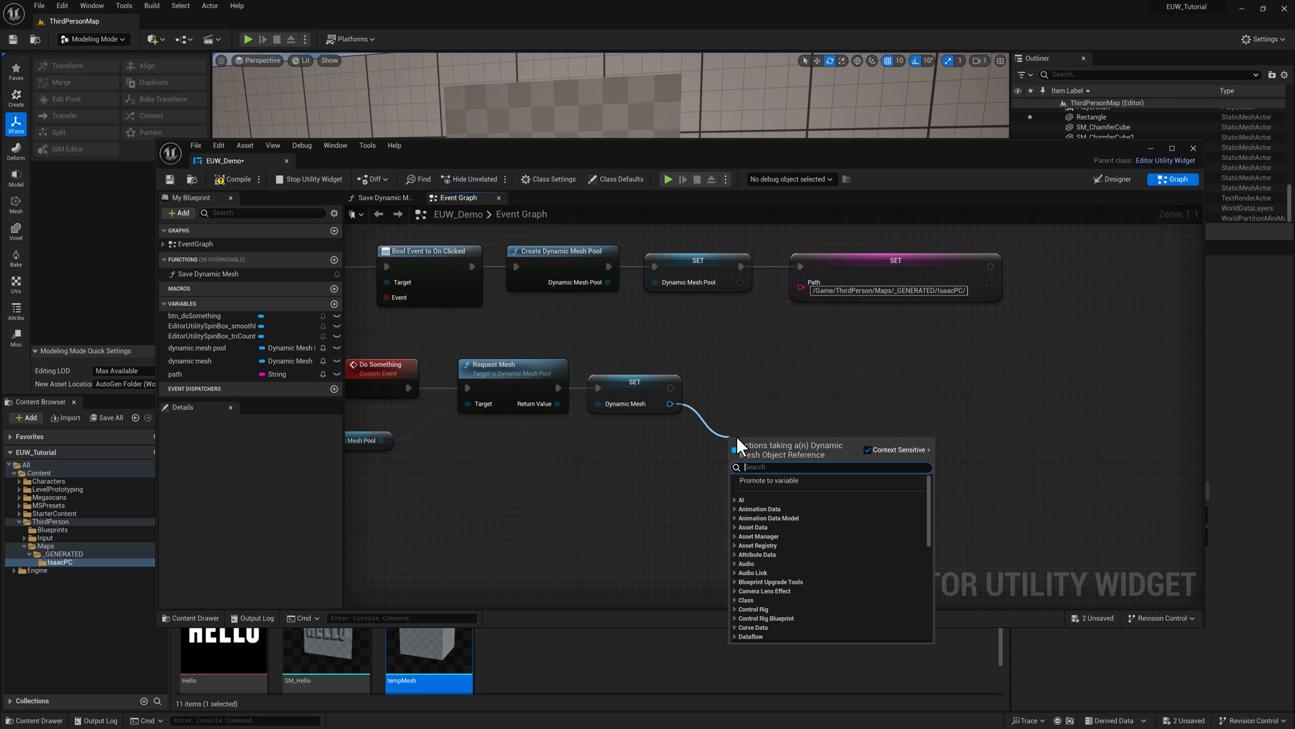
pyautogui.write('append rec')
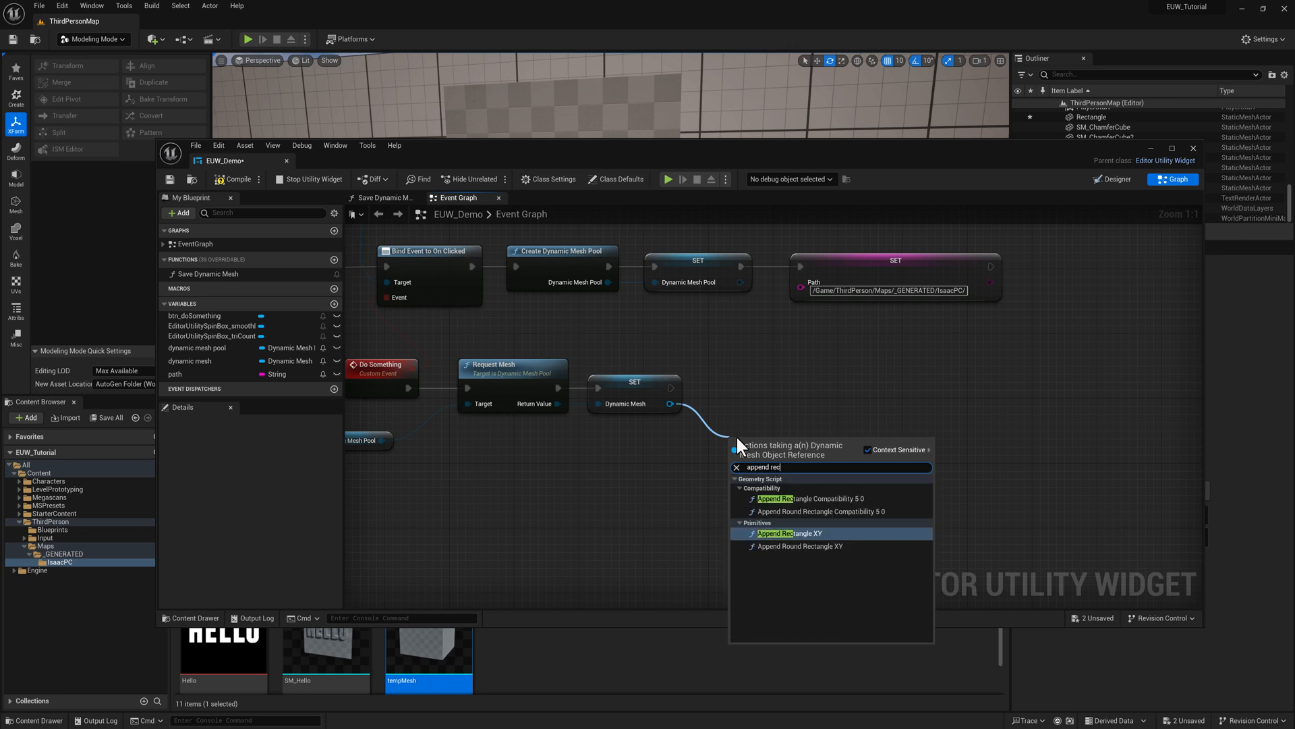
pyautogui.click(788, 533)
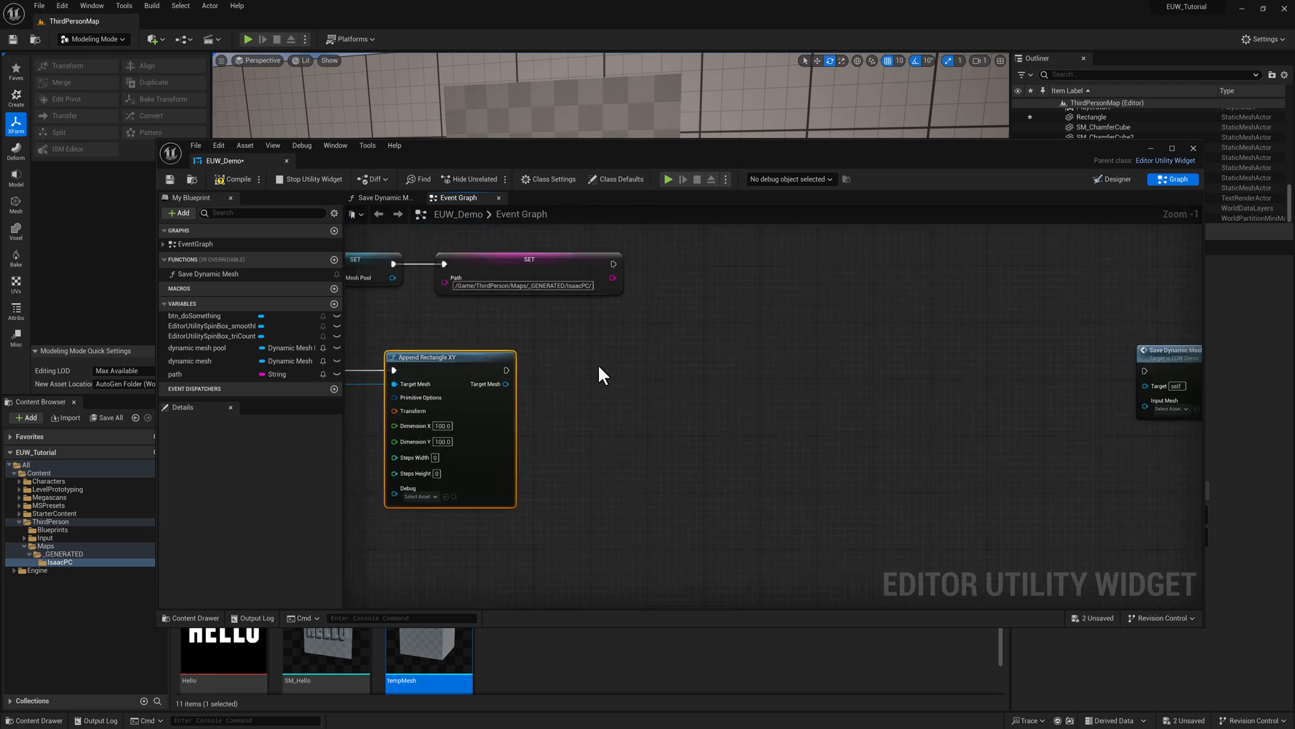
pyautogui.click(1169, 356)
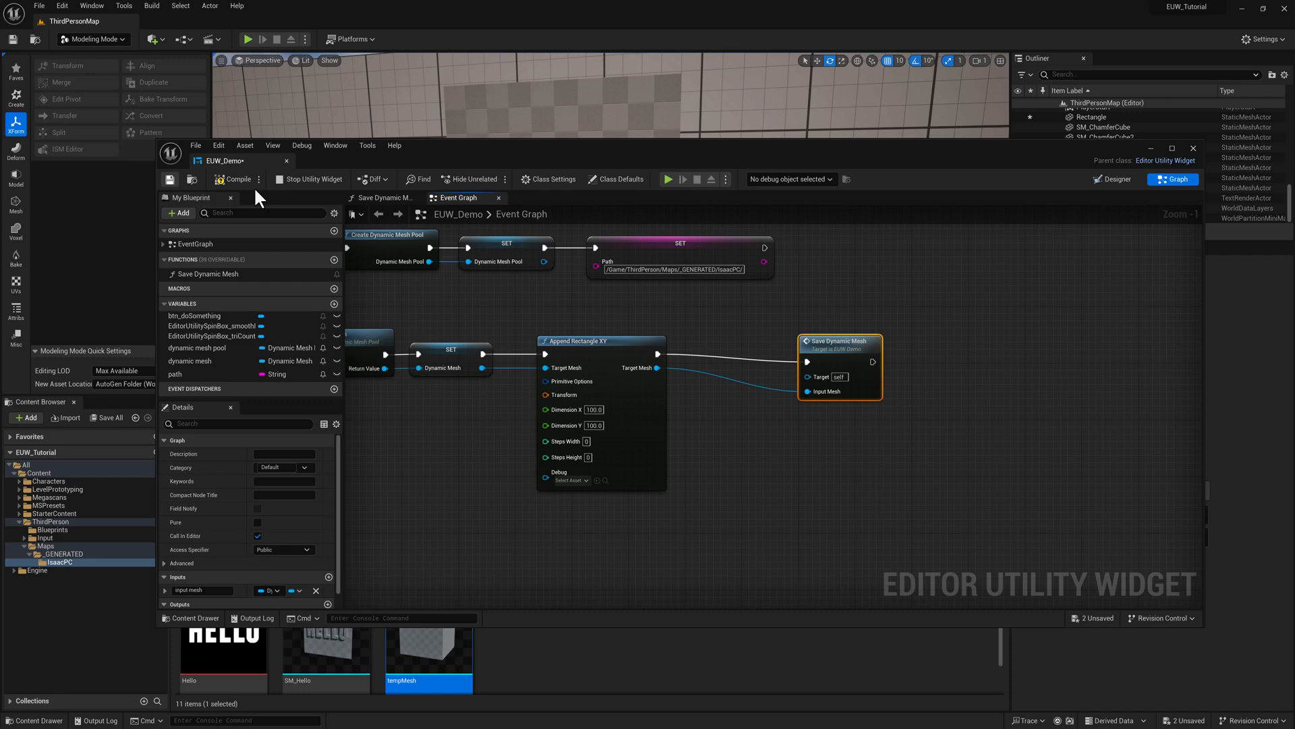
pyautogui.click(235, 178)
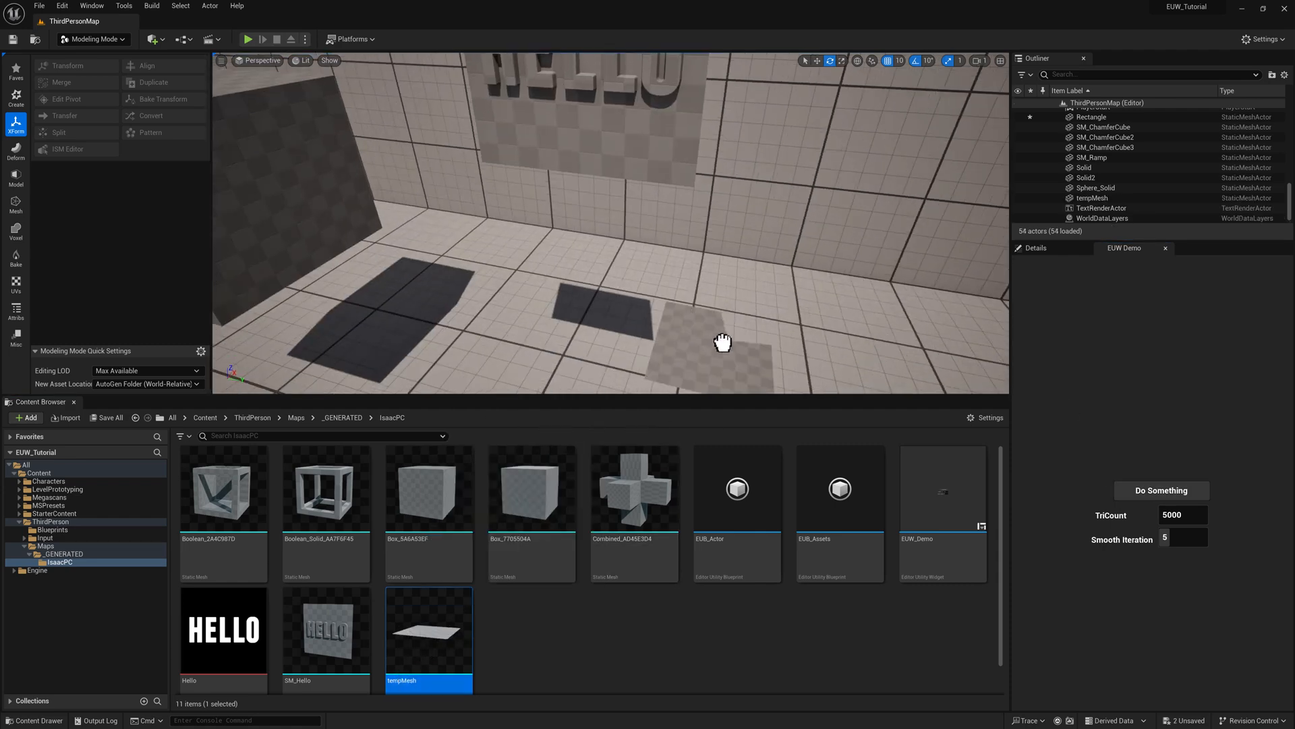
# Step: Run Do Something in the EUW Demo panel to generate the flat tempMesh plane
pyautogui.click(721, 341)
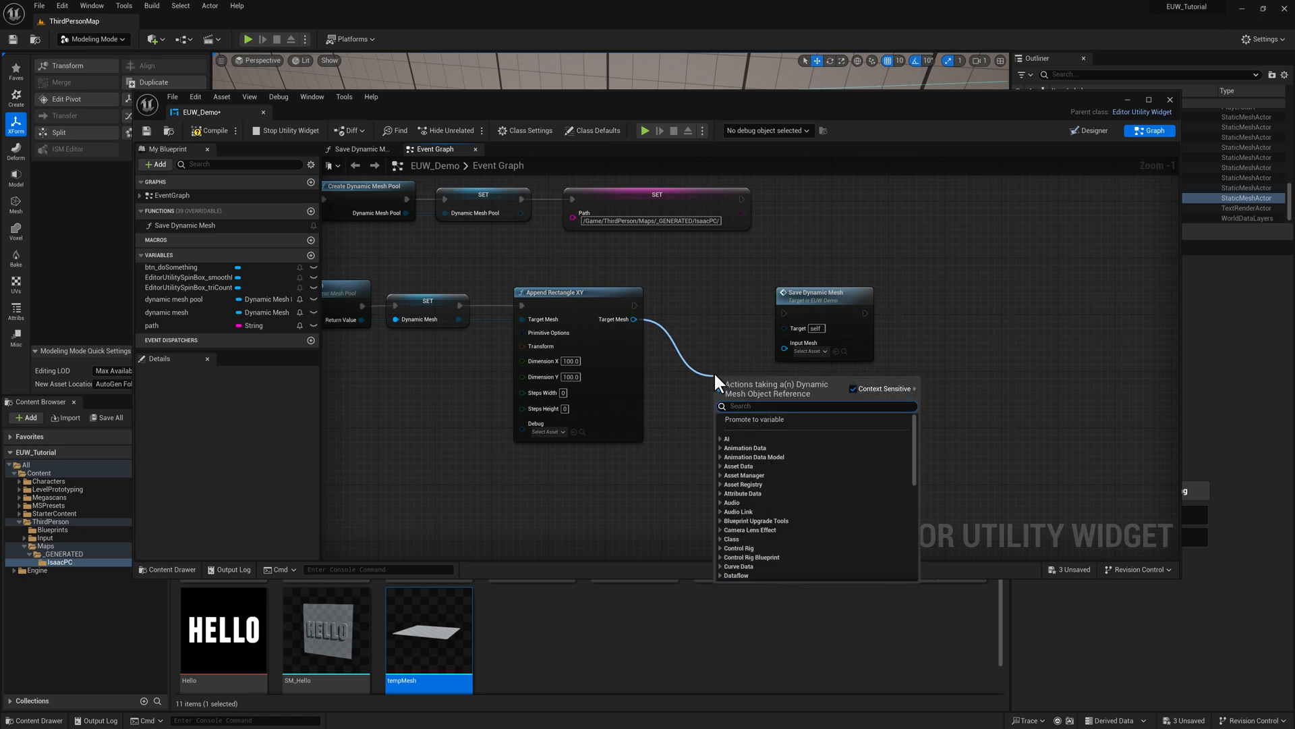
# Step: Add Apply Uniform Remesh with a 5000-triangle target after the rectangle, run the widget, and reopen the blueprint
pyautogui.click(754, 378)
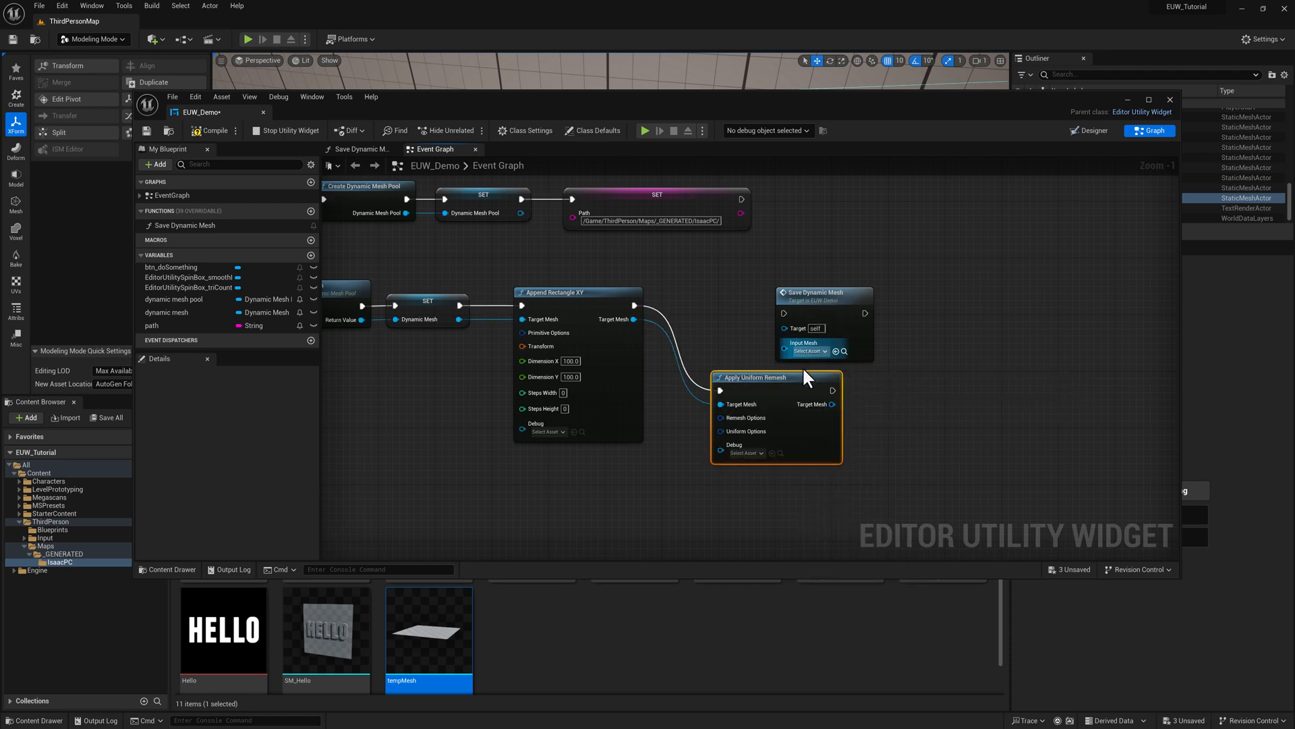
pyautogui.moveTo(751, 378); pyautogui.dragTo(755, 320)
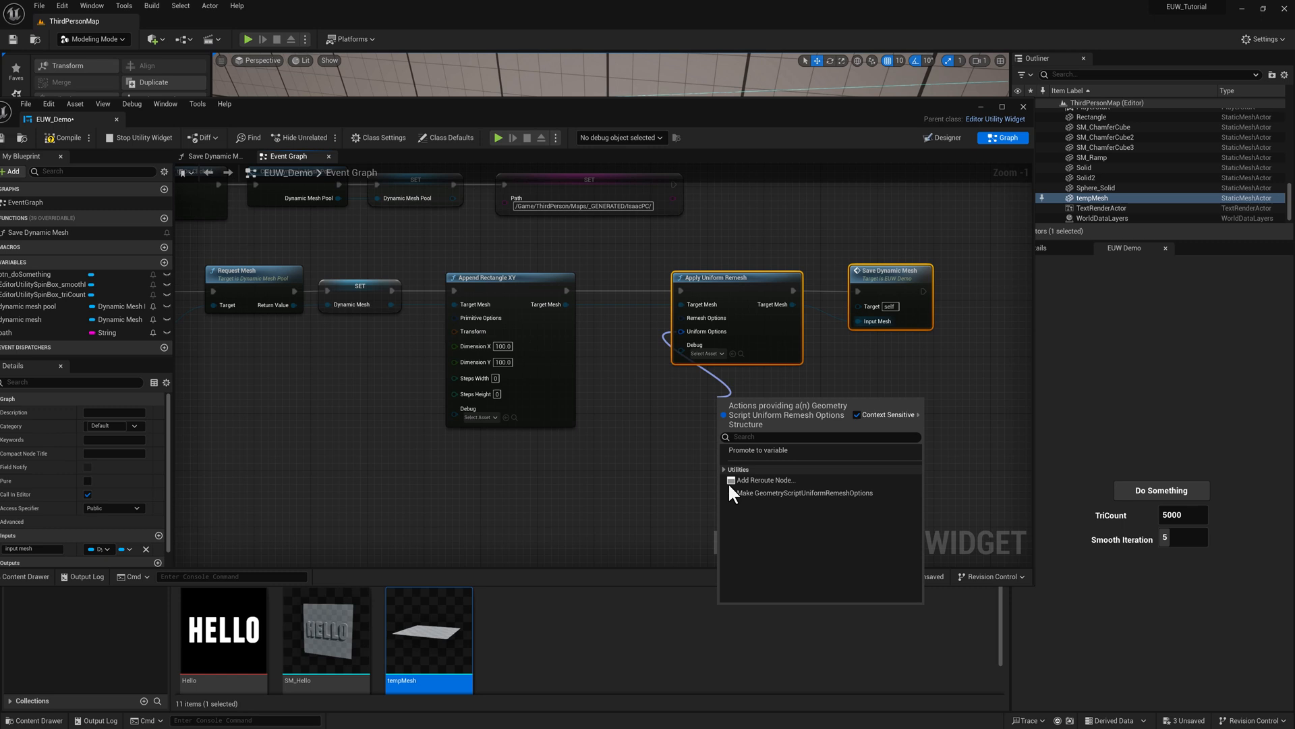
pyautogui.click(802, 492)
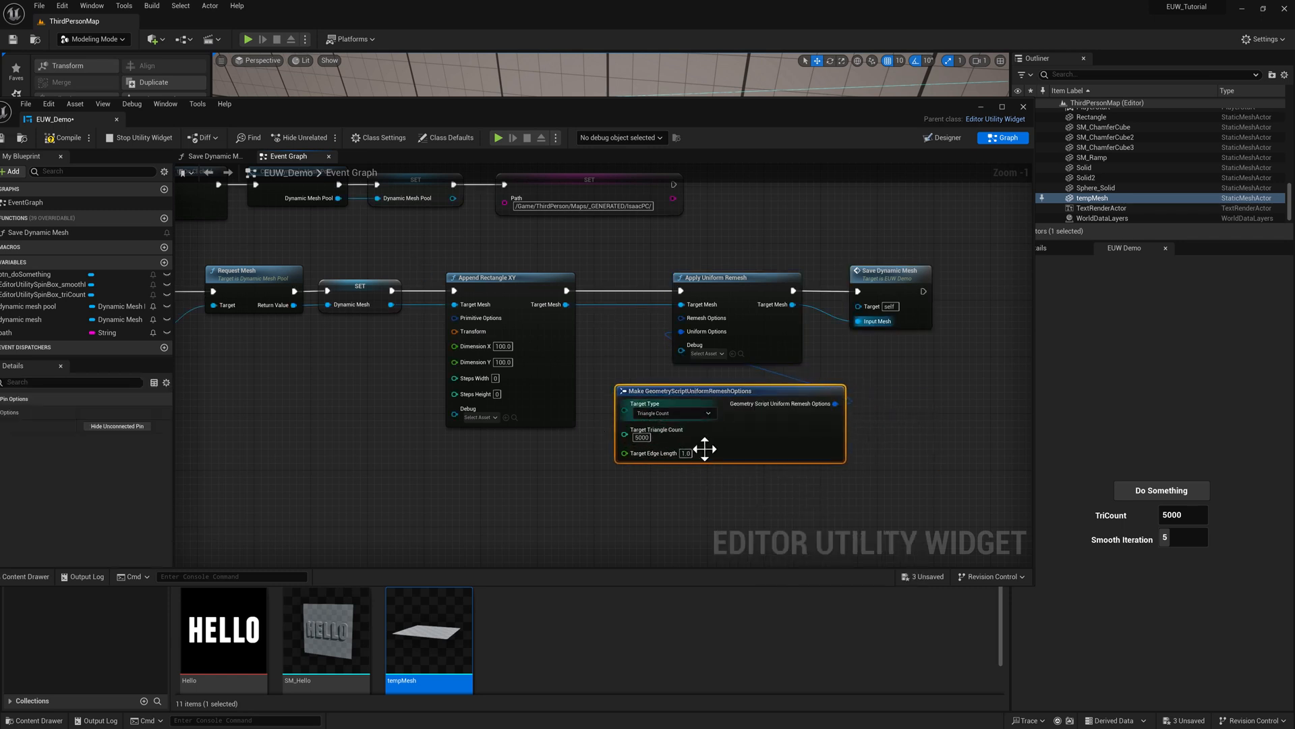
pyautogui.moveTo(277, 120)
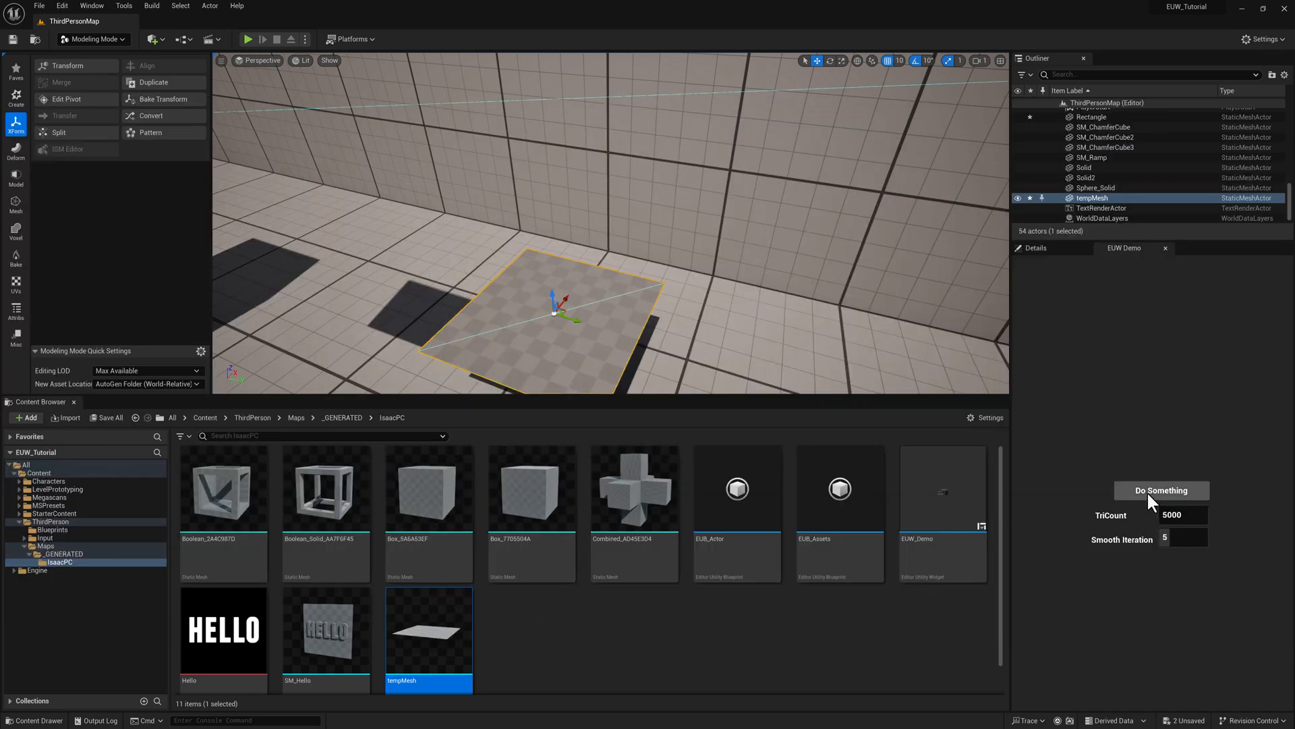
pyautogui.click(1160, 490)
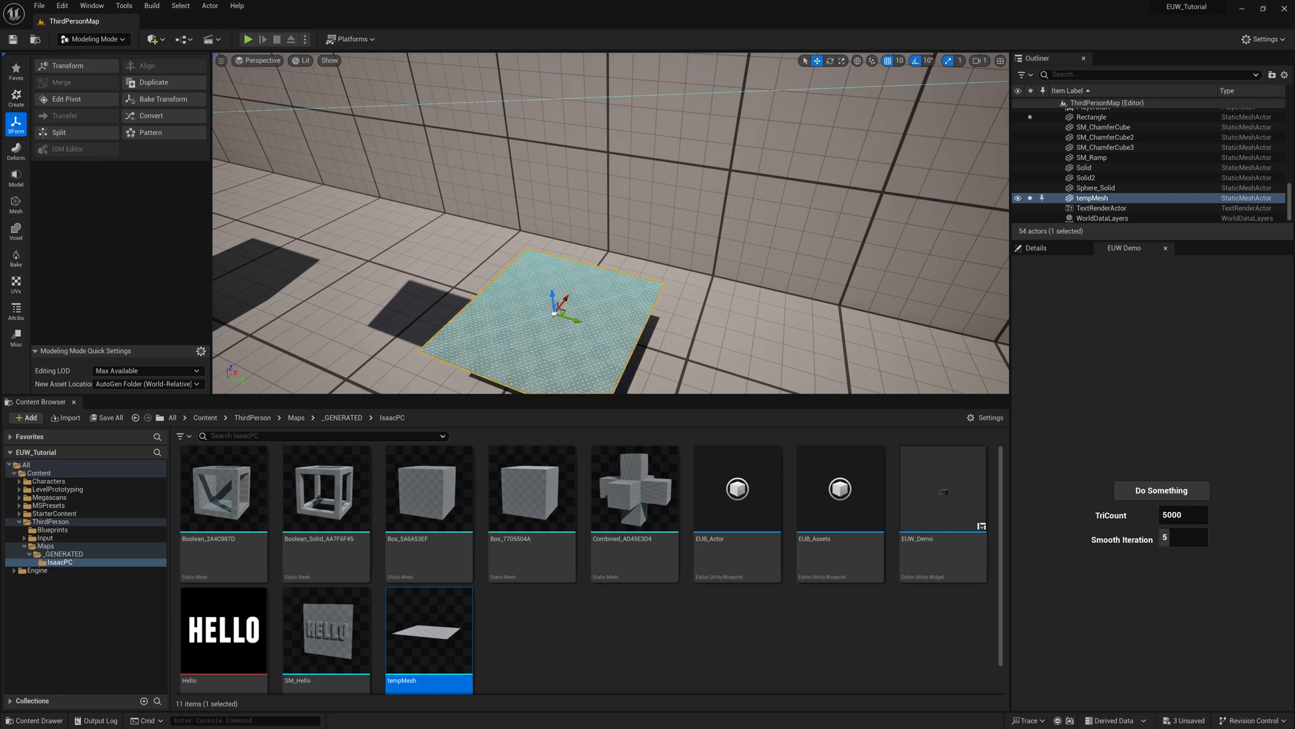
pyautogui.doubleClick(942, 488)
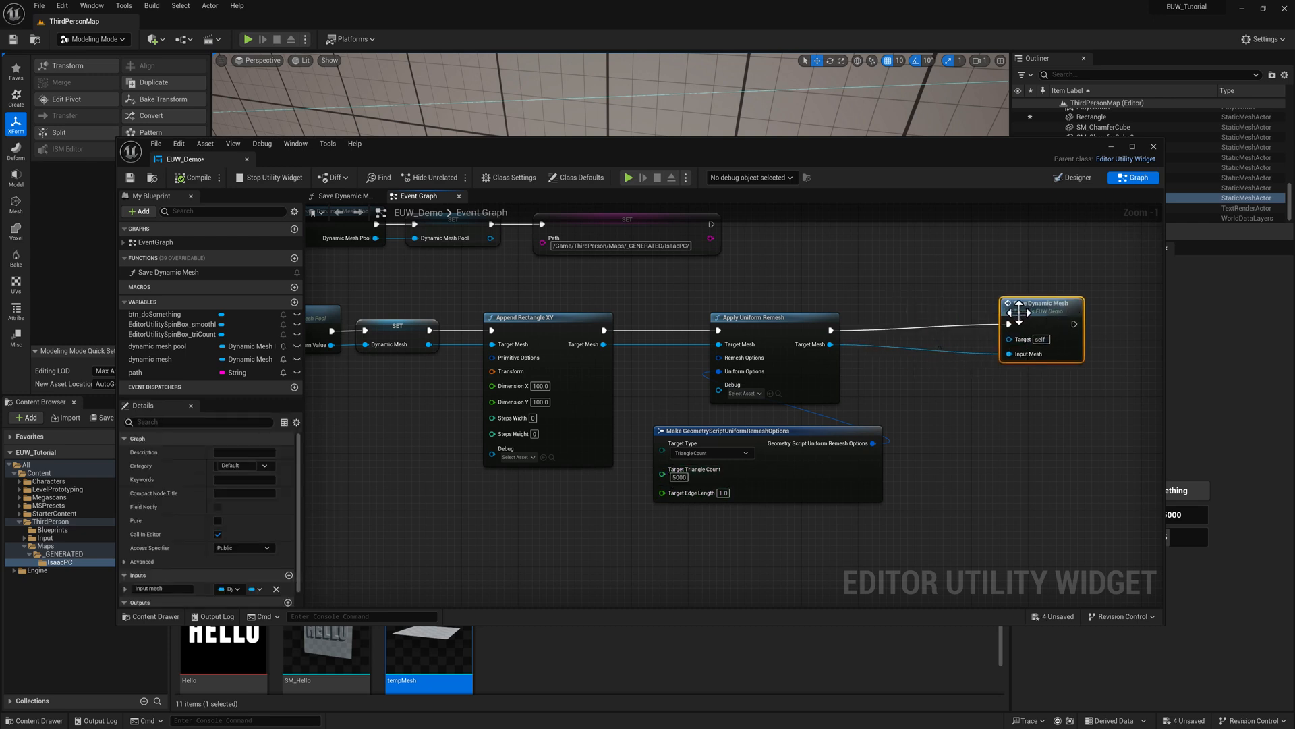
pyautogui.moveTo(825, 344)
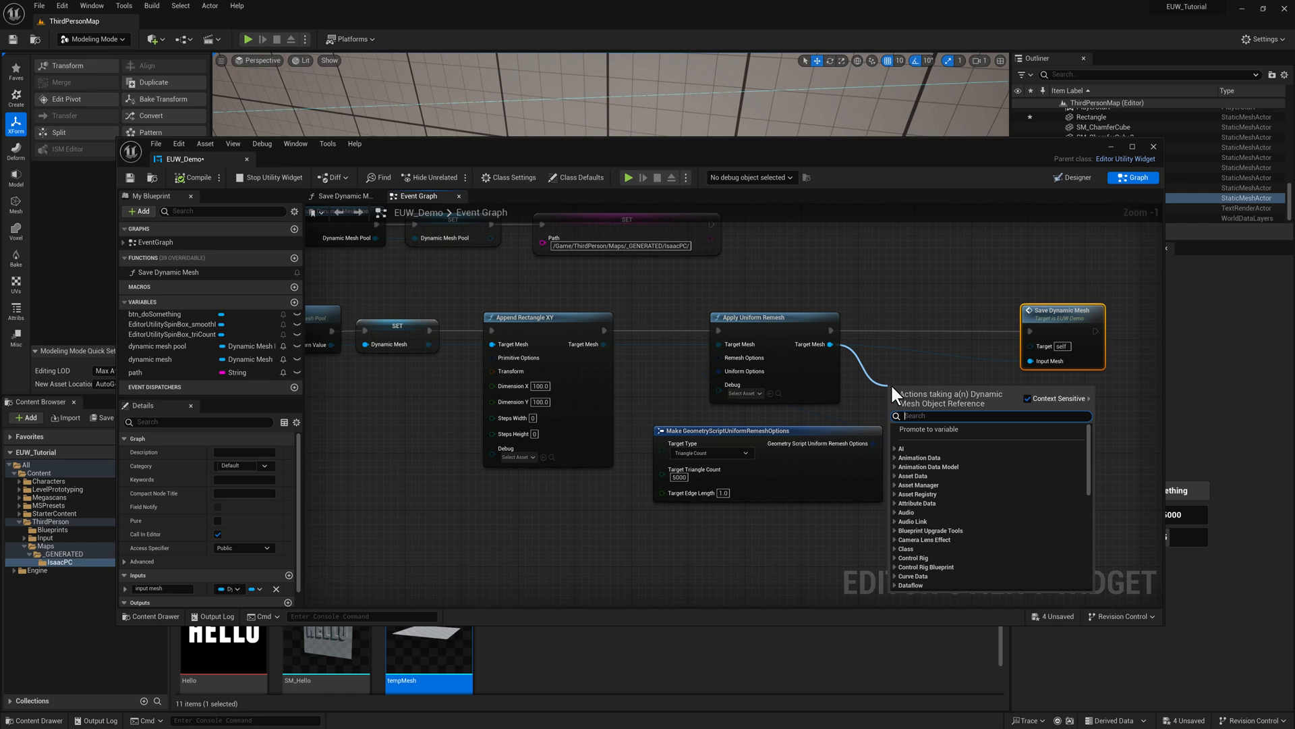
# Step: Add Apply Displace from Texture Map using the Hello texture and displace options, then compile
pyautogui.write('displace')
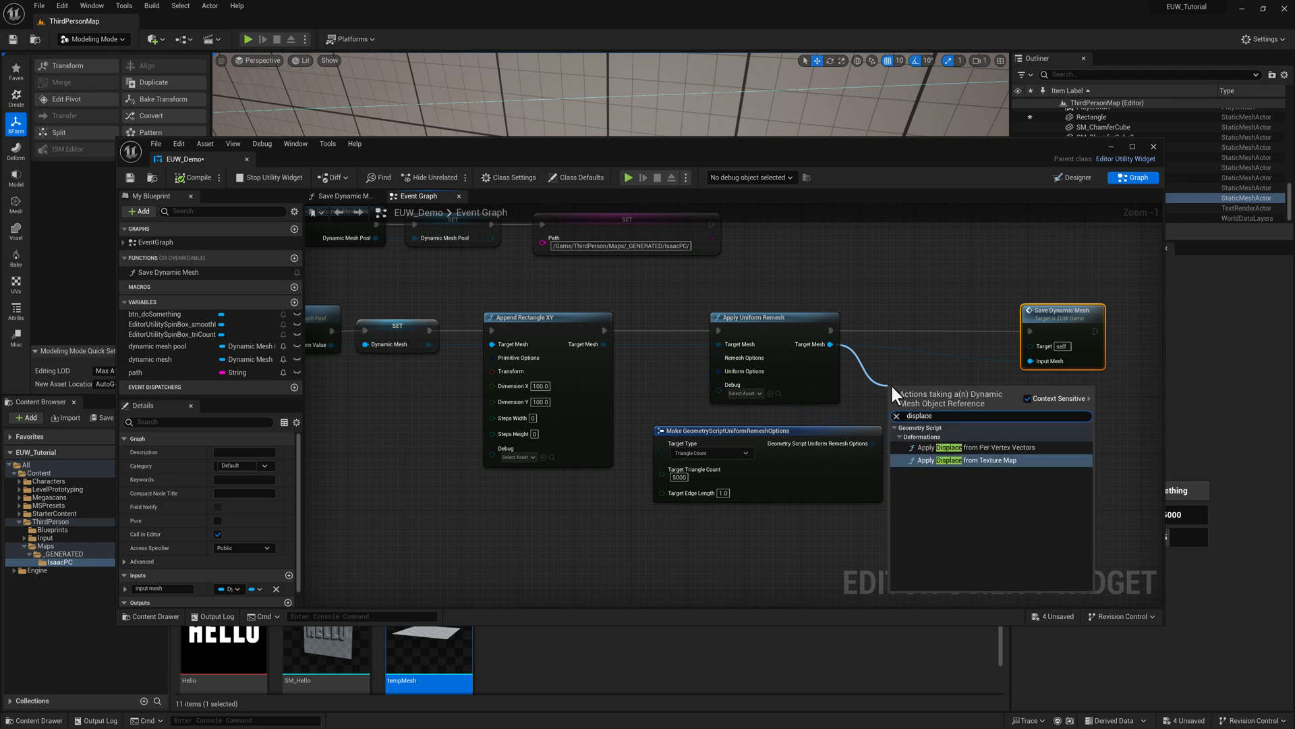
pyautogui.moveTo(964, 467)
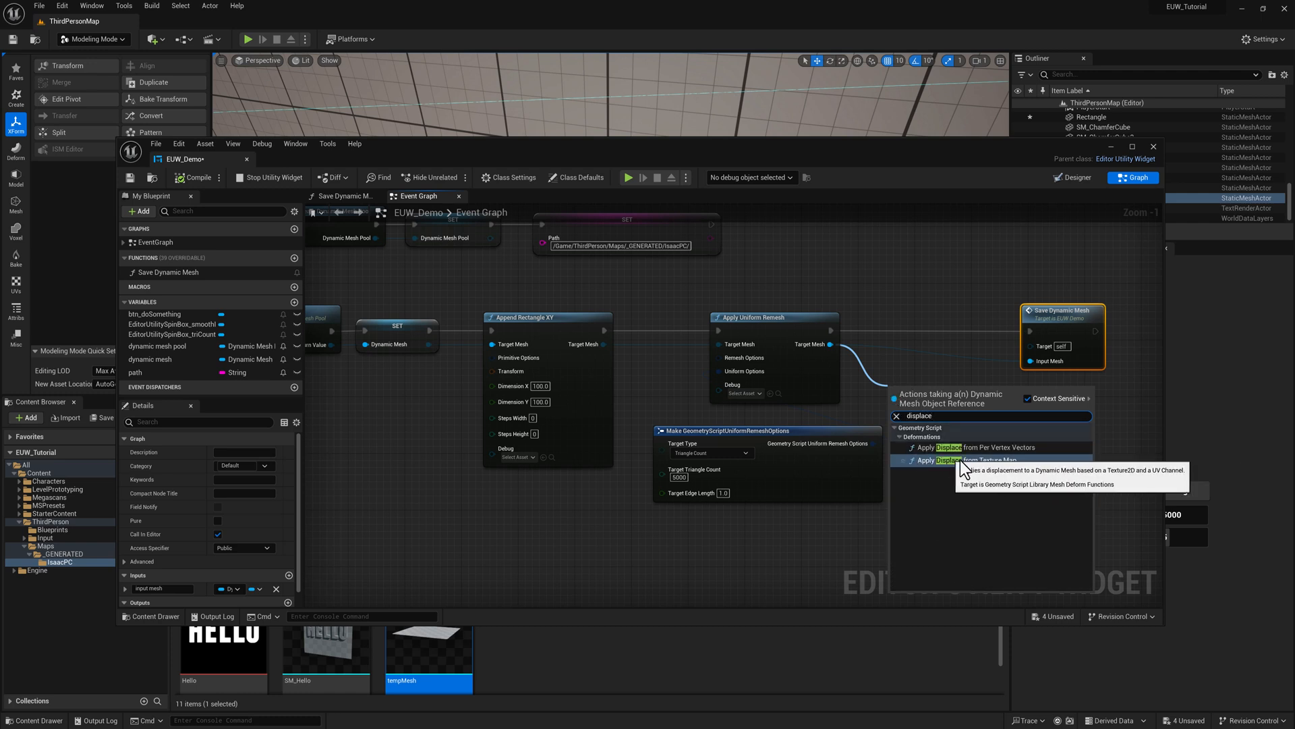
pyautogui.click(972, 460)
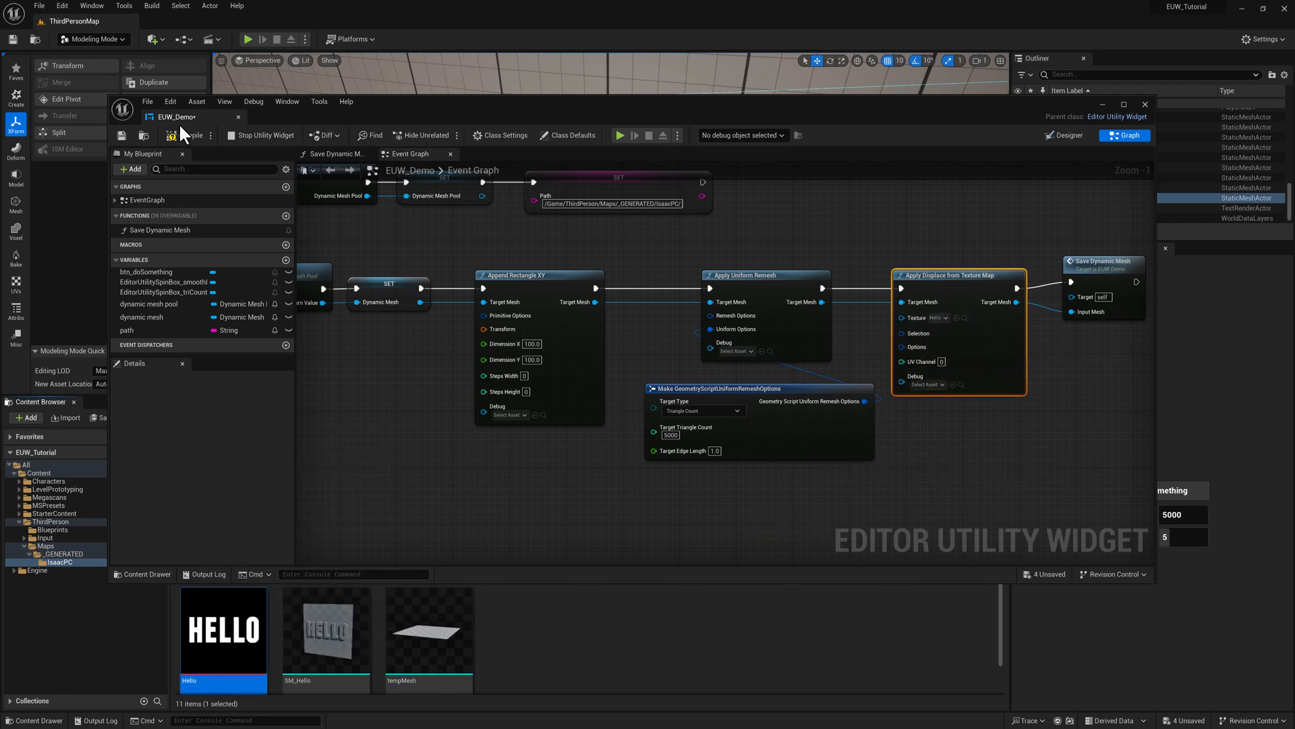
pyautogui.click(171, 135)
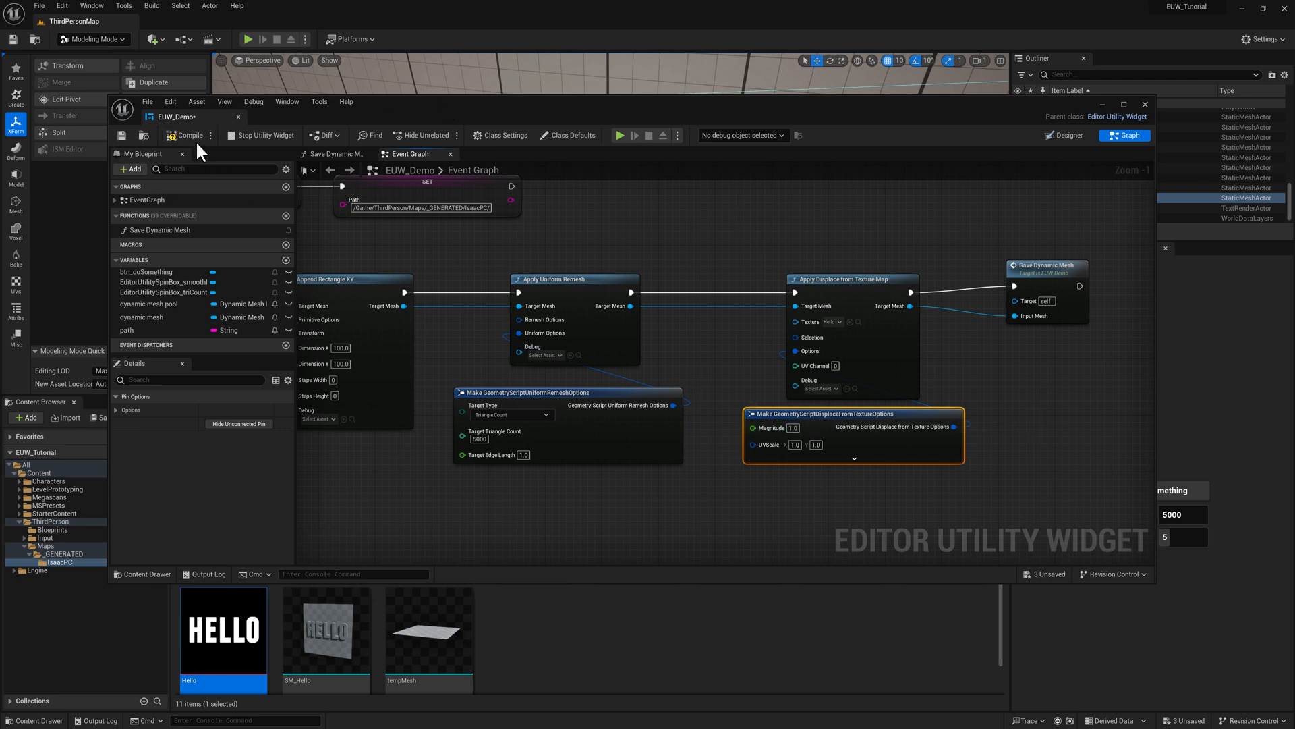
pyautogui.click(793, 427)
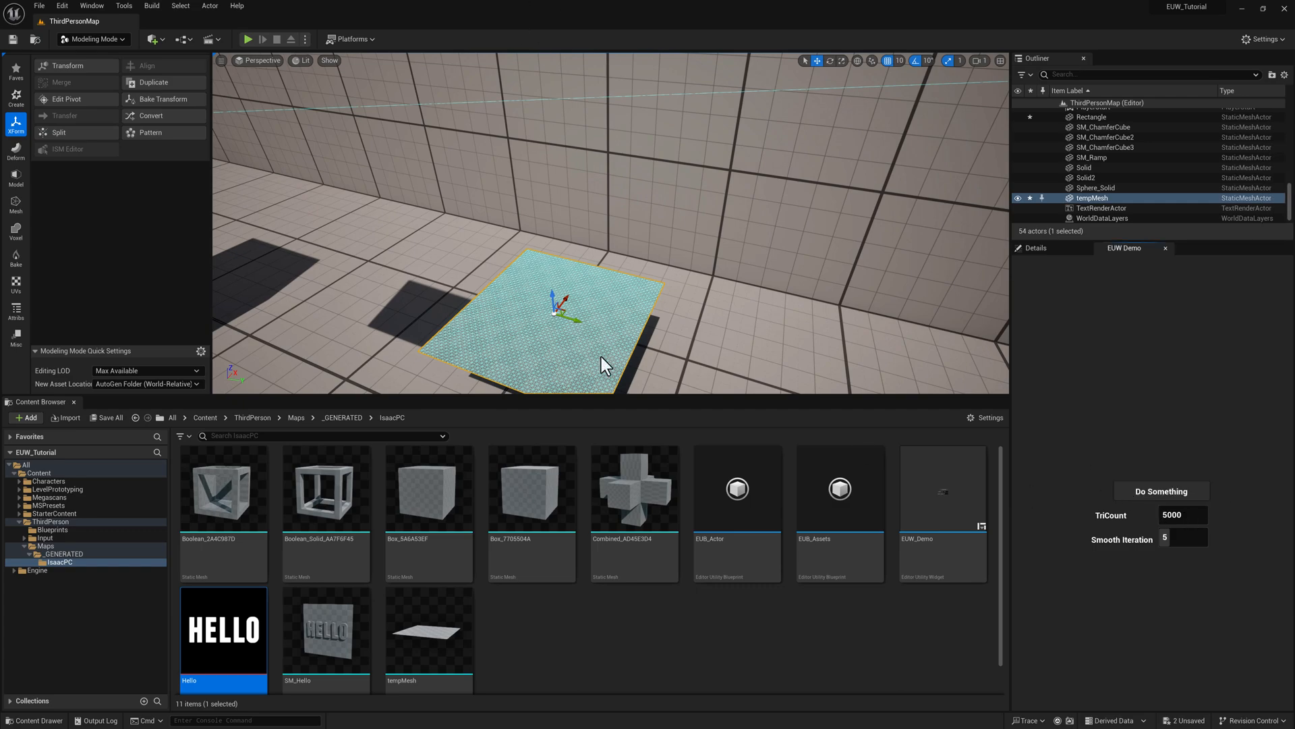
# Step: Run Do Something to raise the HELLO letters from the plane, then inspect them
pyautogui.click(1160, 491)
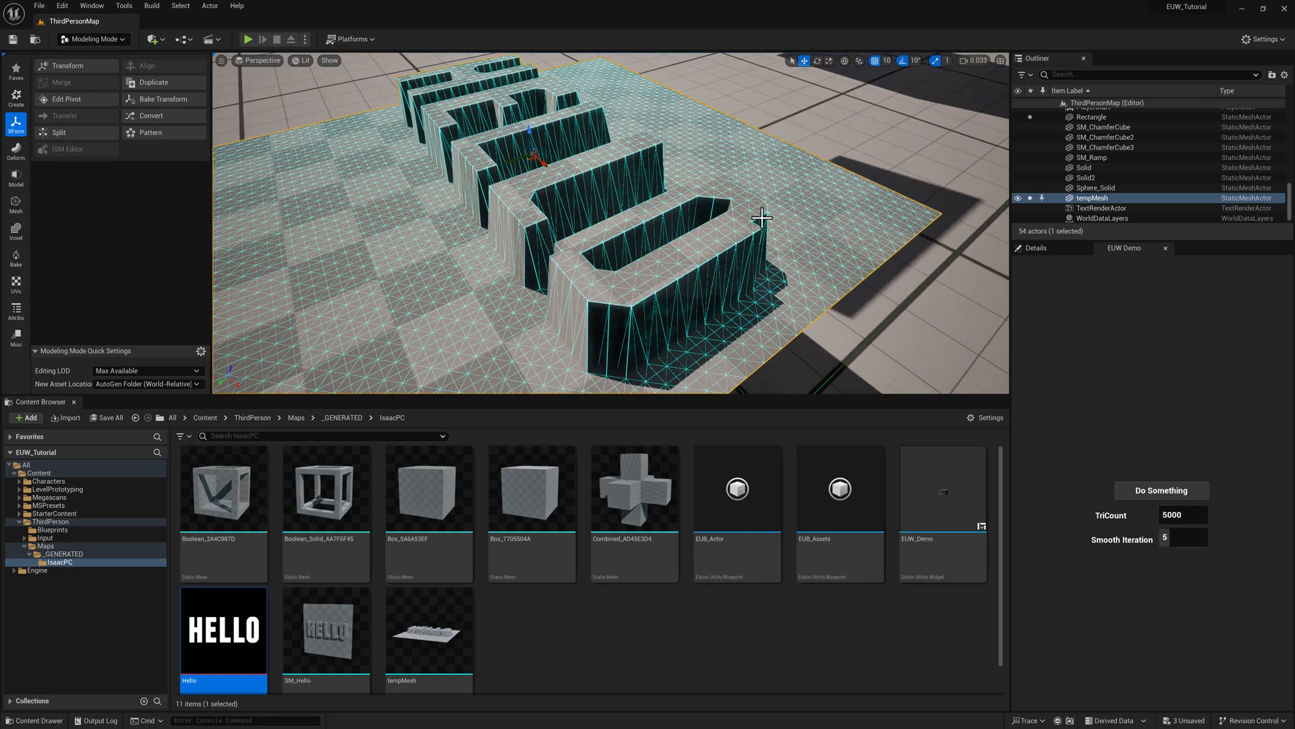
pyautogui.moveTo(945, 423)
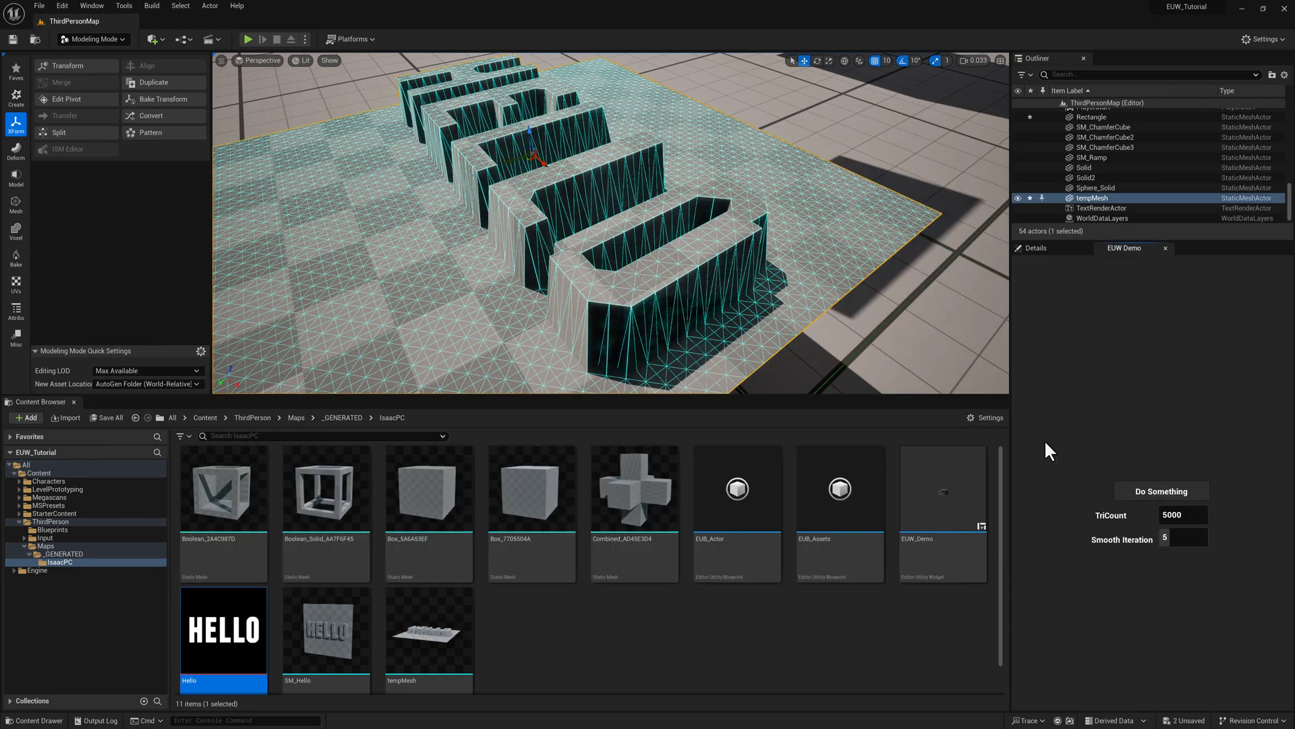
pyautogui.click(1160, 490)
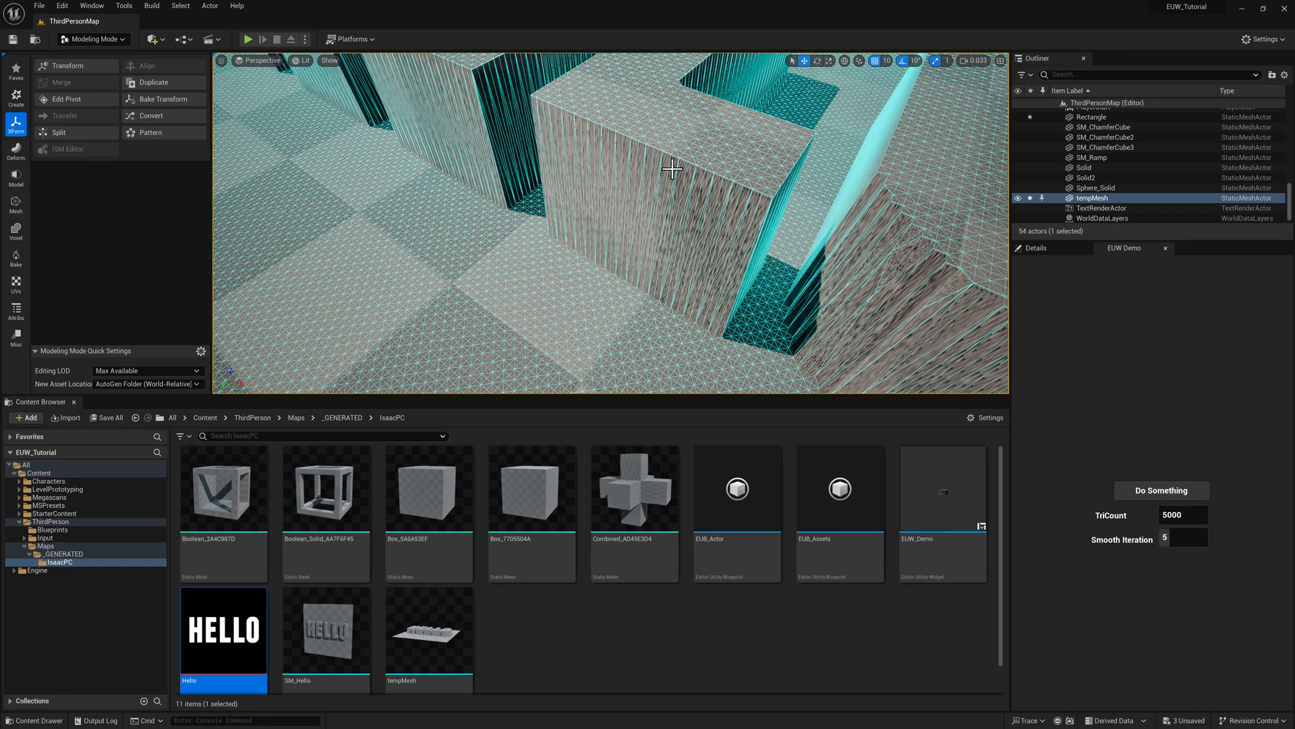
pyautogui.moveTo(575, 254)
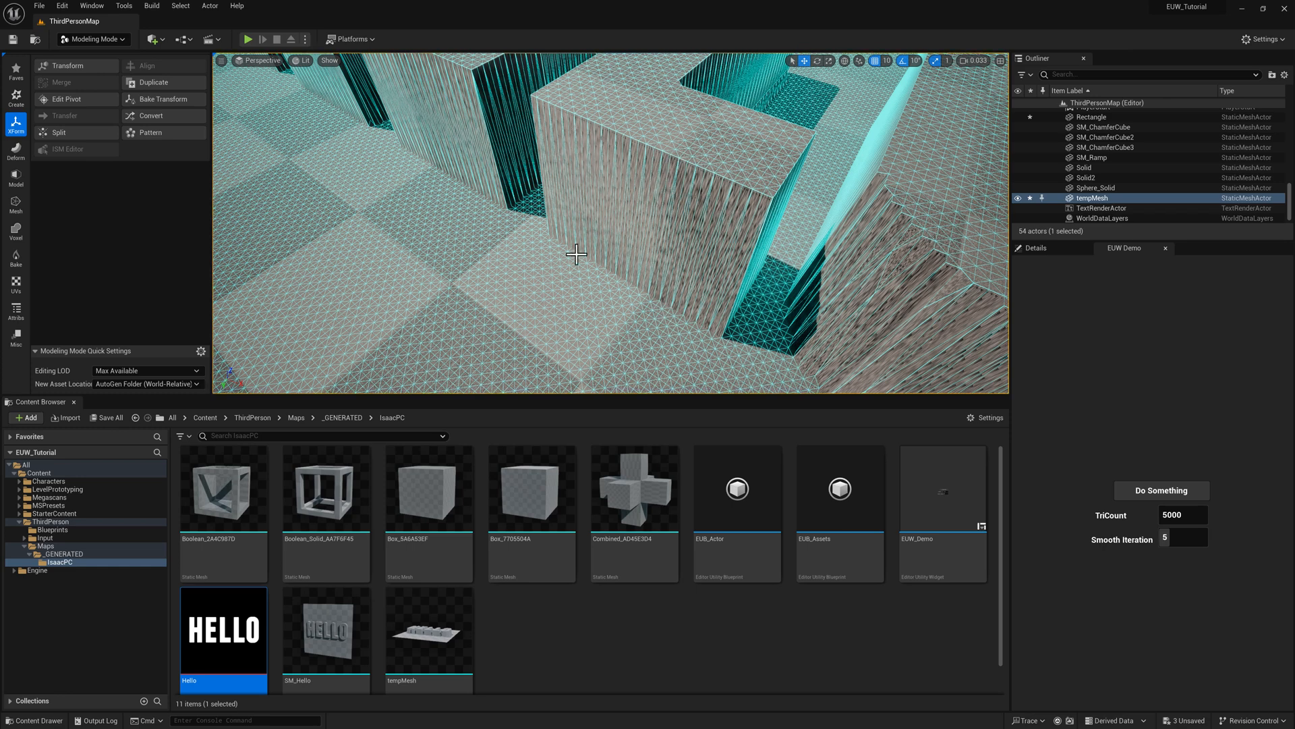
pyautogui.moveTo(809, 281)
pyautogui.write('vo')
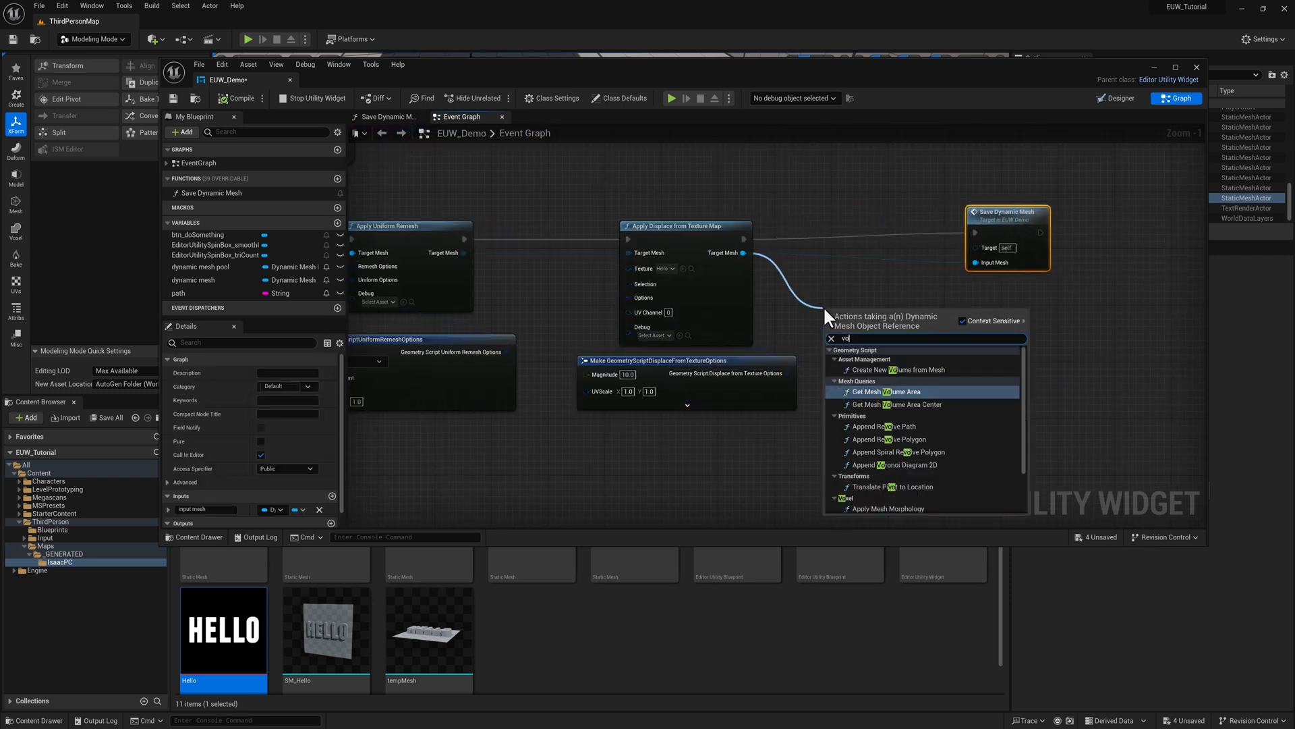
# Step: Add Apply Mesh Solidify and feed its options from Make GeometryScript3DGridParameters
pyautogui.write('xel')
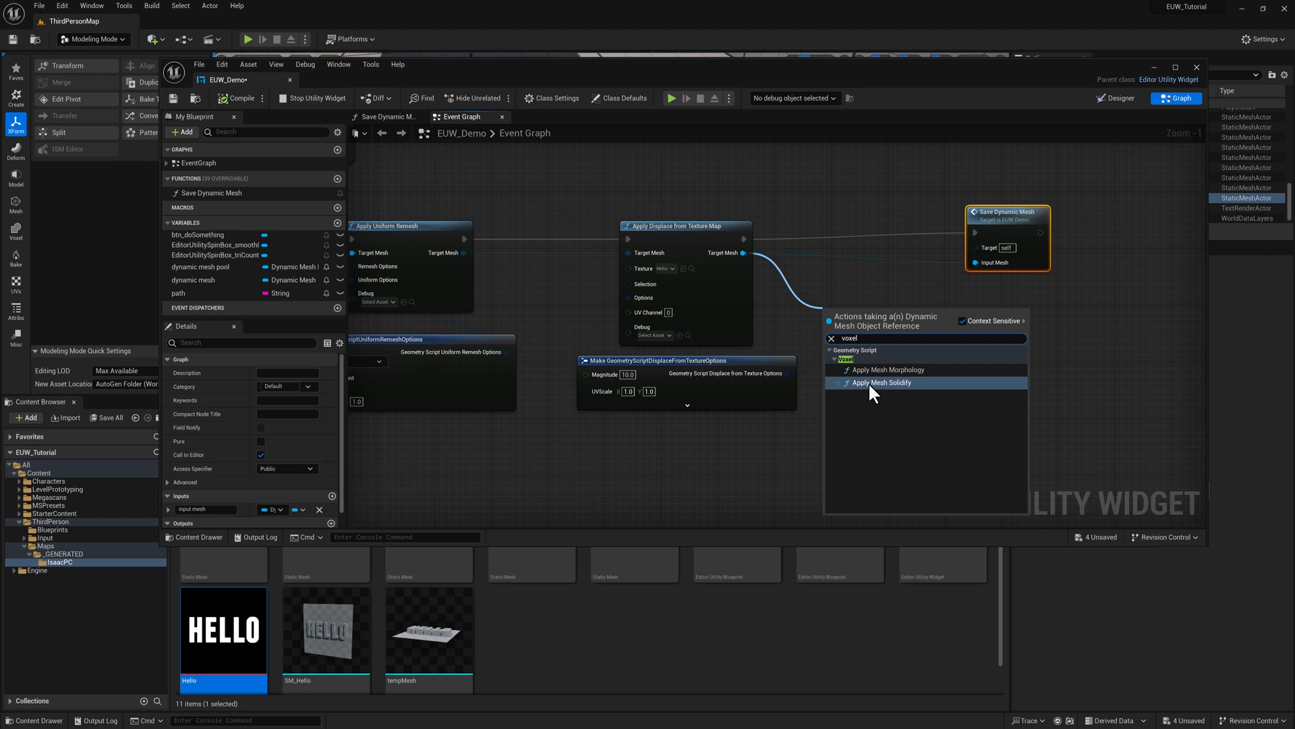
pyautogui.click(882, 382)
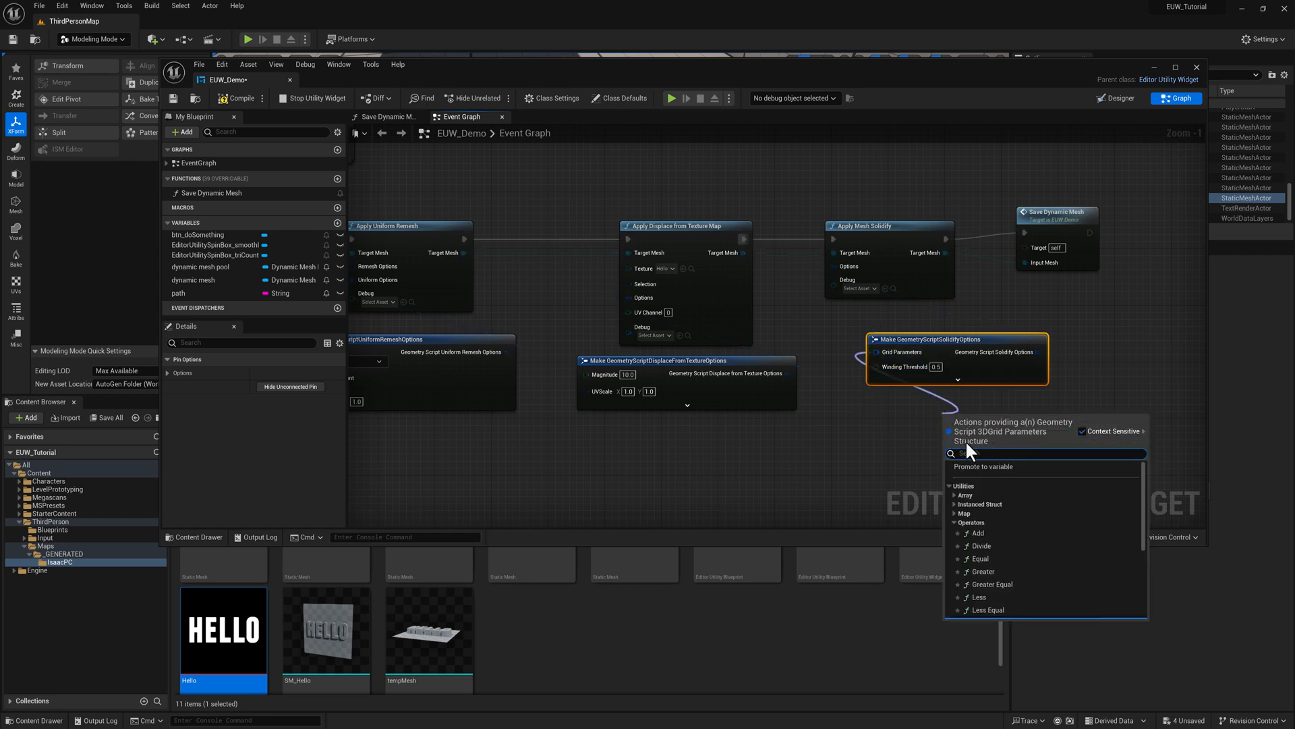
pyautogui.click(971, 522)
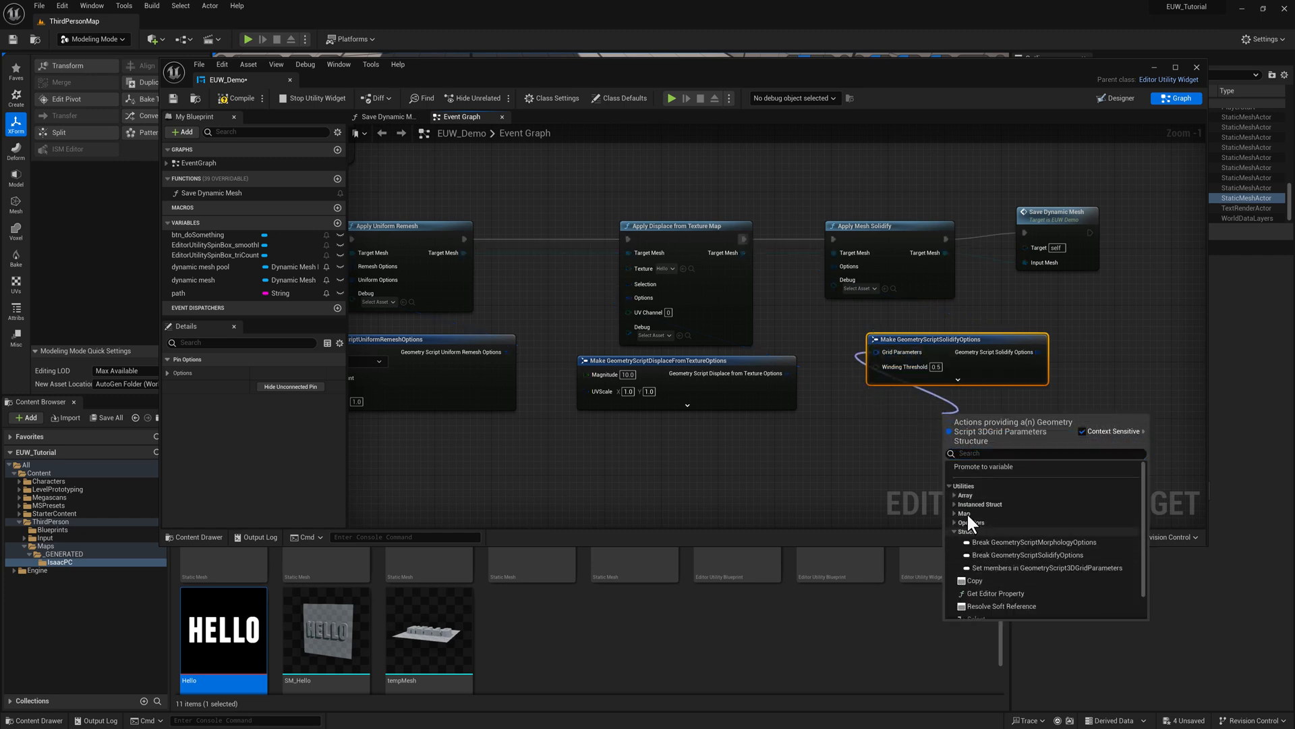
pyautogui.click(979, 602)
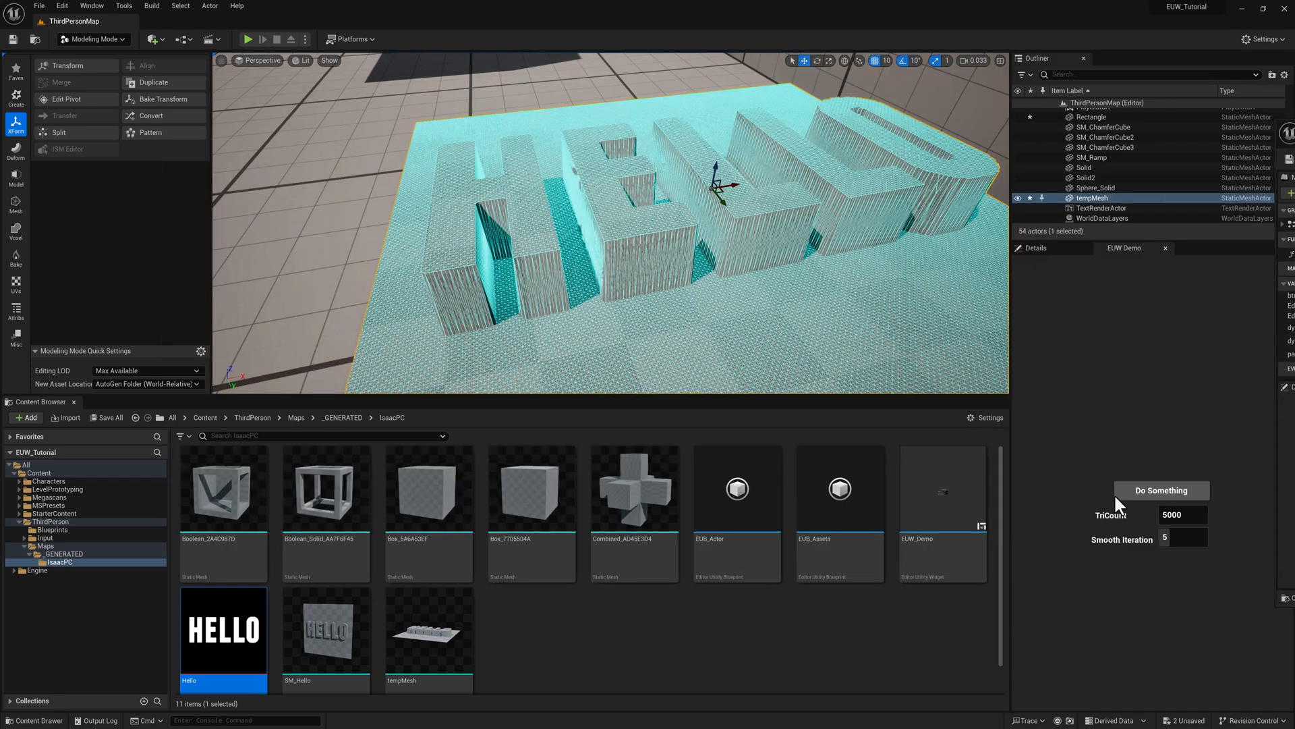
# Step: Regenerate tempMesh, turn off the wireframe display flags, and orbit the solid HELLO blocks
pyautogui.click(1159, 490)
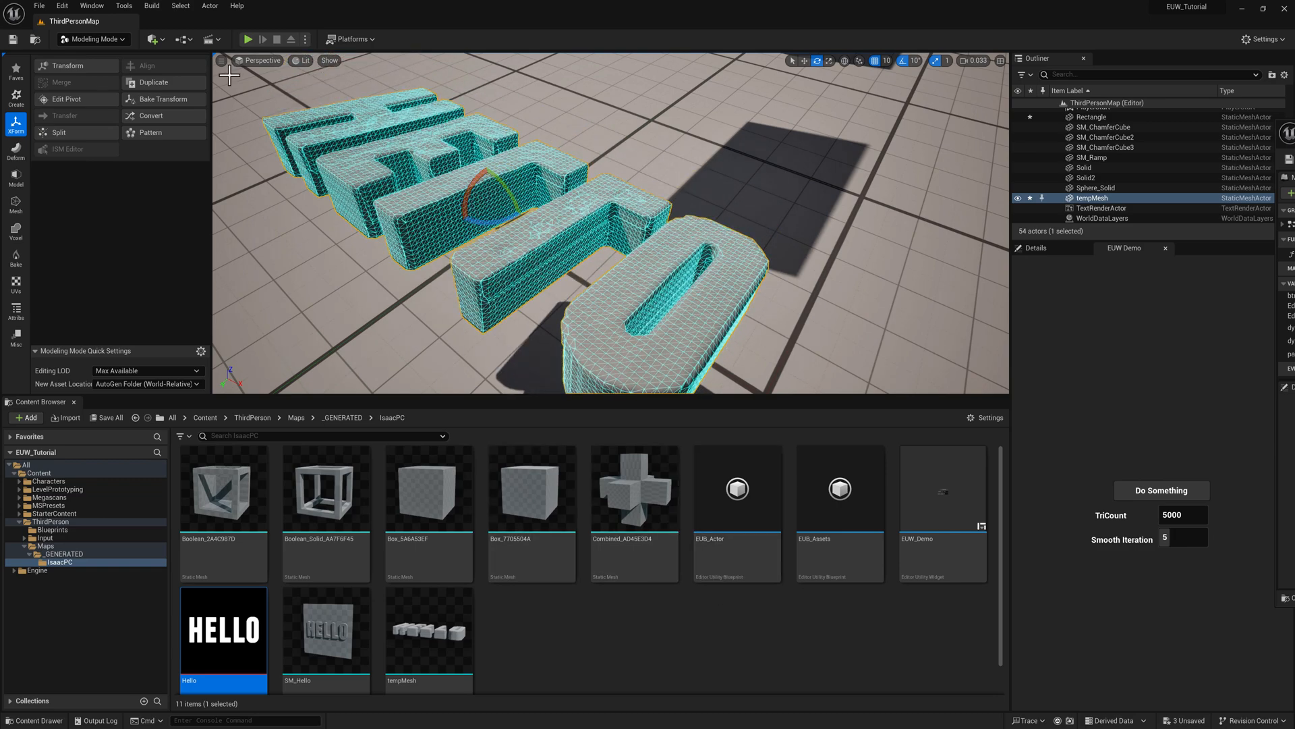
pyautogui.click(328, 60)
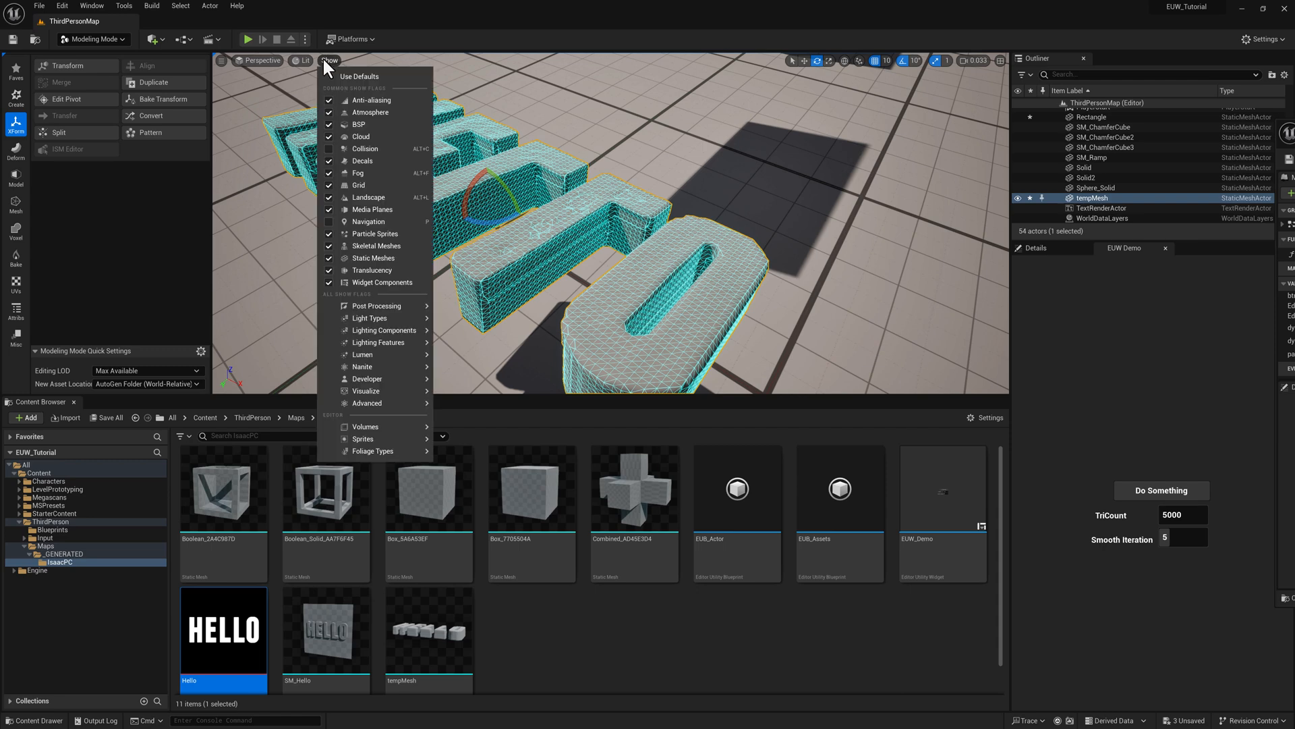
pyautogui.moveTo(365, 378)
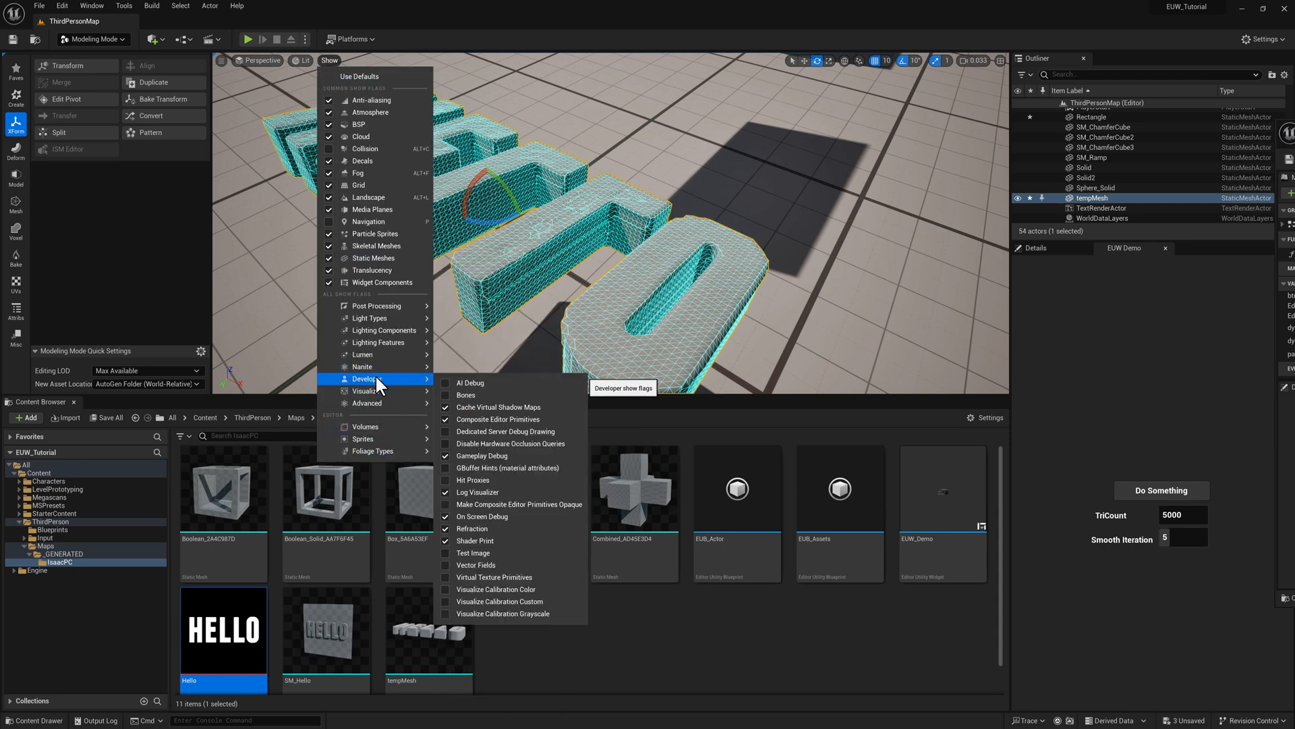
pyautogui.moveTo(367, 402)
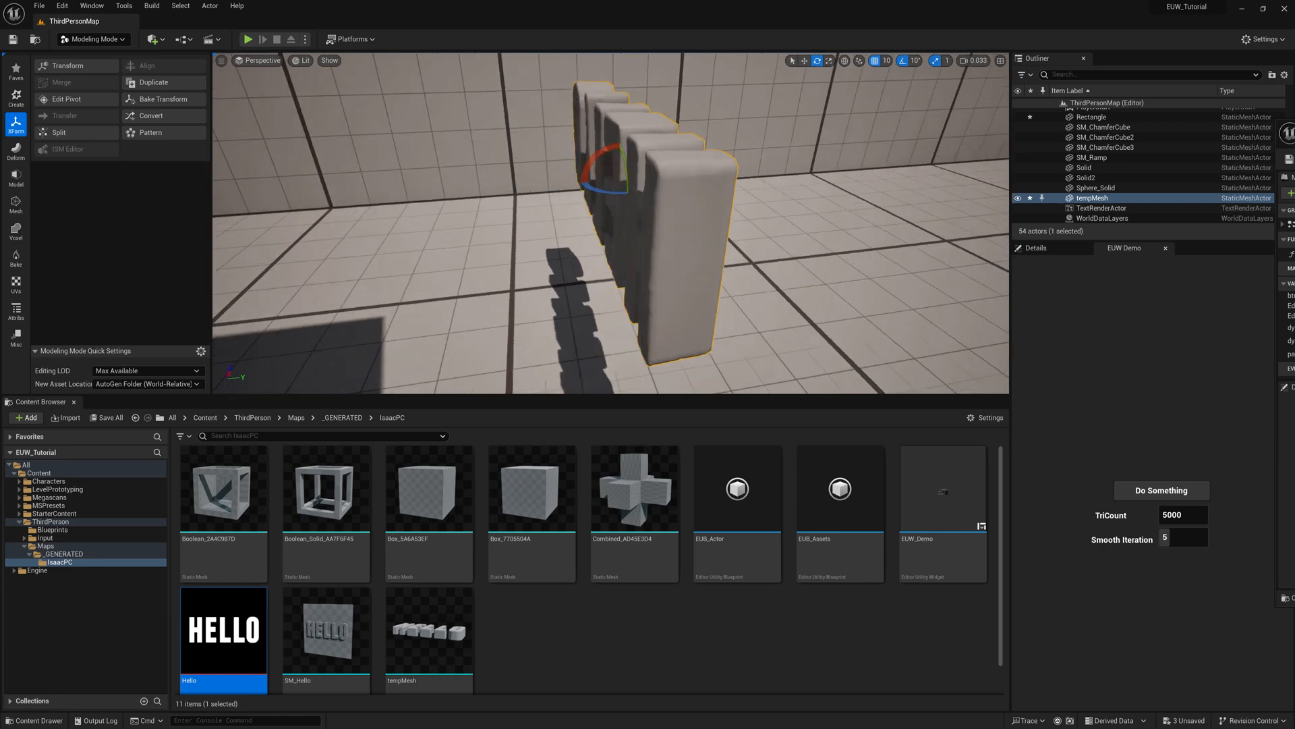
pyautogui.moveTo(604, 223); pyautogui.dragTo(619, 166)
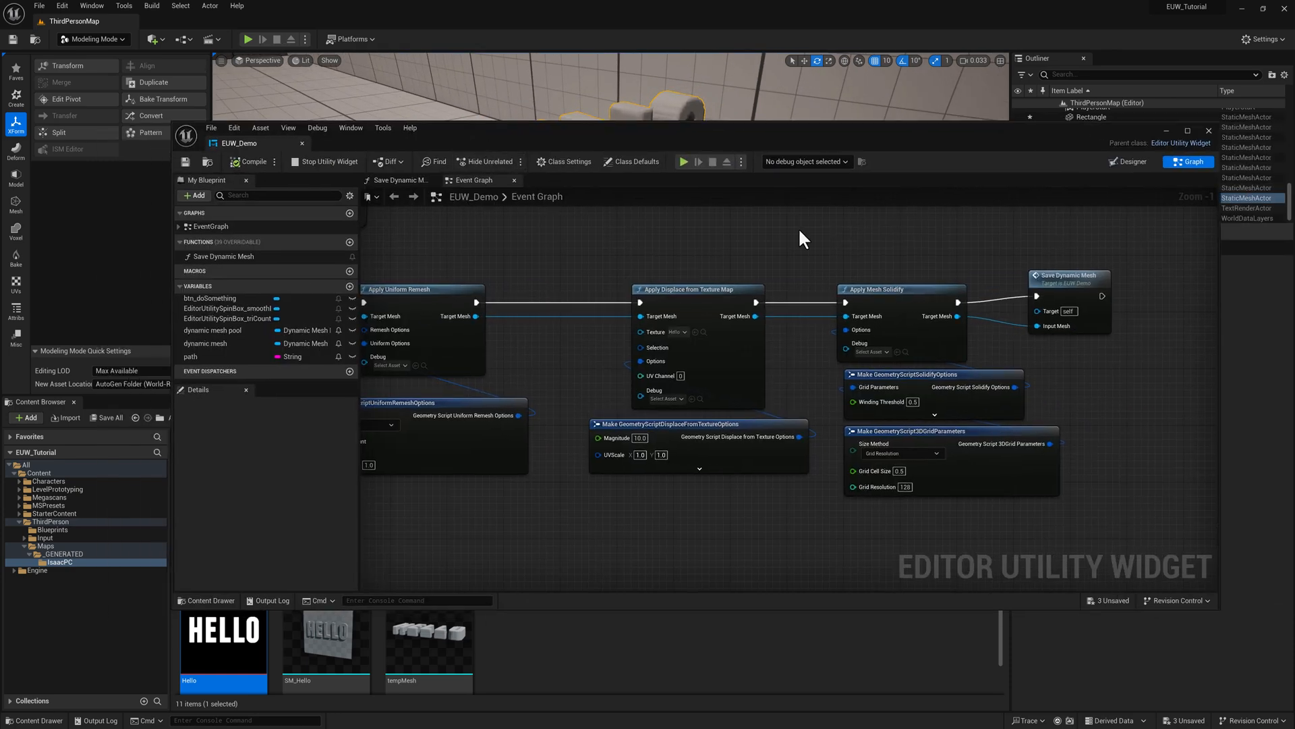
# Step: Place the dynamic mesh pool, request a mesh from it, and append a box with a transform
pyautogui.click(214, 330)
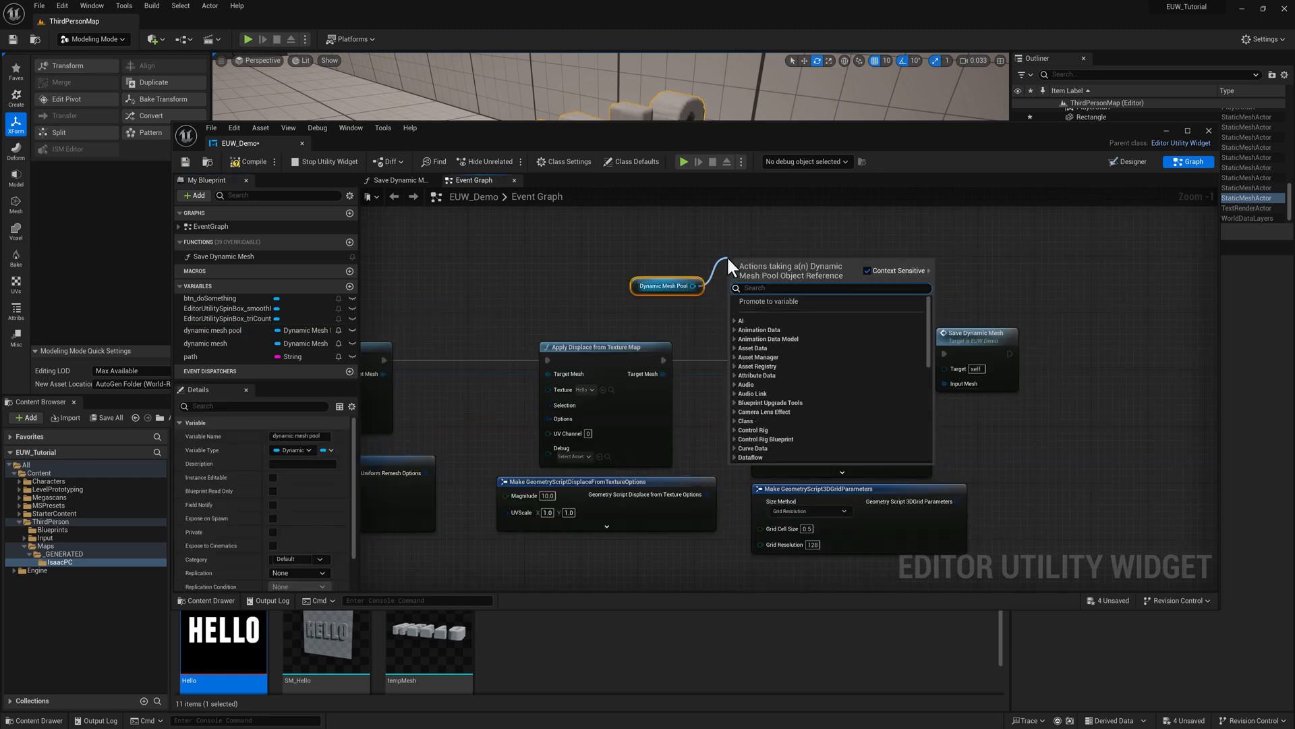
pyautogui.write('request')
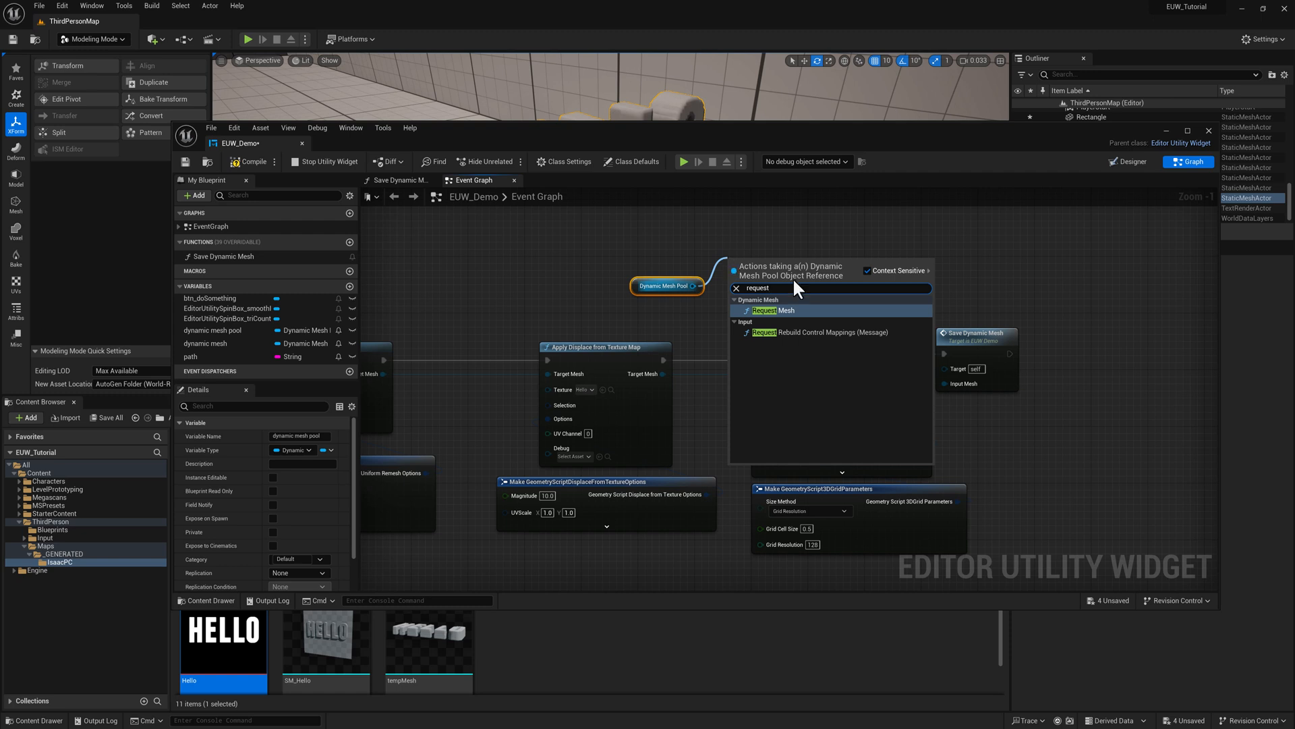
pyautogui.click(774, 310)
pyautogui.write('append b')
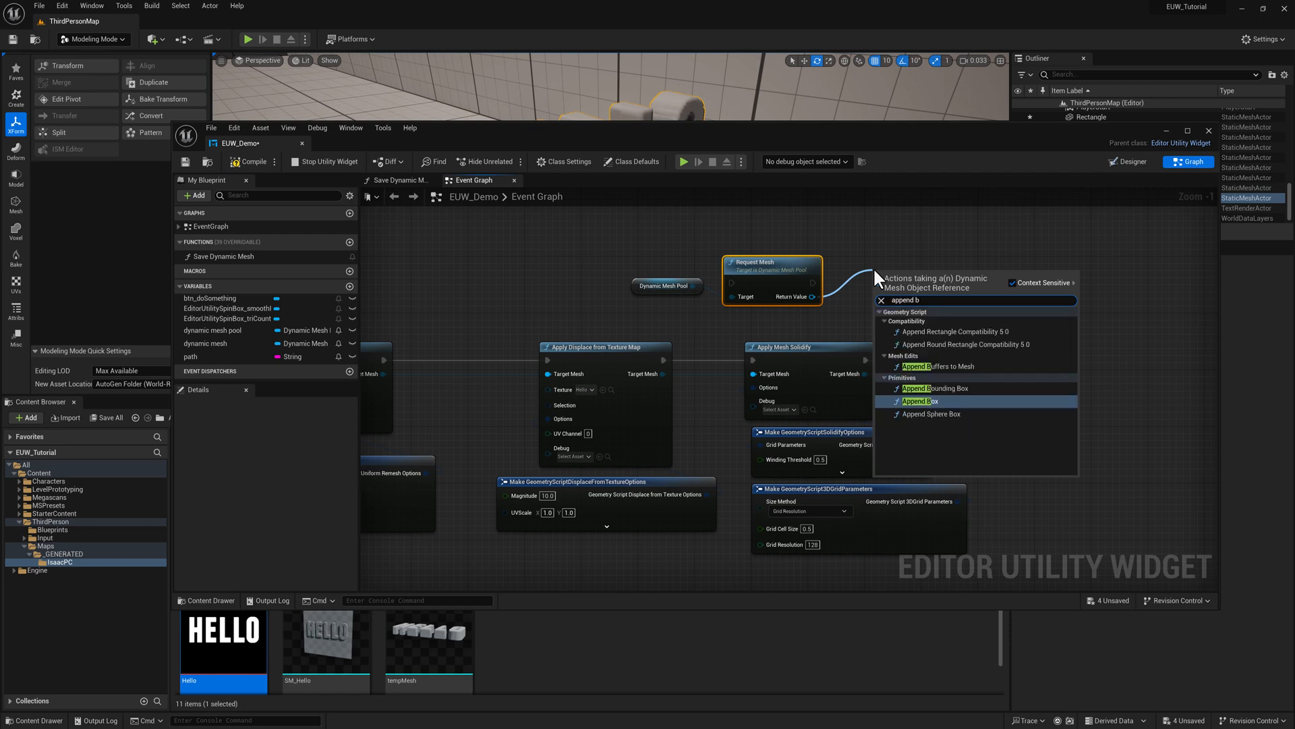
pyautogui.click(917, 400)
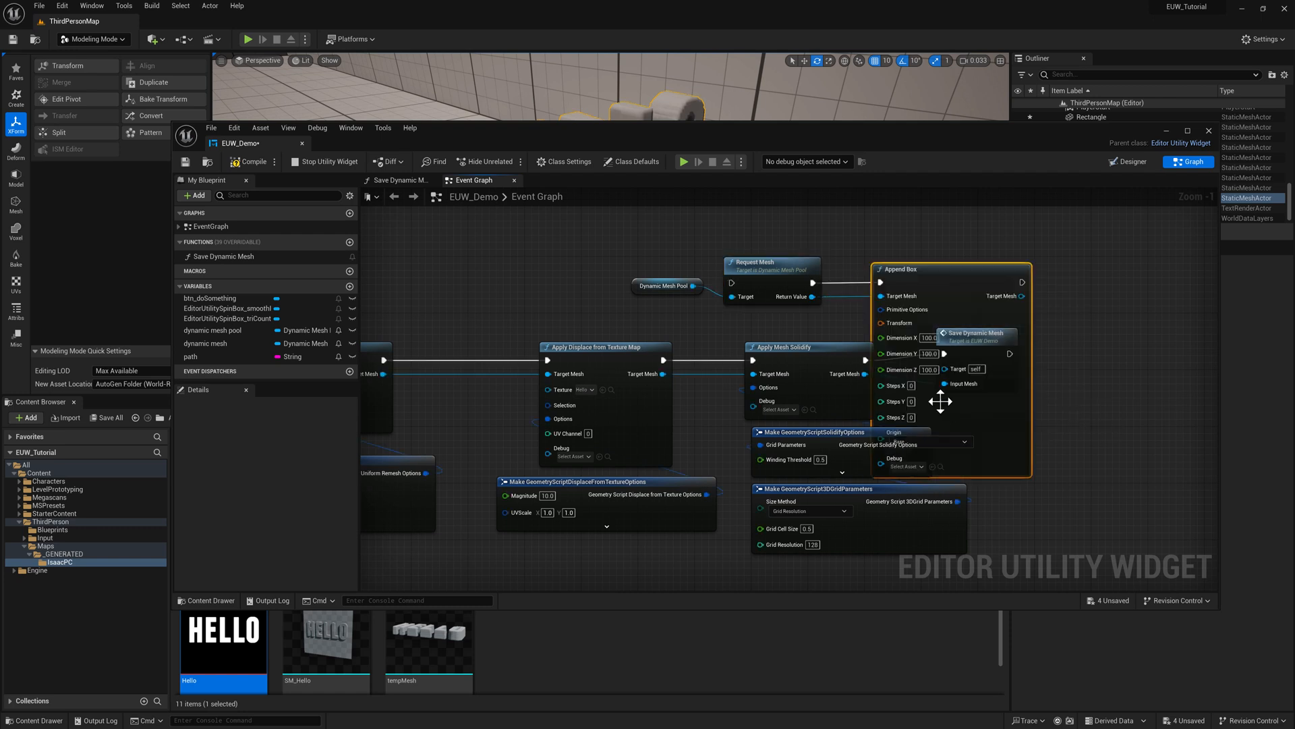
pyautogui.scroll(-3)
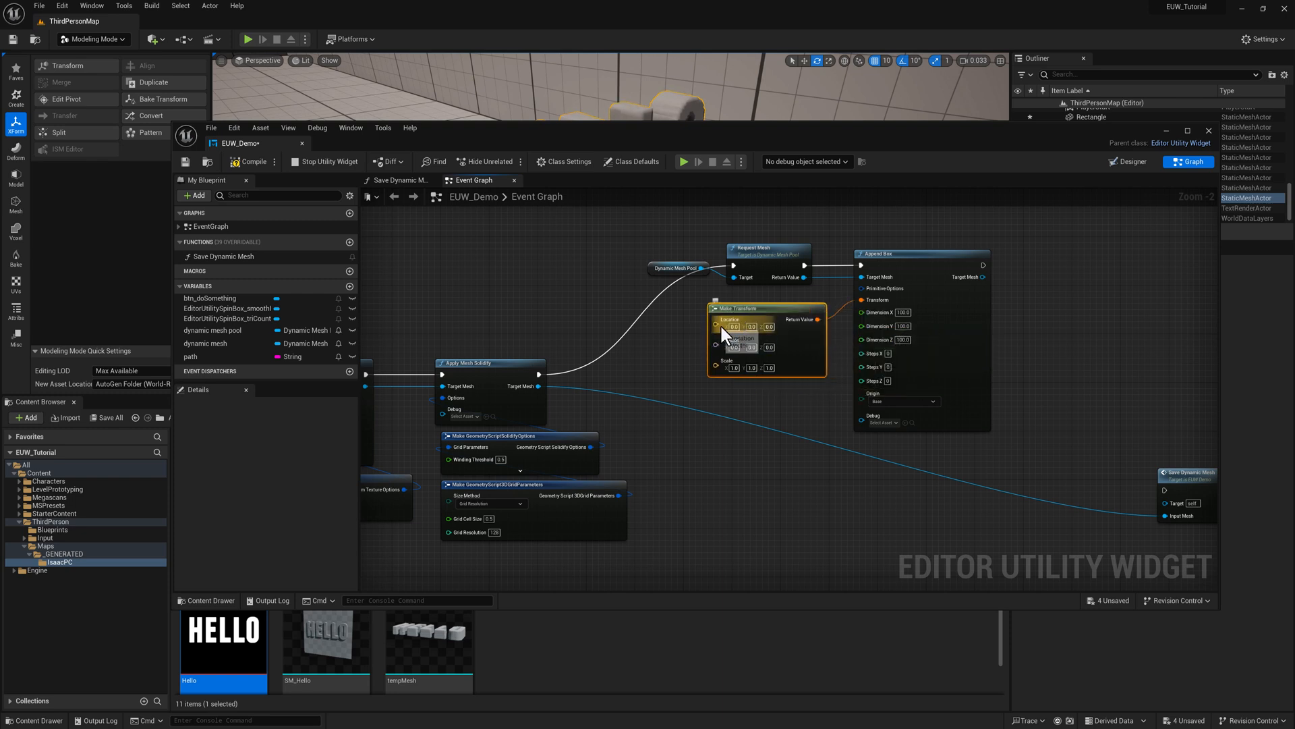
pyautogui.moveTo(748, 363)
pyautogui.write('appe')
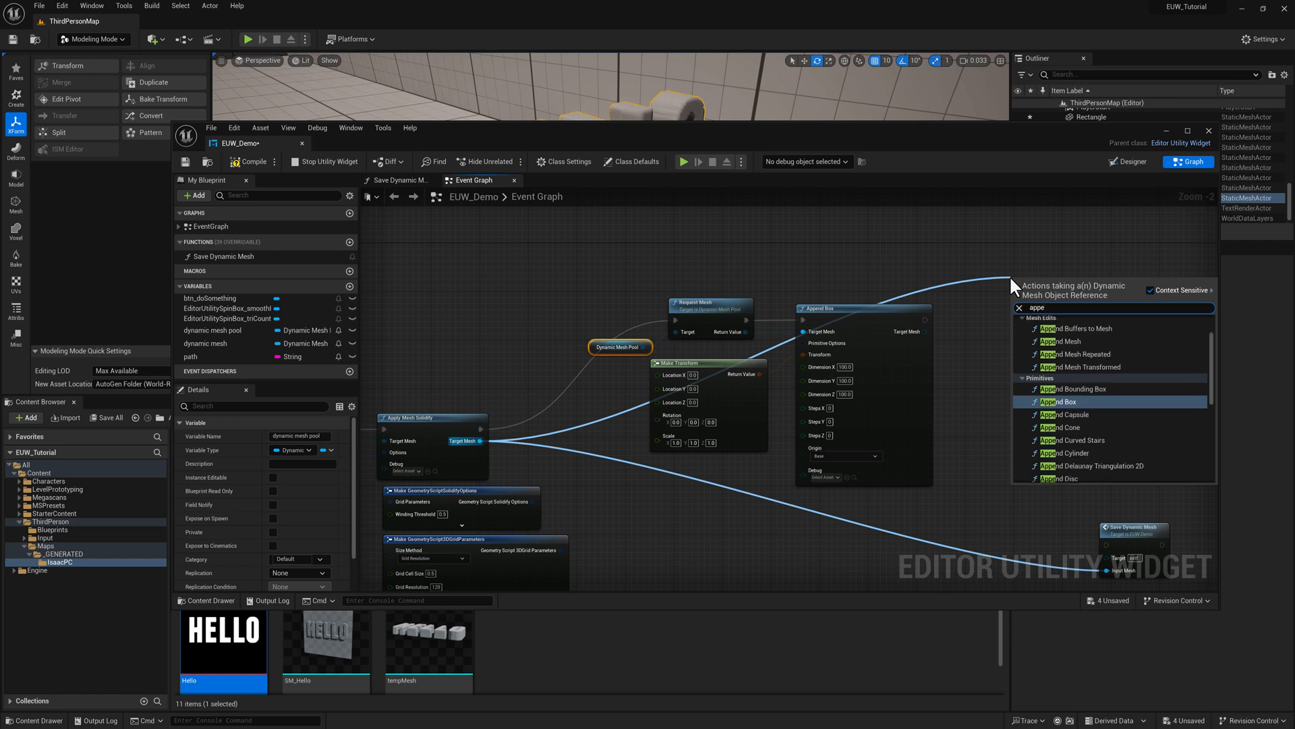
pyautogui.moveTo(1077, 378)
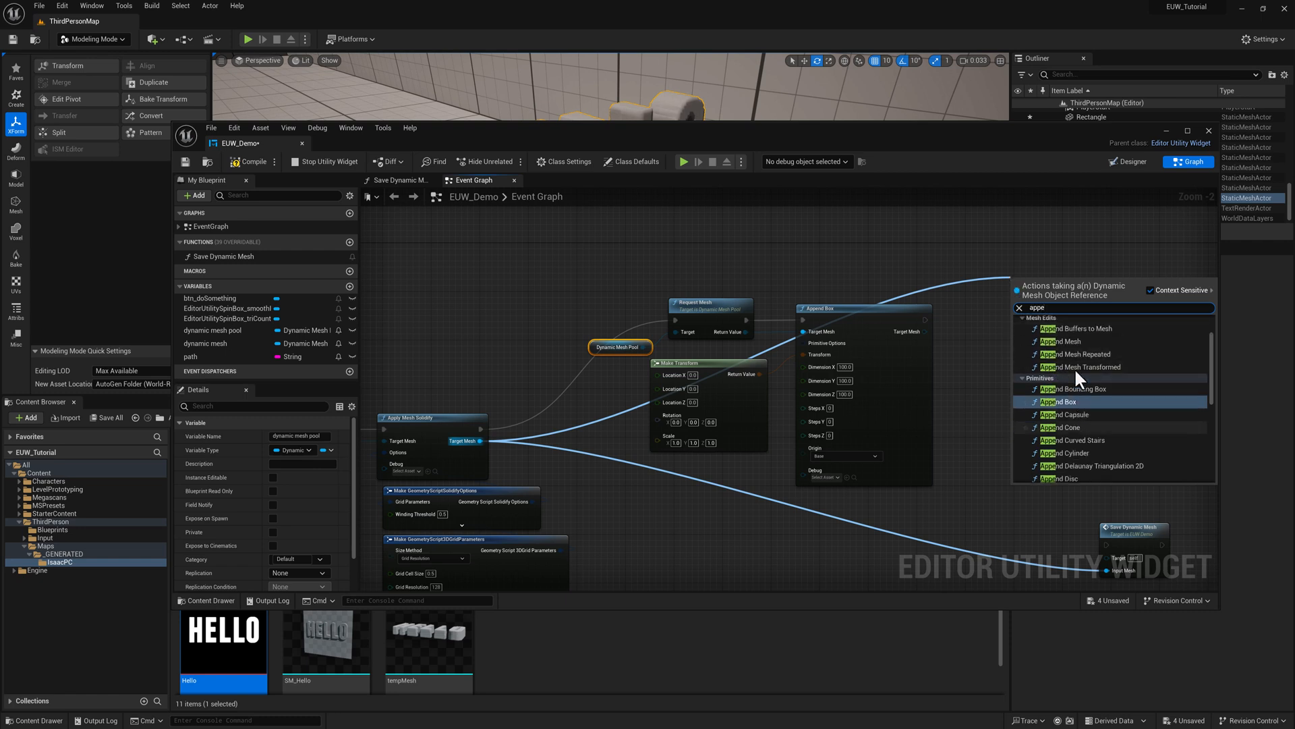
pyautogui.moveTo(1075, 346)
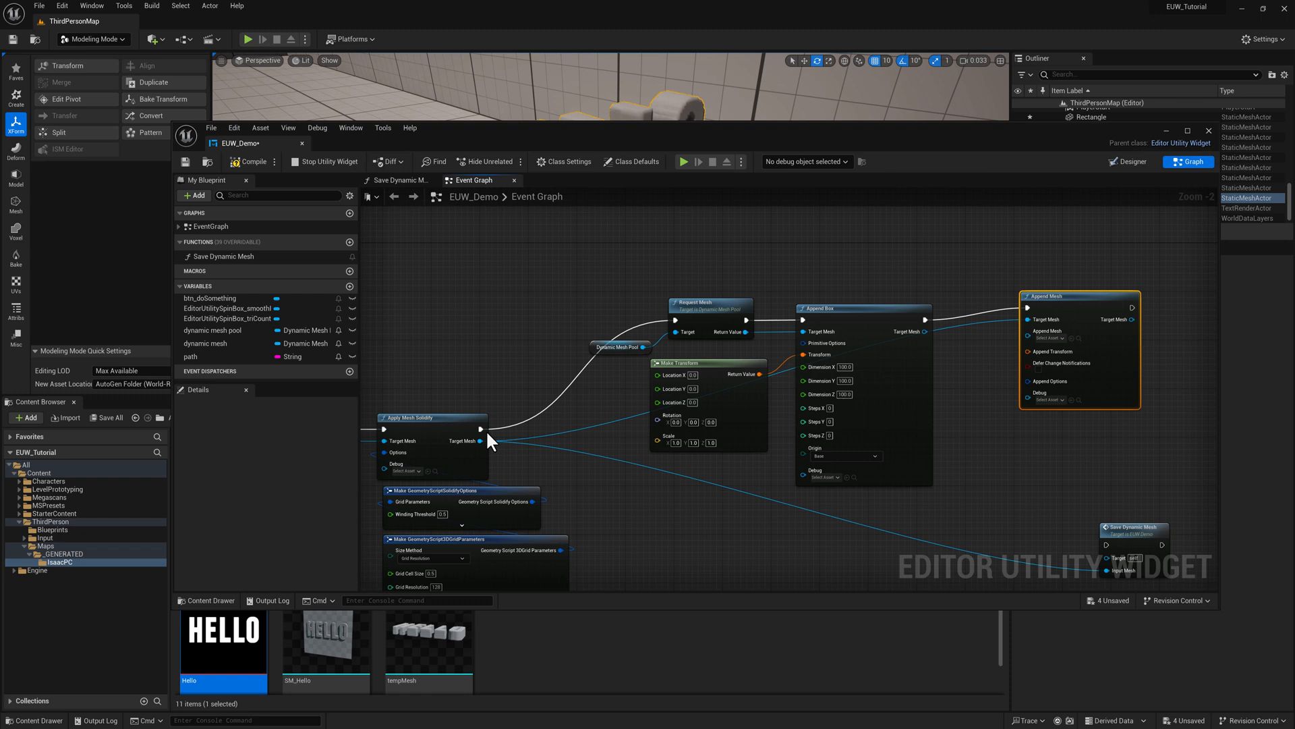
pyautogui.moveTo(467, 440)
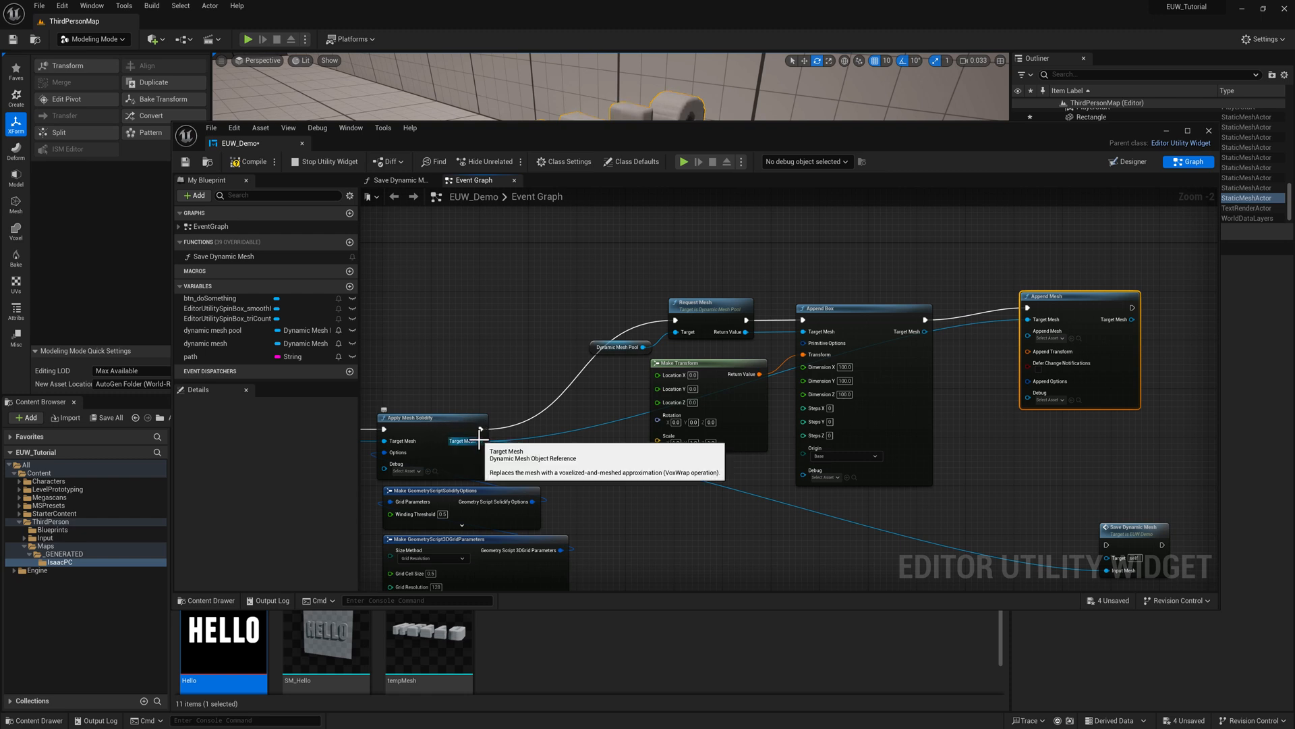
pyautogui.moveTo(931, 328)
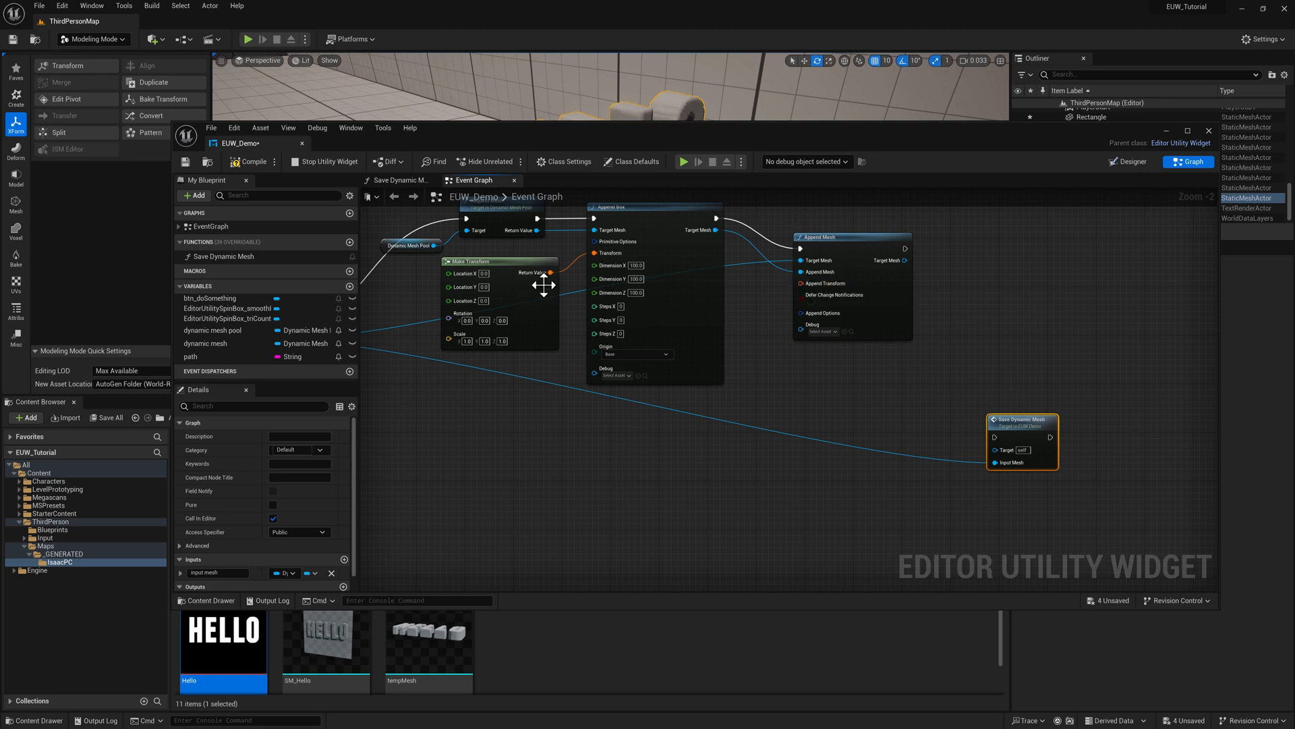
pyautogui.moveTo(574, 275)
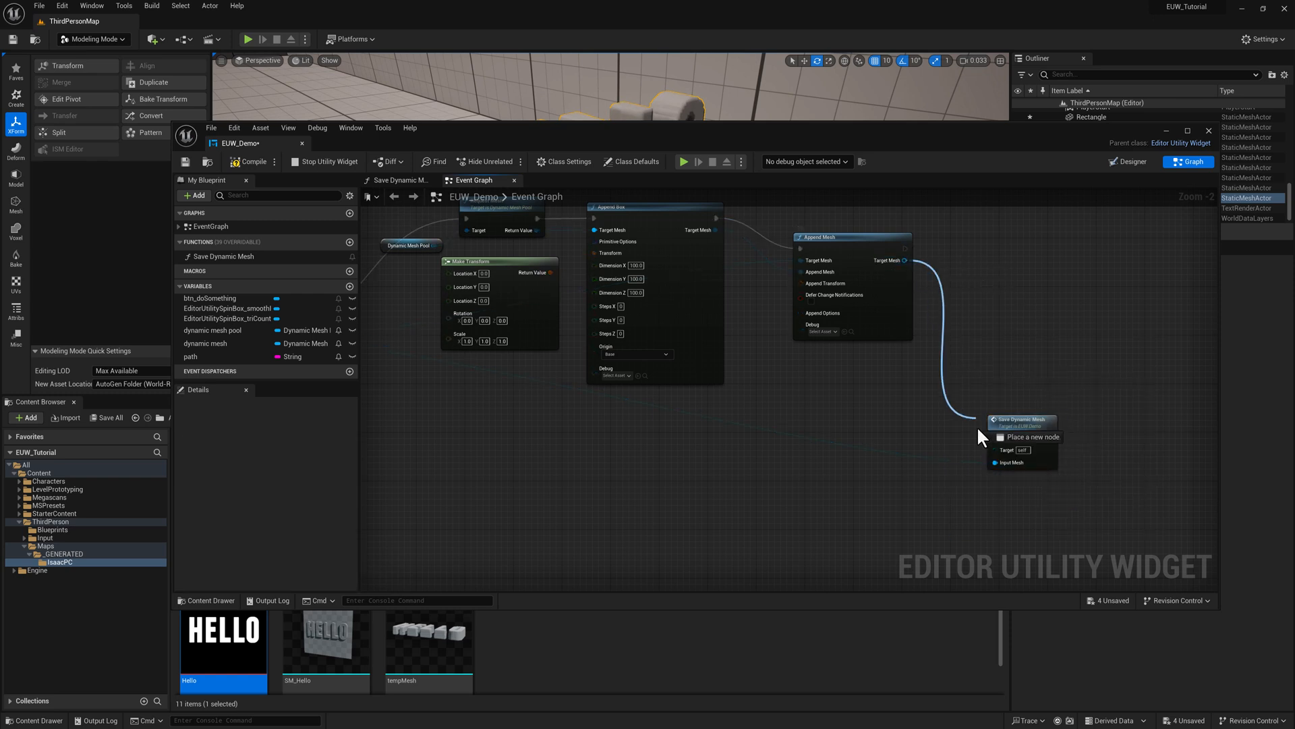
pyautogui.moveTo(996, 413)
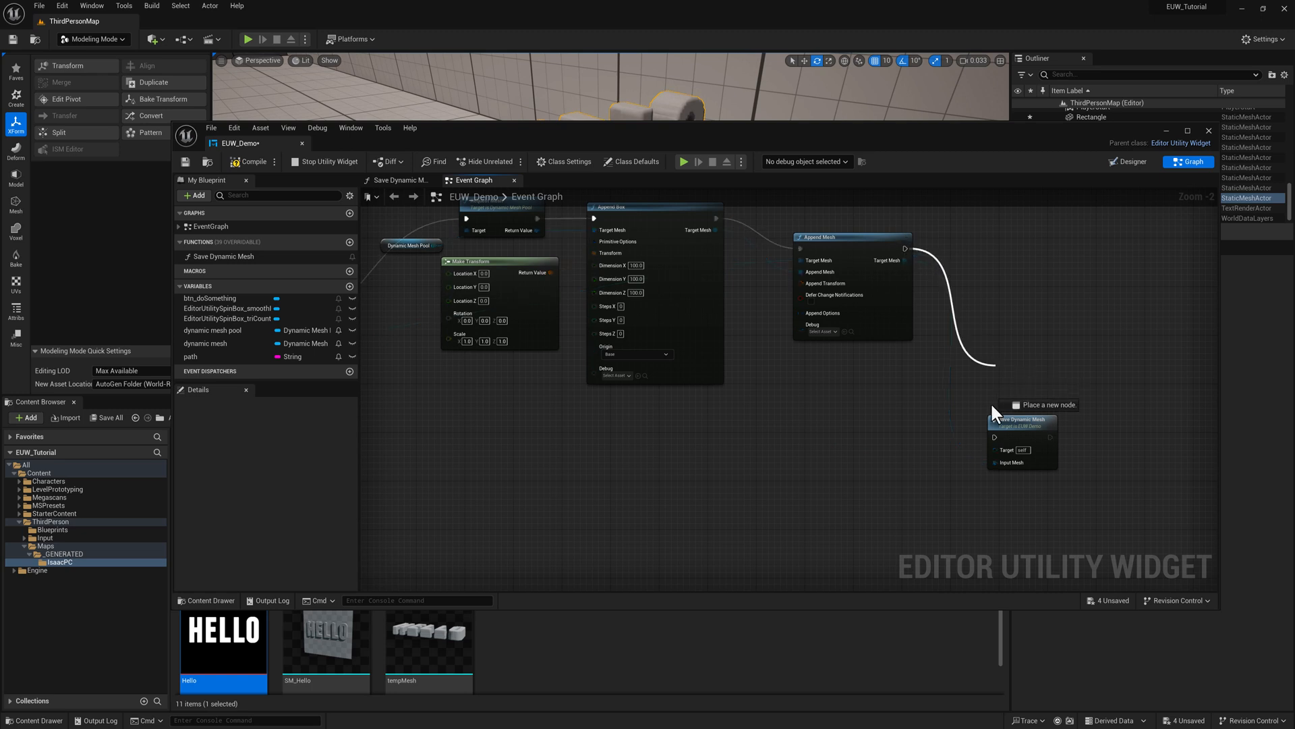
# Step: Connect the Append Mesh result to Save Dynamic Mesh and open the widget panel
pyautogui.click(1022, 419)
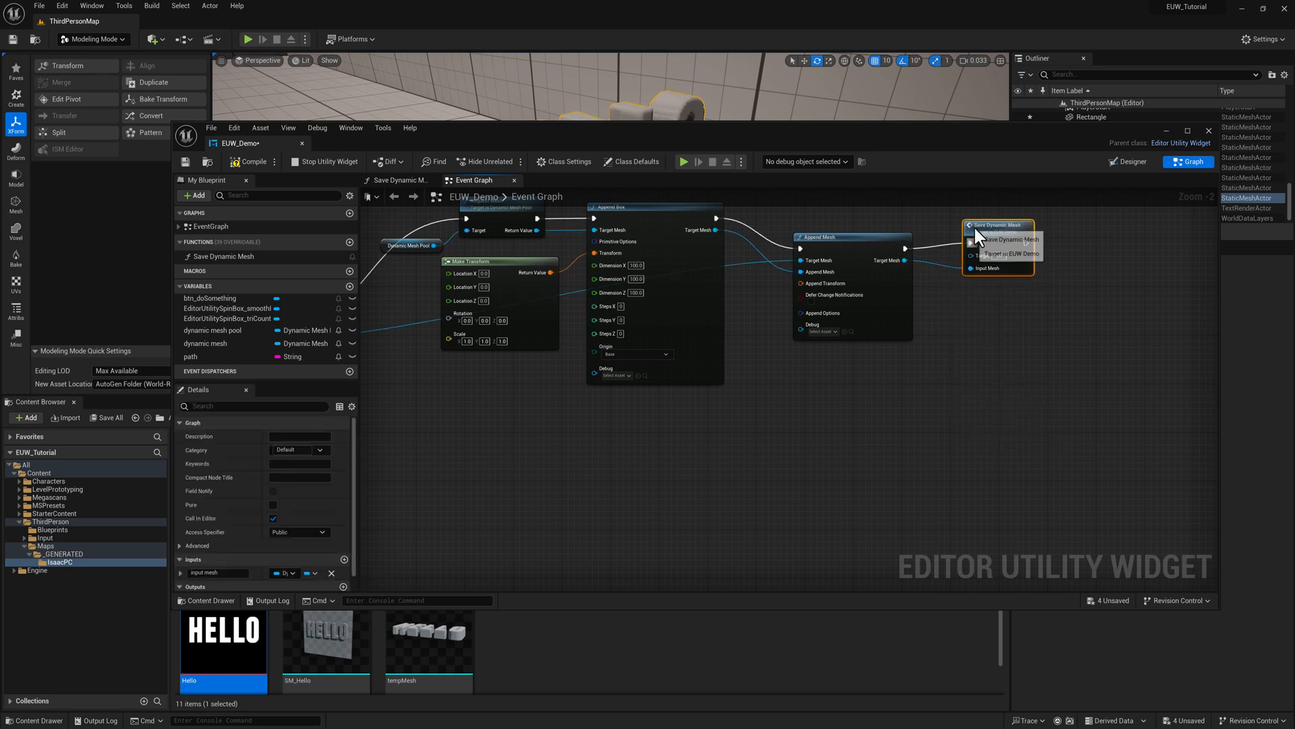
pyautogui.click(185, 161)
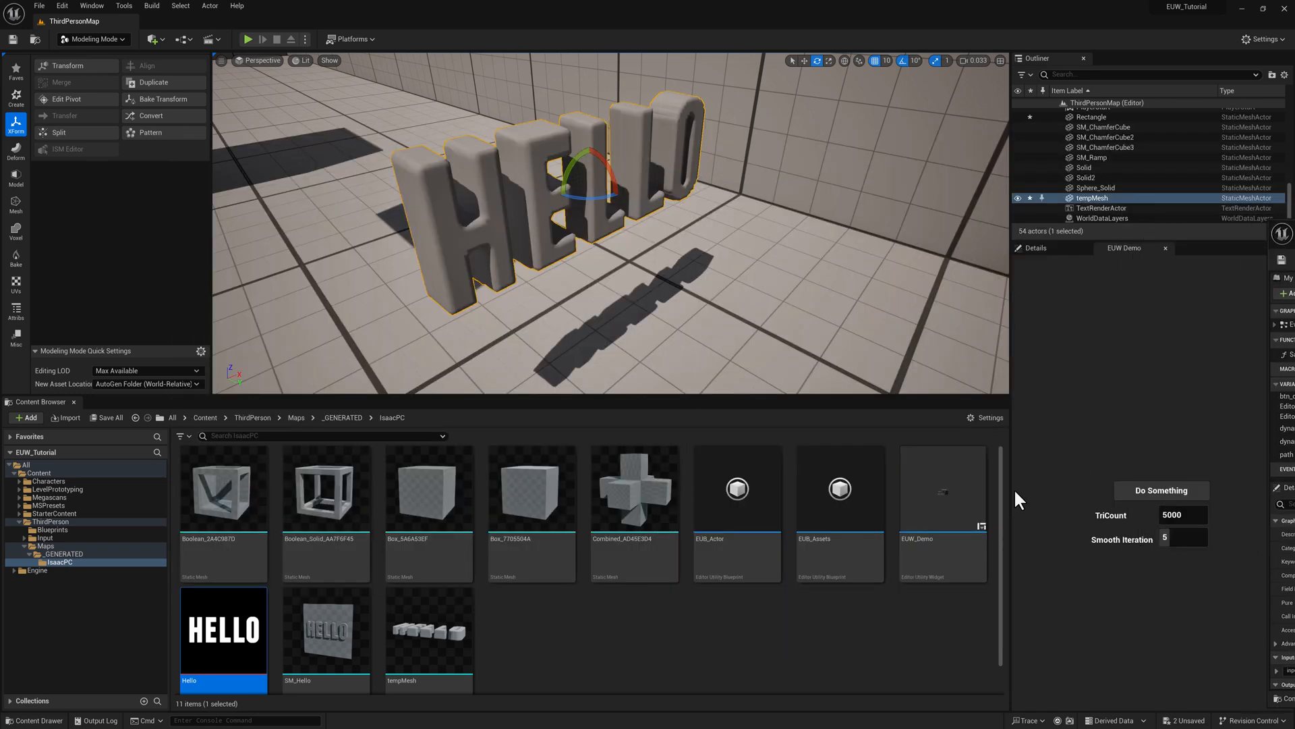
pyautogui.moveTo(625, 307)
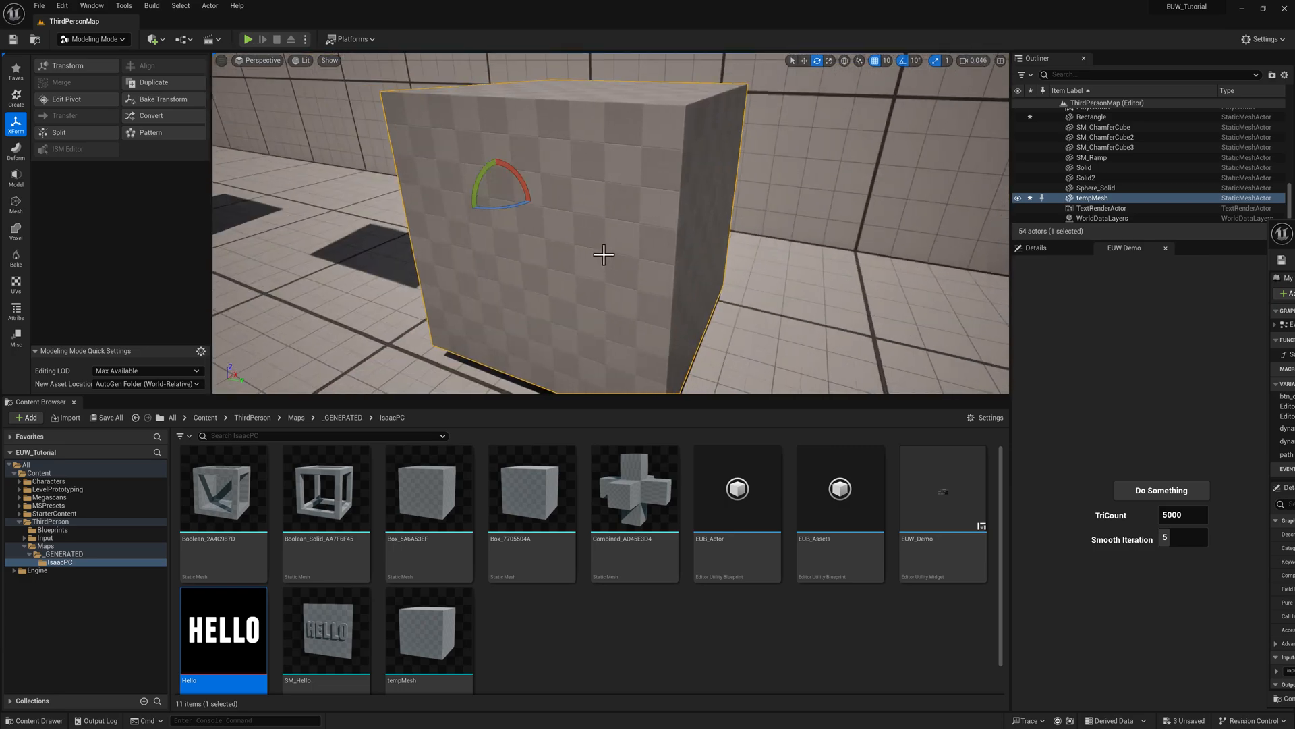
# Step: Rebuild tempMesh and inspect the large box swallowing the HELLO letters
pyautogui.click(1036, 247)
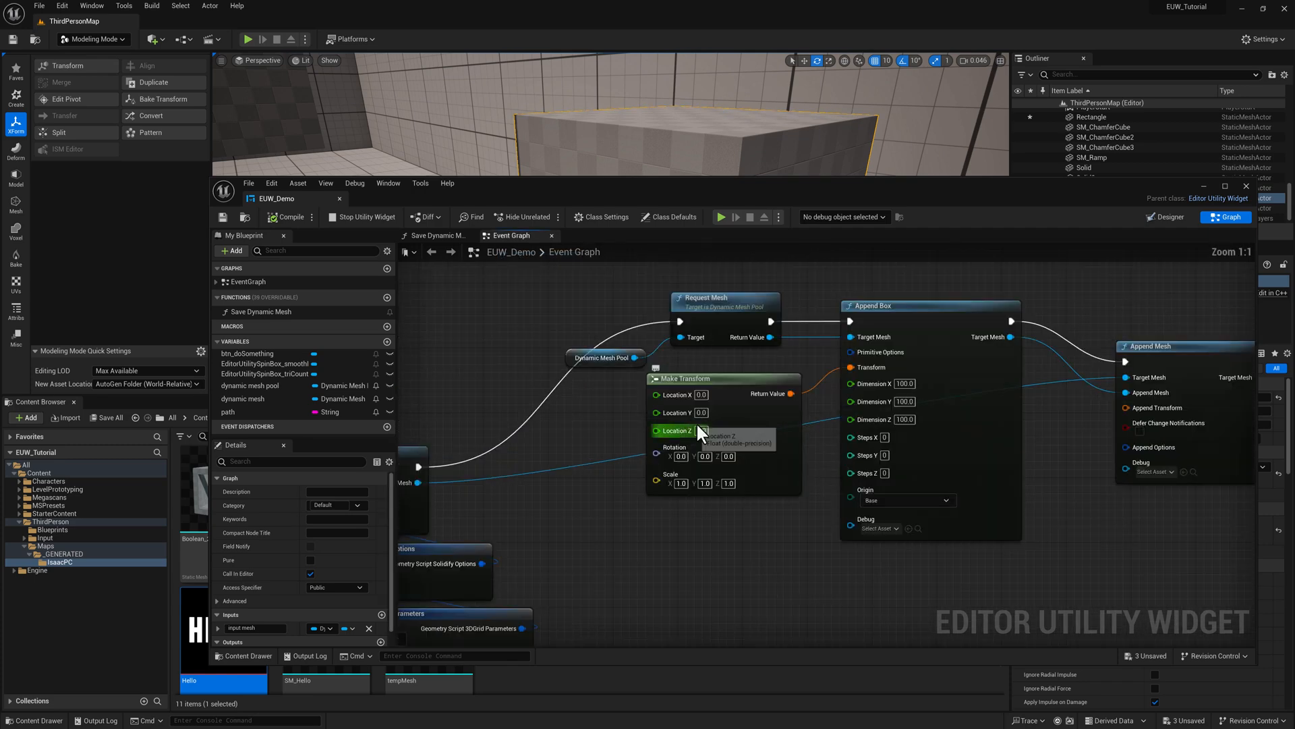
pyautogui.moveTo(738, 428)
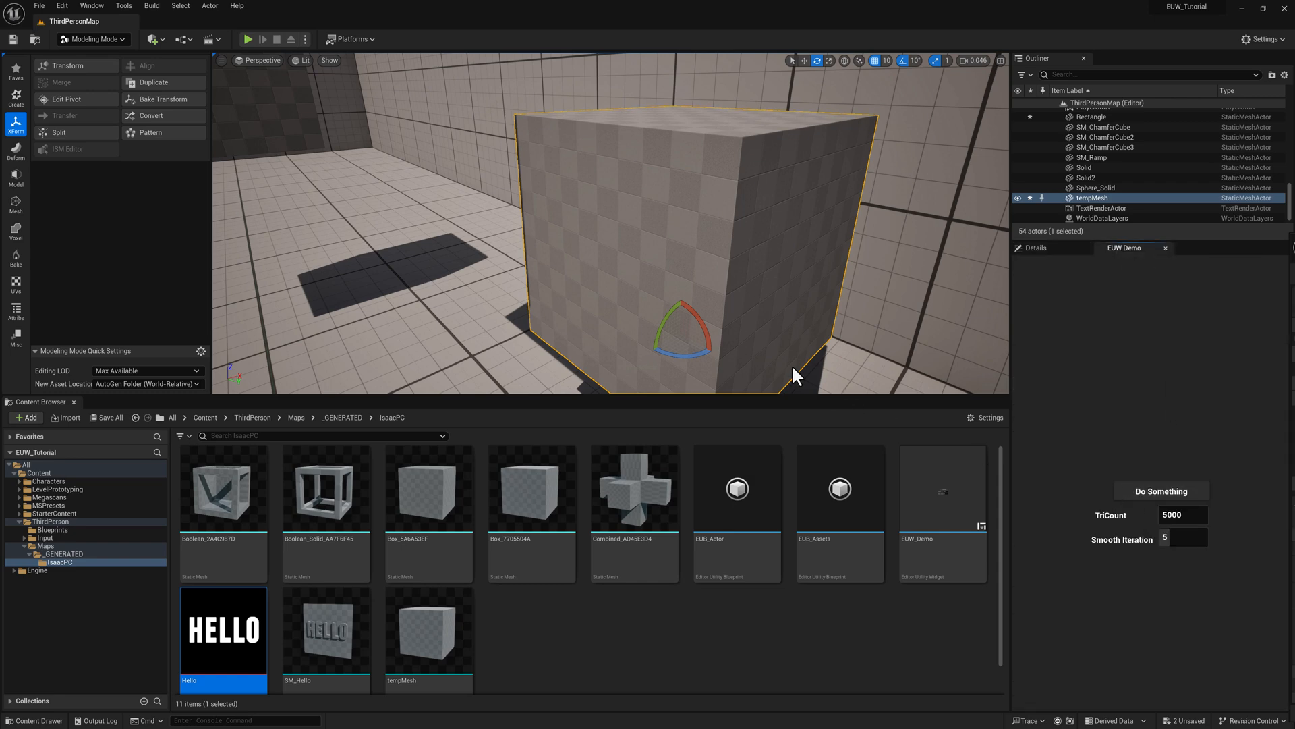
# Step: Regenerate tempMesh with the lowered box so the HELLO letters protrude from the slab top
pyautogui.click(1160, 491)
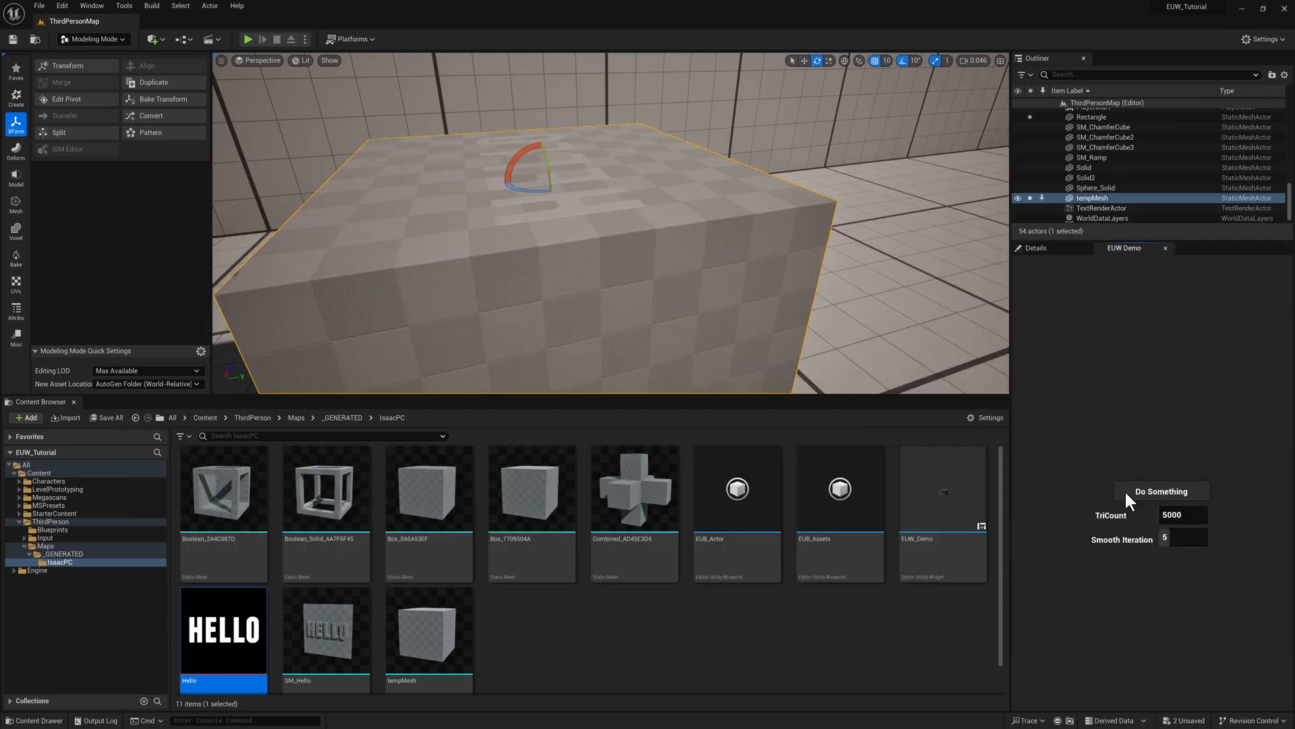
pyautogui.click(1160, 490)
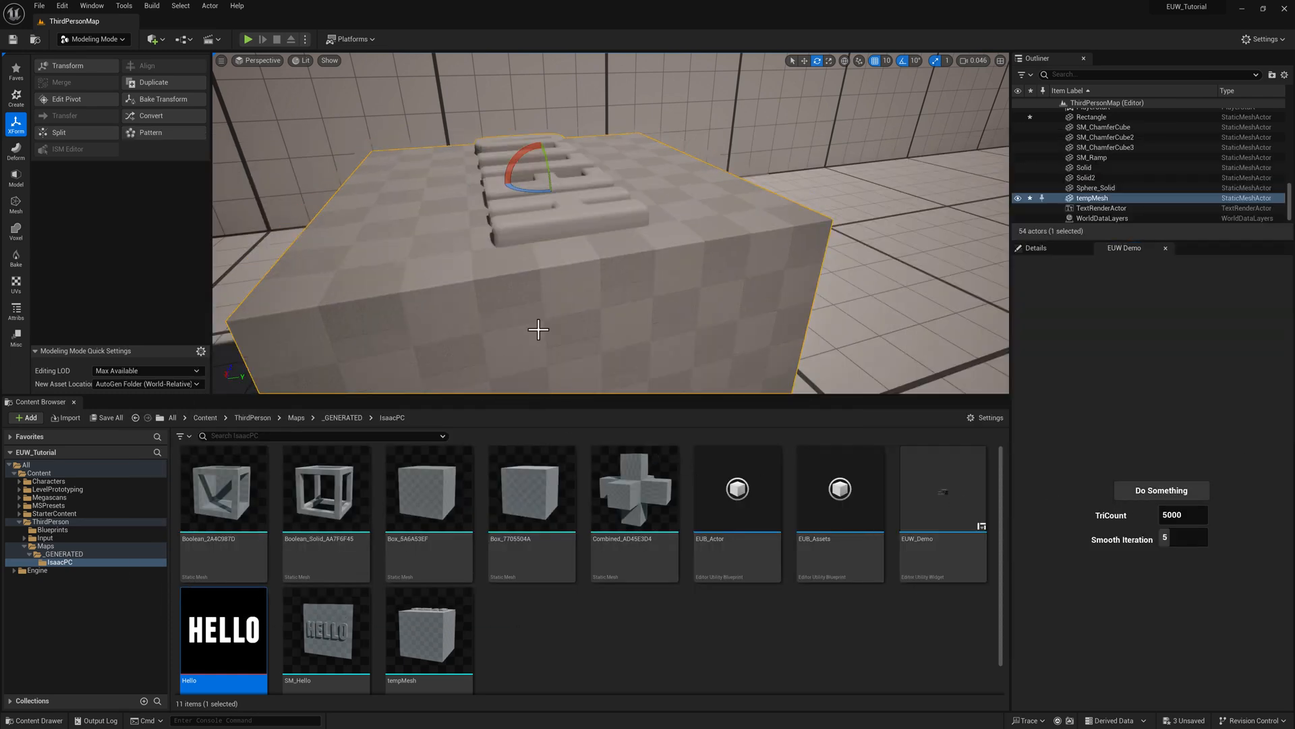
pyautogui.doubleClick(942, 487)
pyautogui.write('bool')
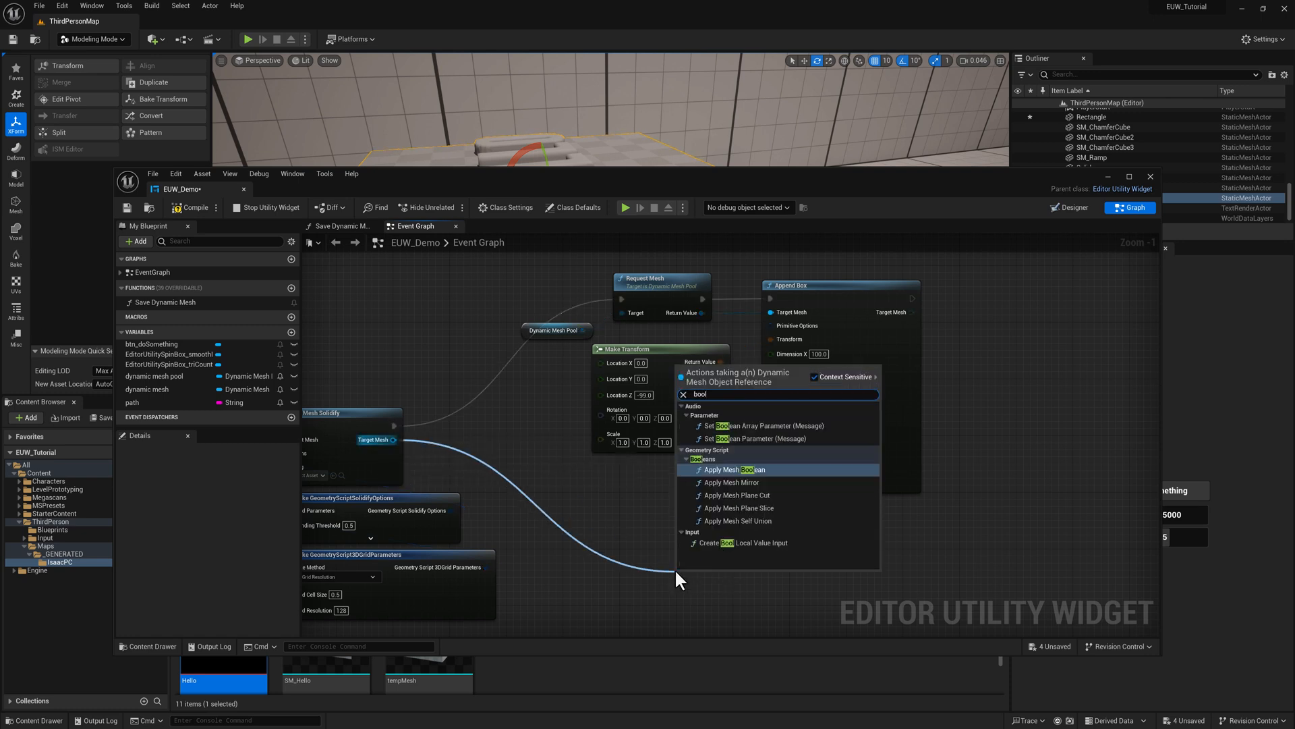
# Step: Add an Apply Mesh Boolean set to Subtract before Save Dynamic Mesh, and view the carved block
pyautogui.click(730, 470)
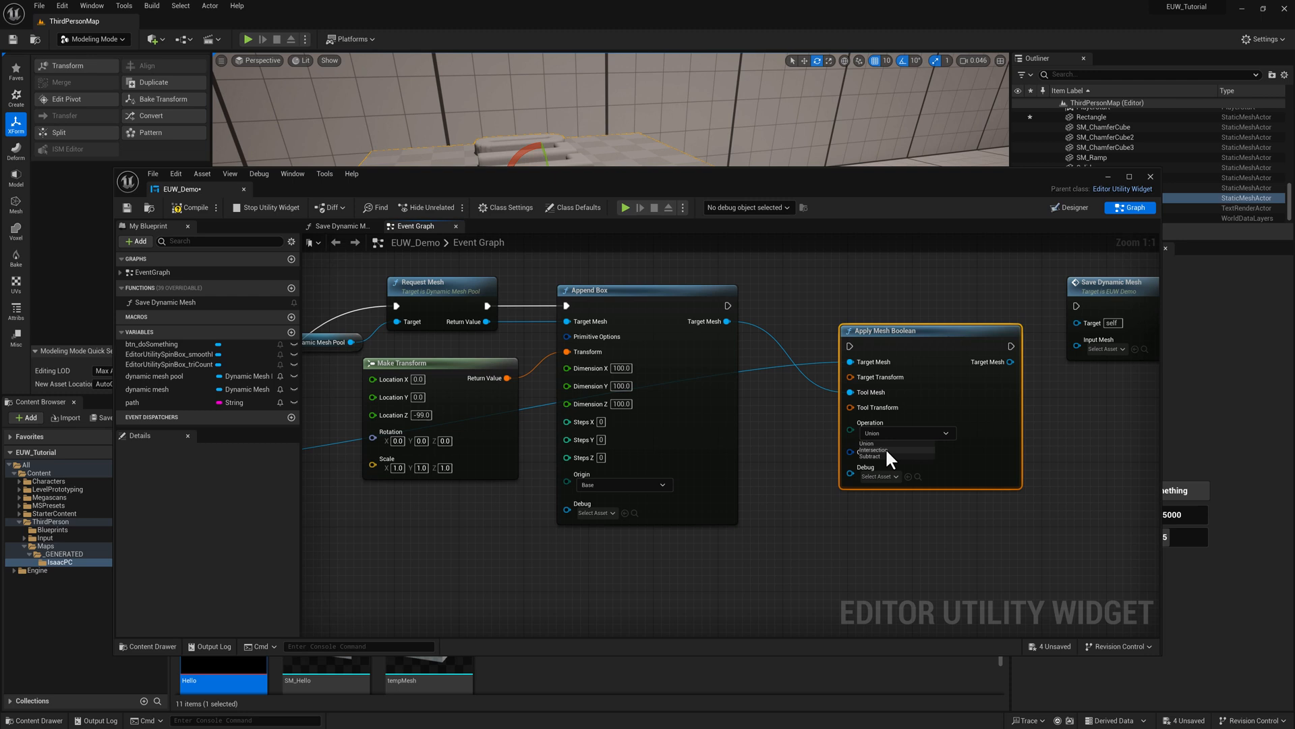
pyautogui.click(869, 455)
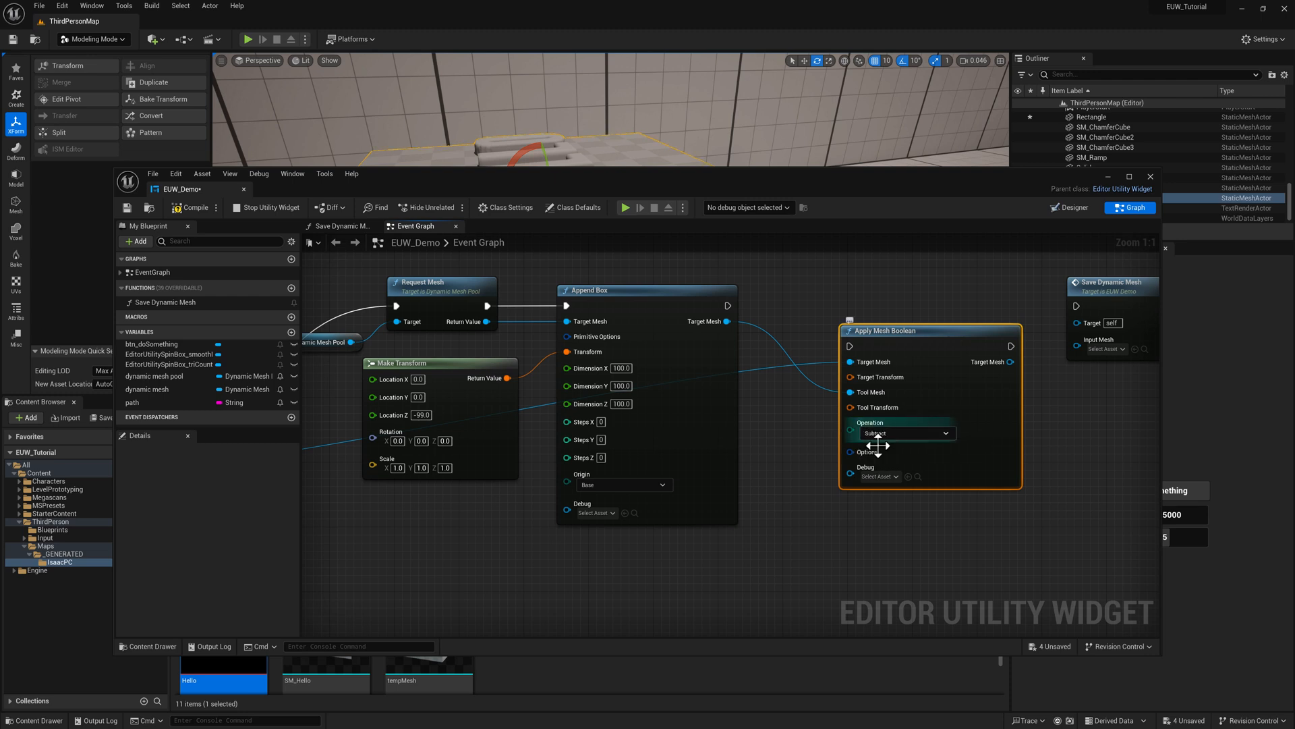
pyautogui.moveTo(836, 351)
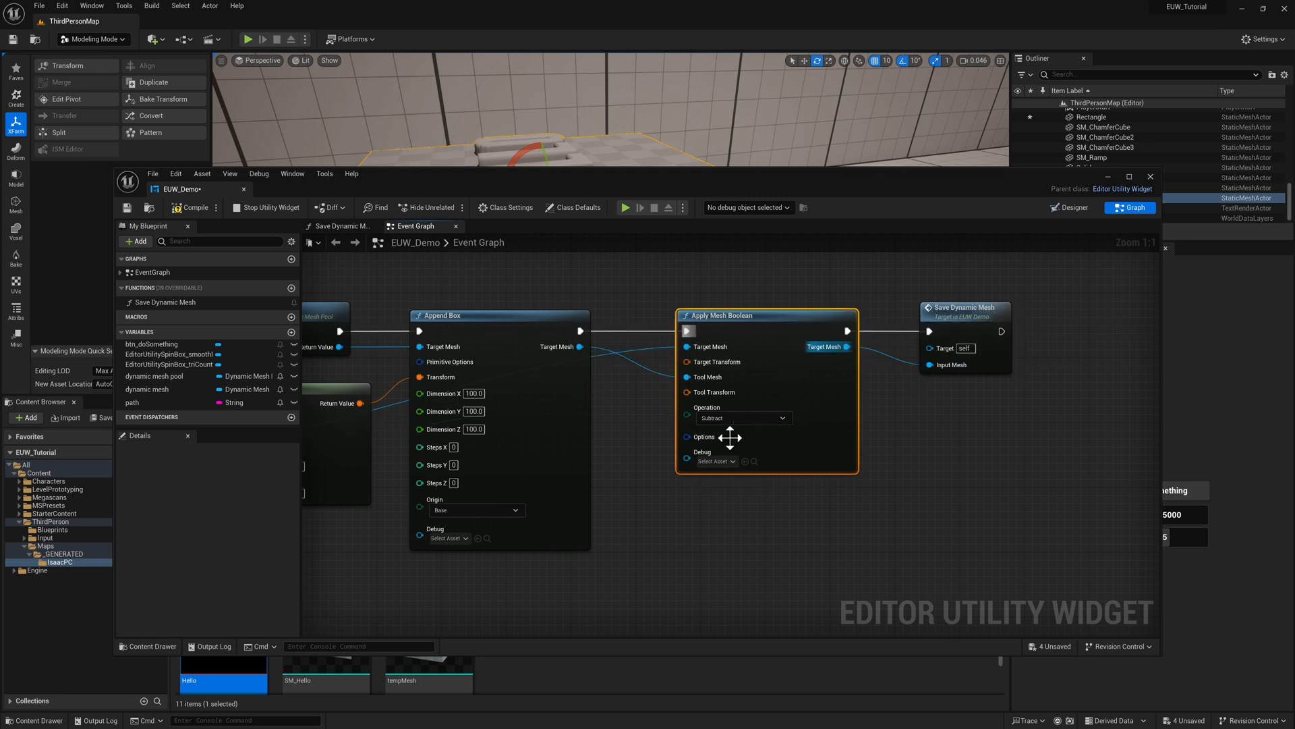
pyautogui.click(126, 207)
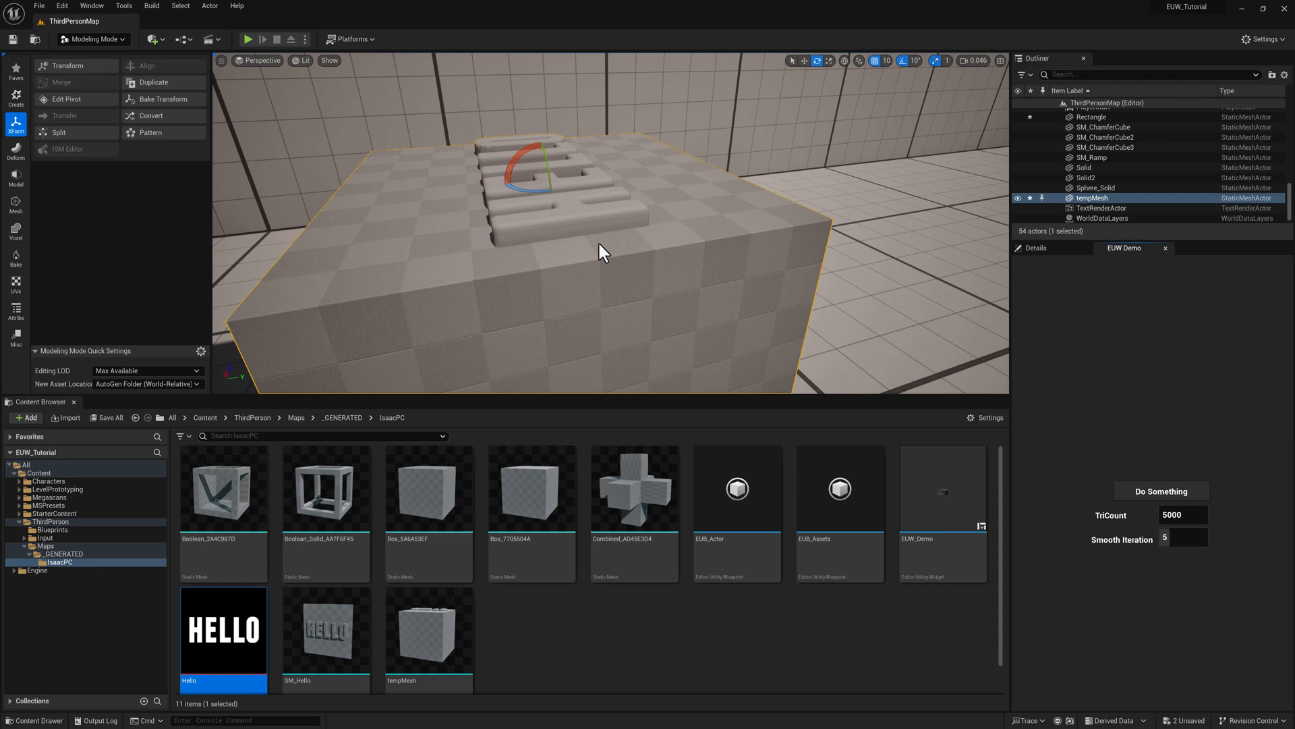
# Step: Bring the EUW_Demo event graph back up to add a rotate step after the boolean
pyautogui.click(1159, 491)
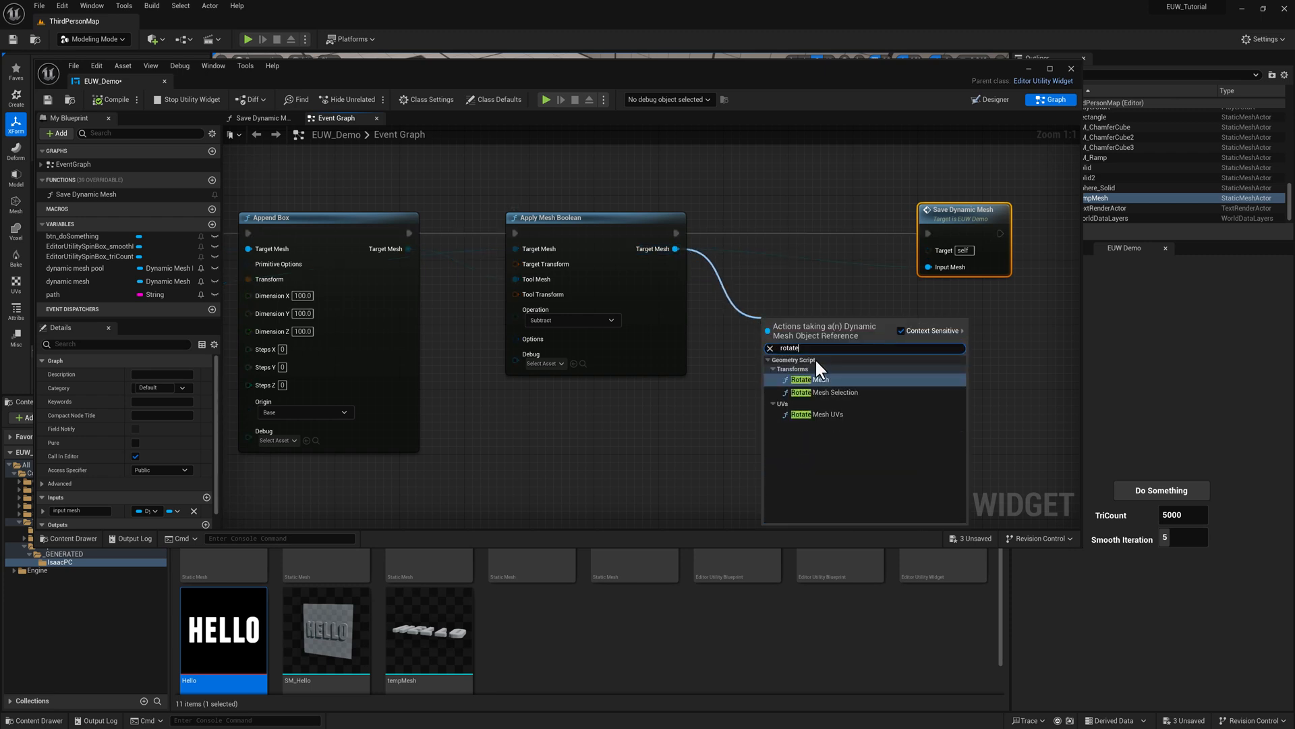
# Step: Add a Rotate Mesh step with -90 rotation after the boolean so HELLO stands upright
pyautogui.click(802, 379)
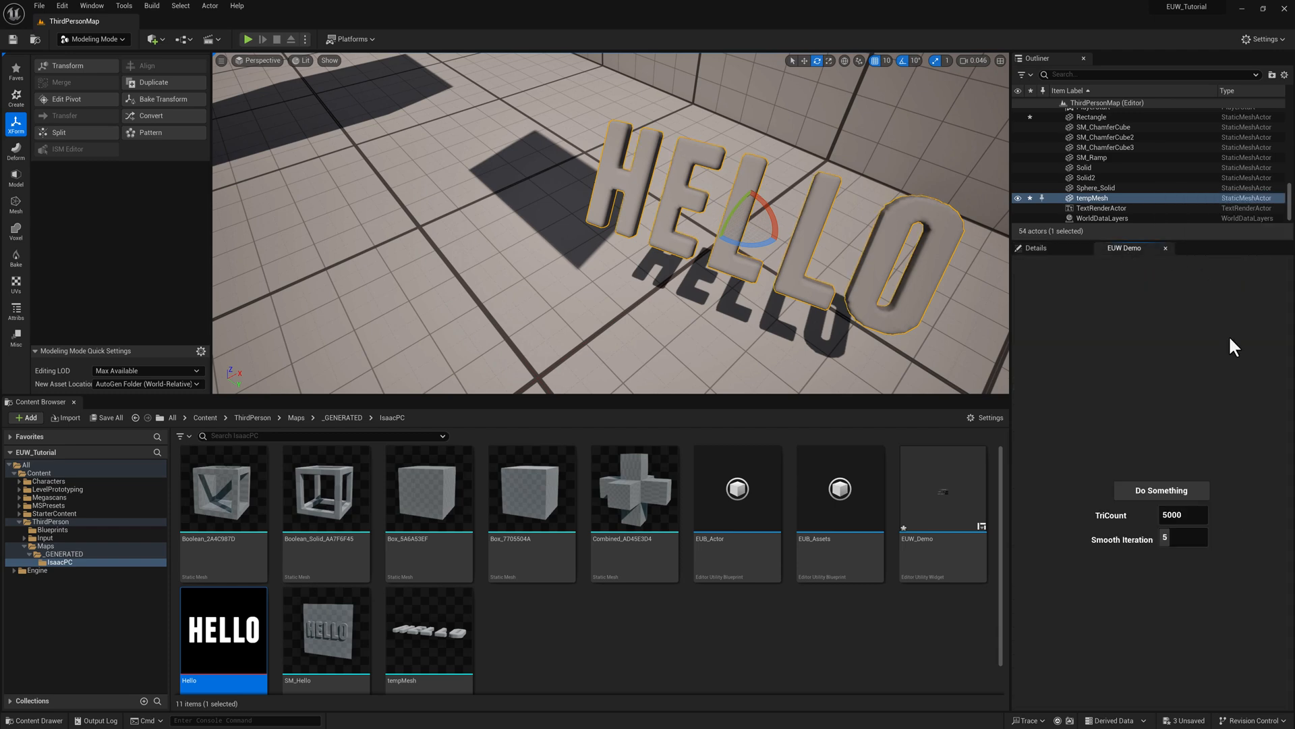
pyautogui.moveTo(904, 564)
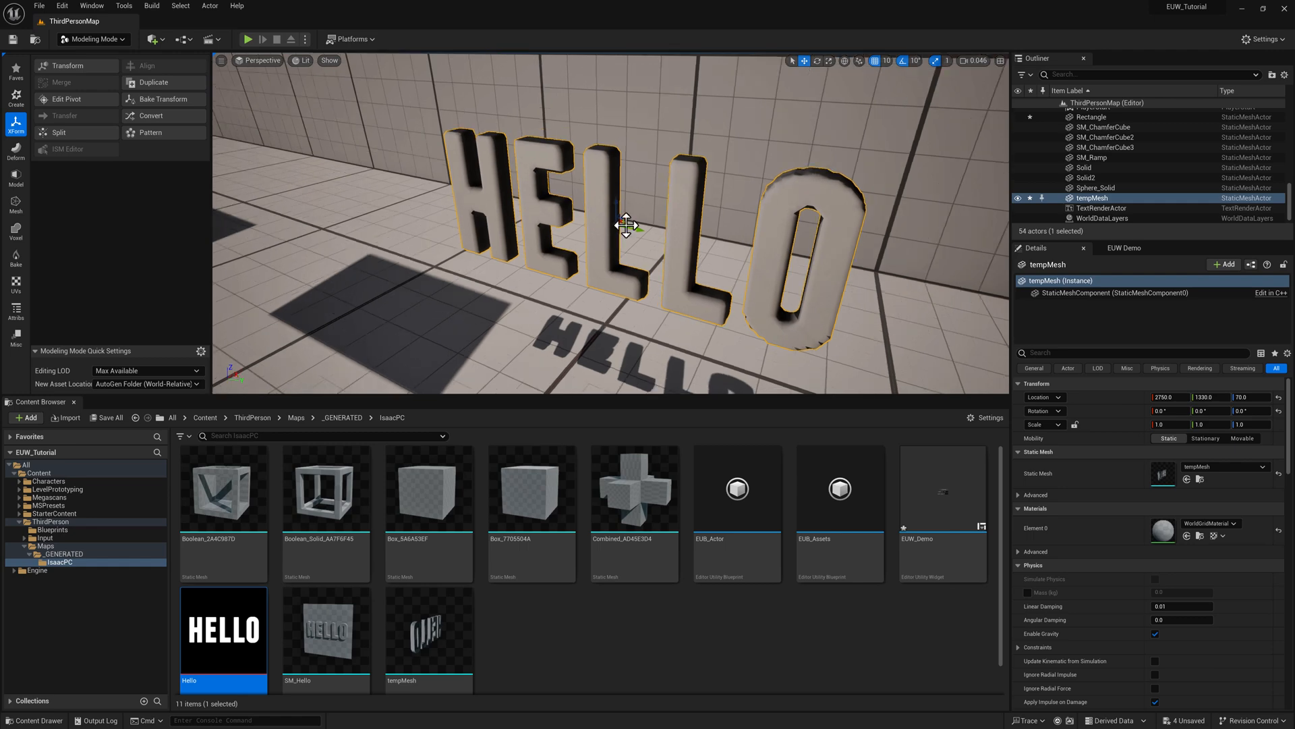
pyautogui.moveTo(717, 269)
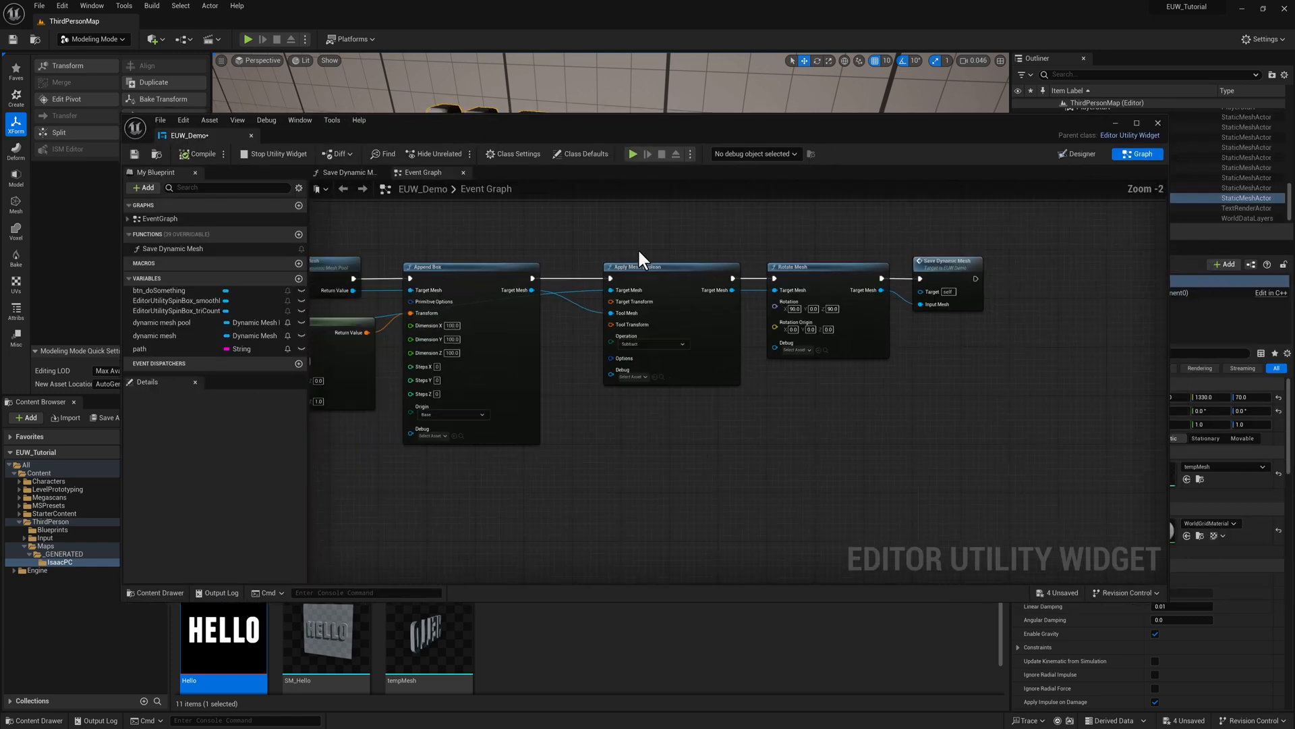
pyautogui.scroll(-3)
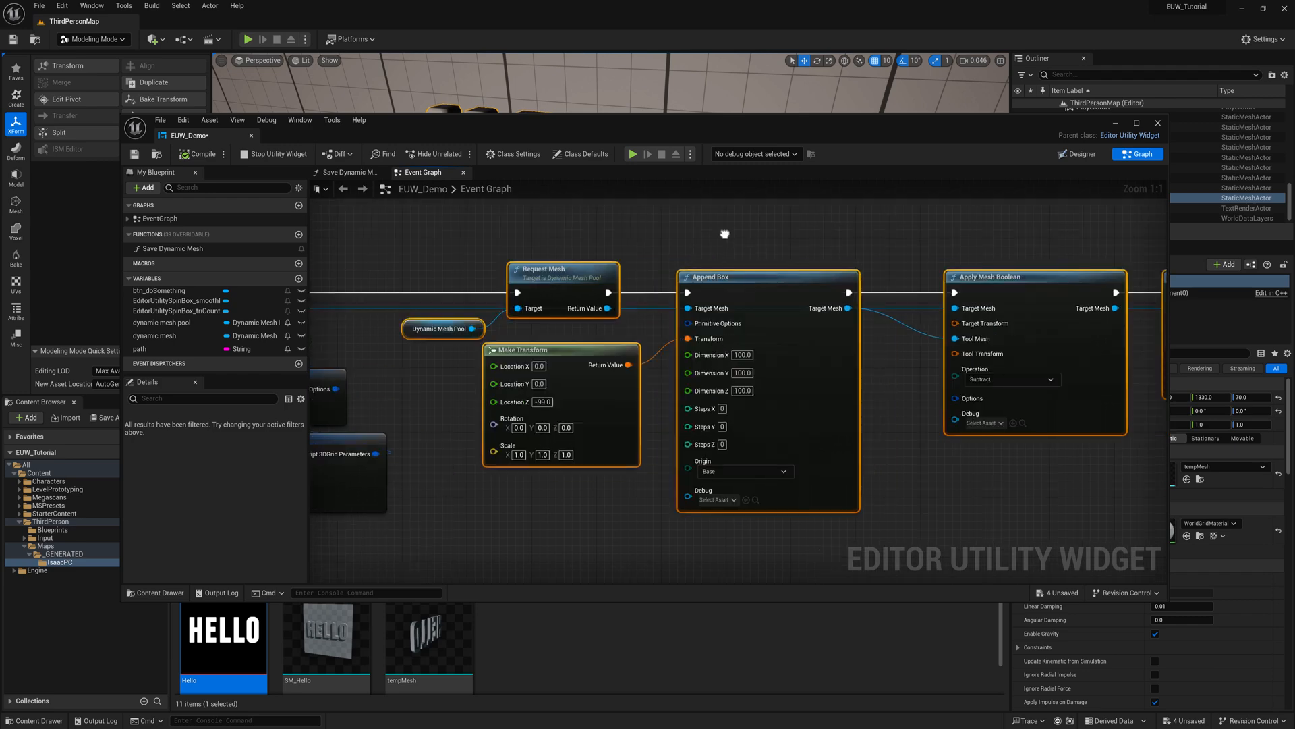
pyautogui.click(1077, 154)
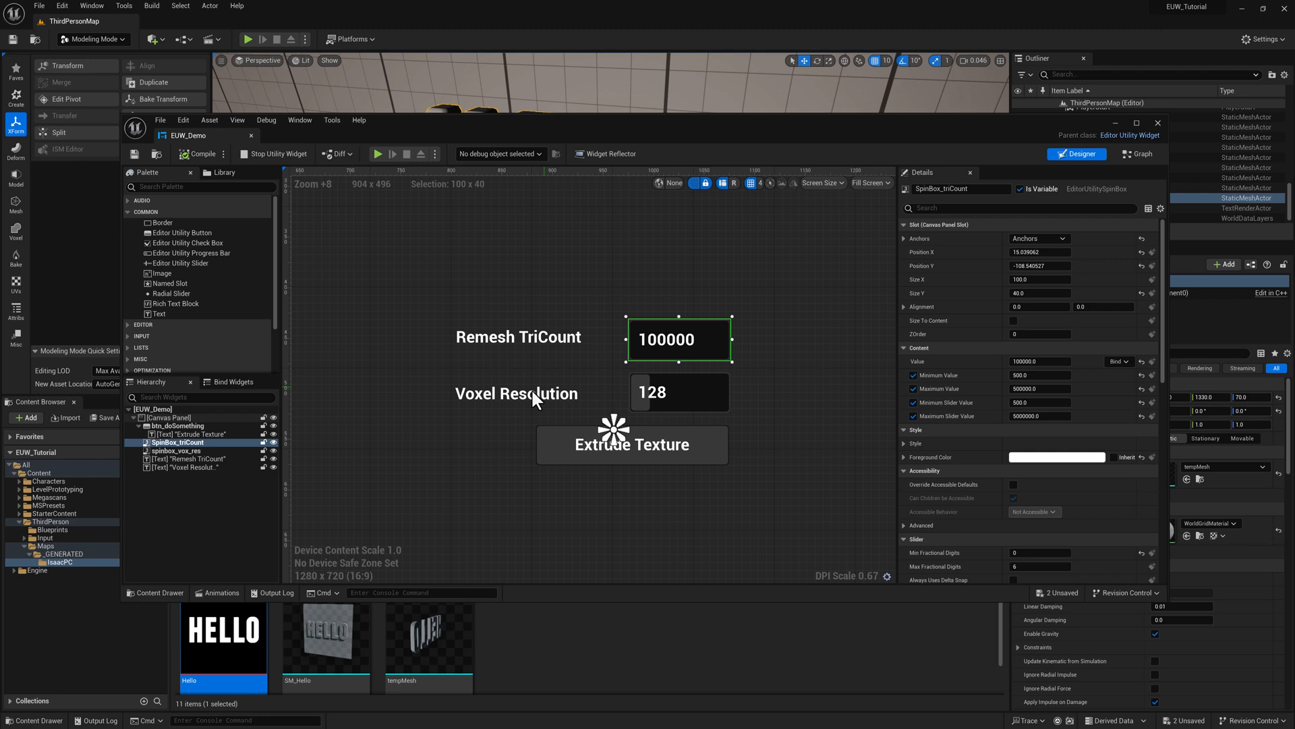
# Step: Inspect the Remesh TriCount (100000) and Voxel Resolution (128, range 16–512) spin box settings
pyautogui.click(678, 393)
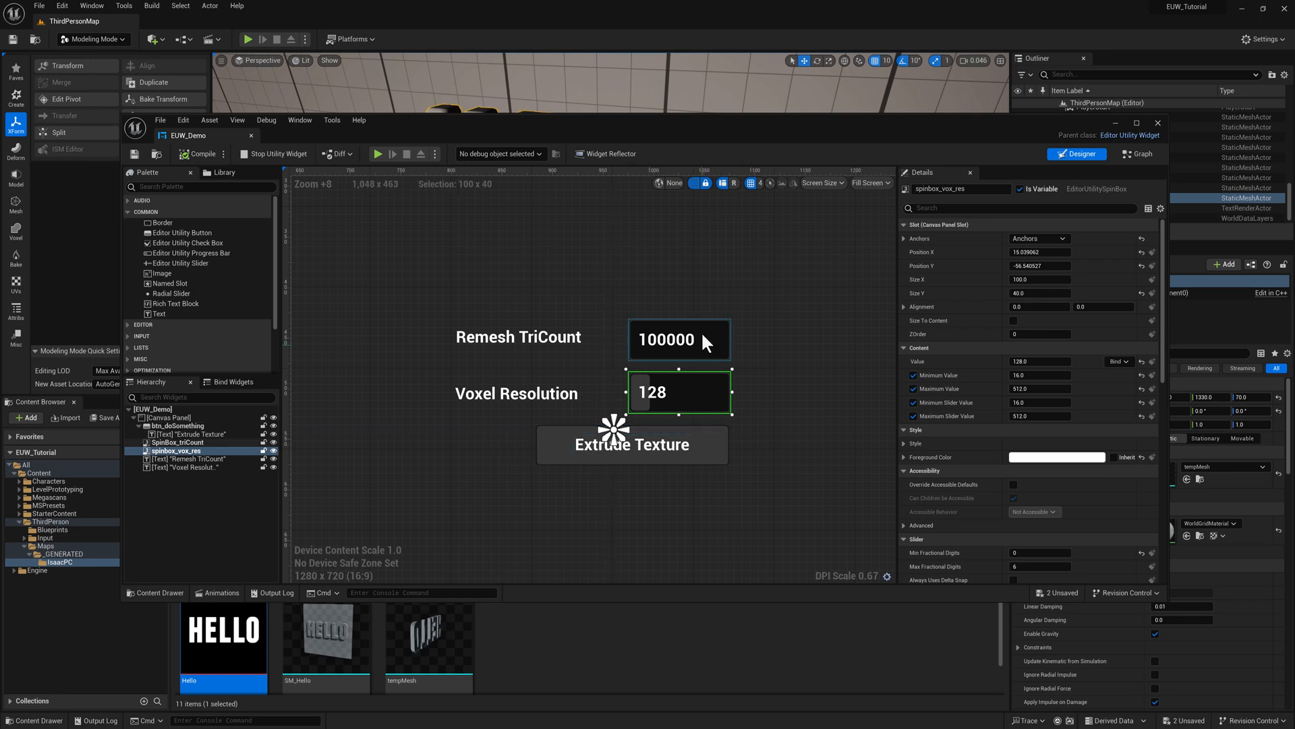
pyautogui.click(679, 392)
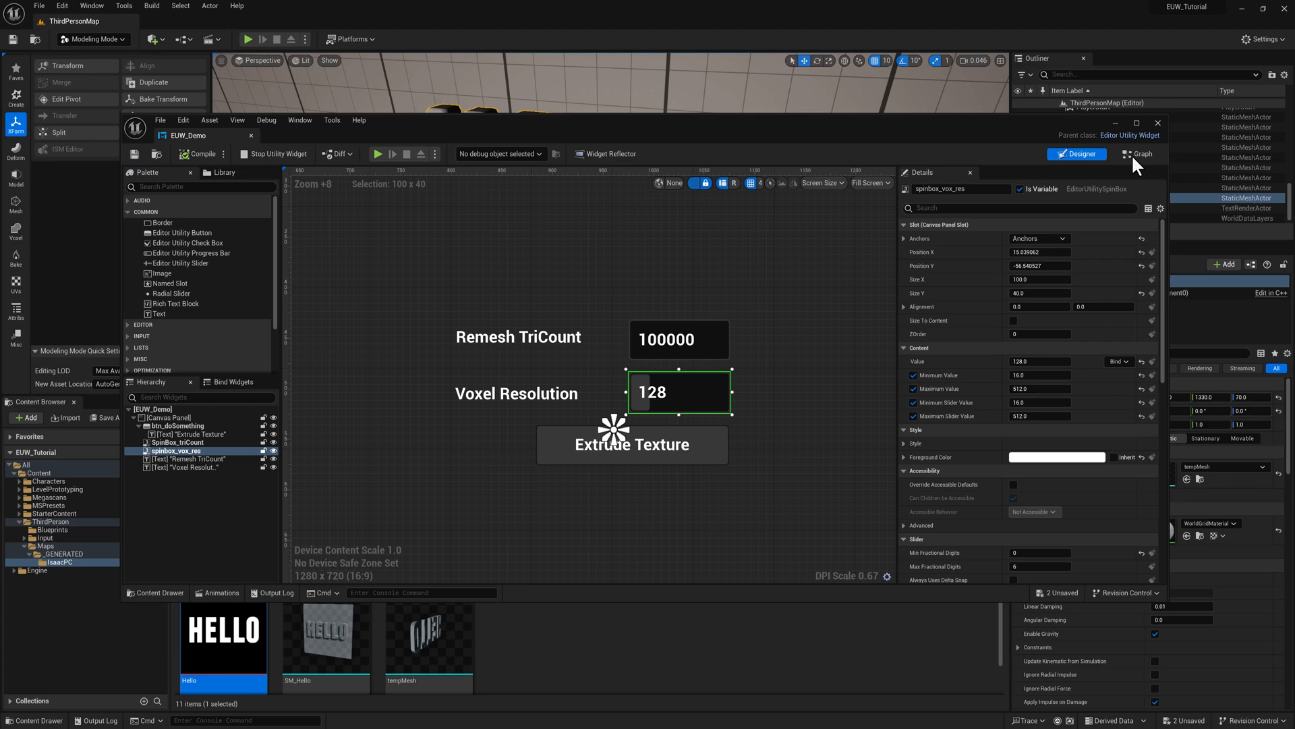
# Step: Place a SpinBox_triCount reference in the event graph and add a Get Value node
pyautogui.click(1136, 154)
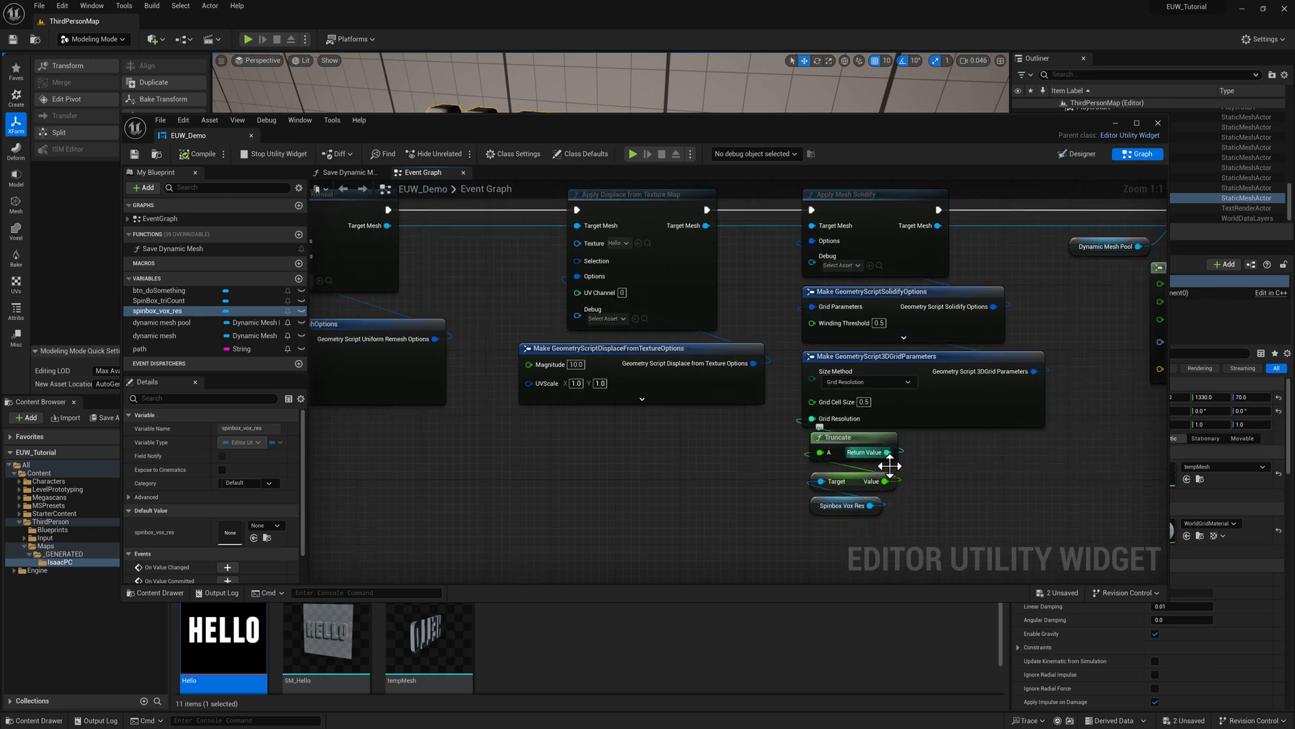
pyautogui.moveTo(735, 463)
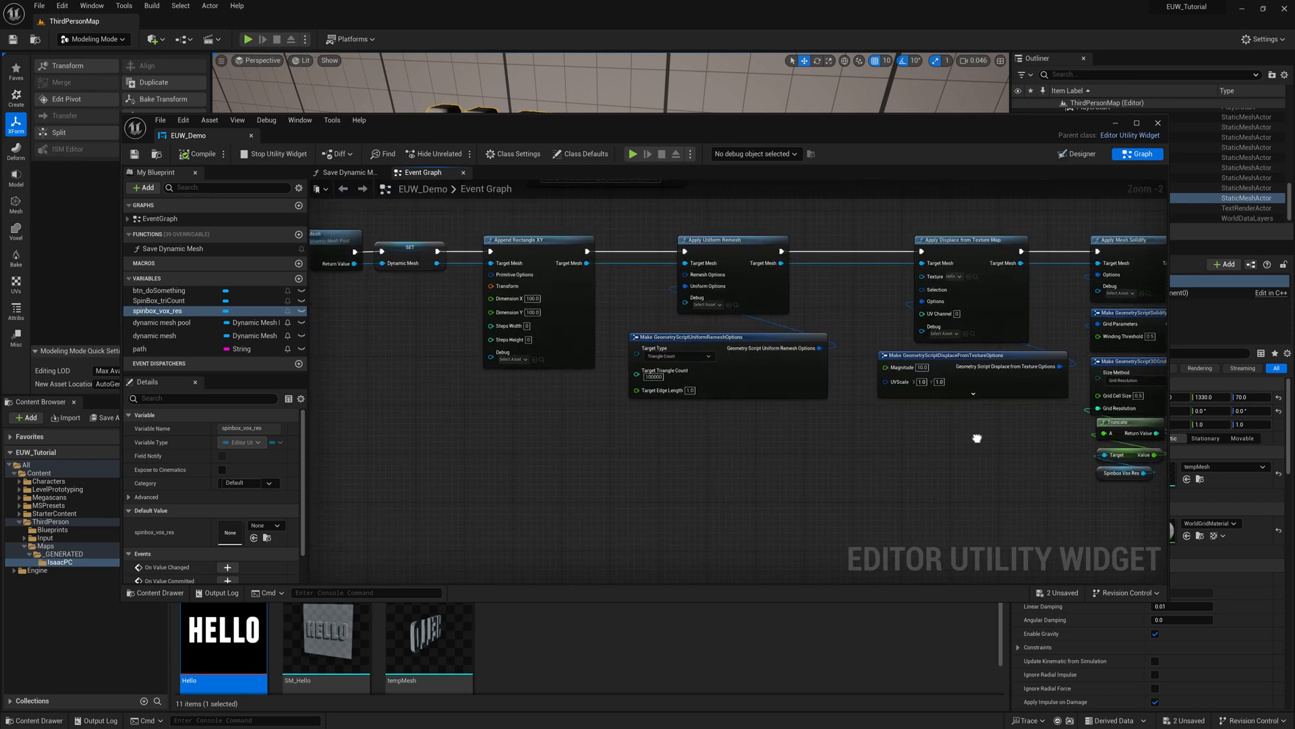
pyautogui.moveTo(157, 310)
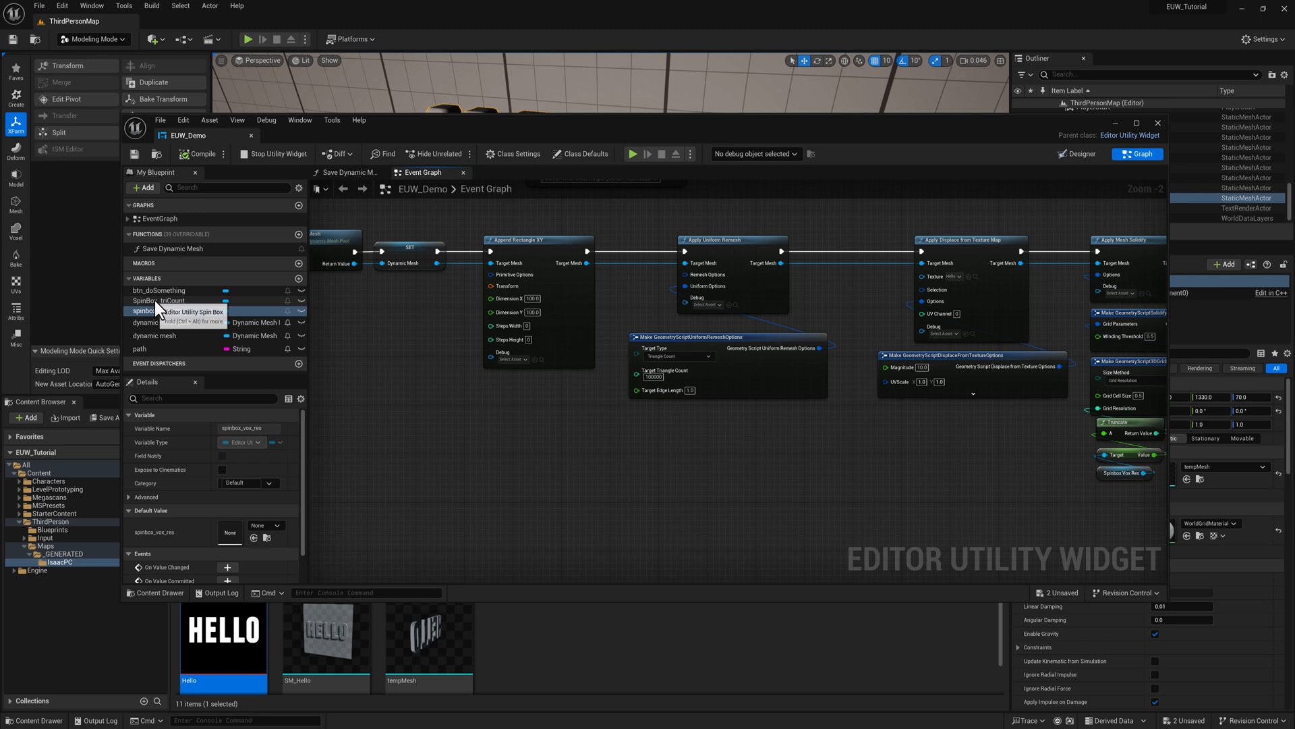
pyautogui.click(159, 299)
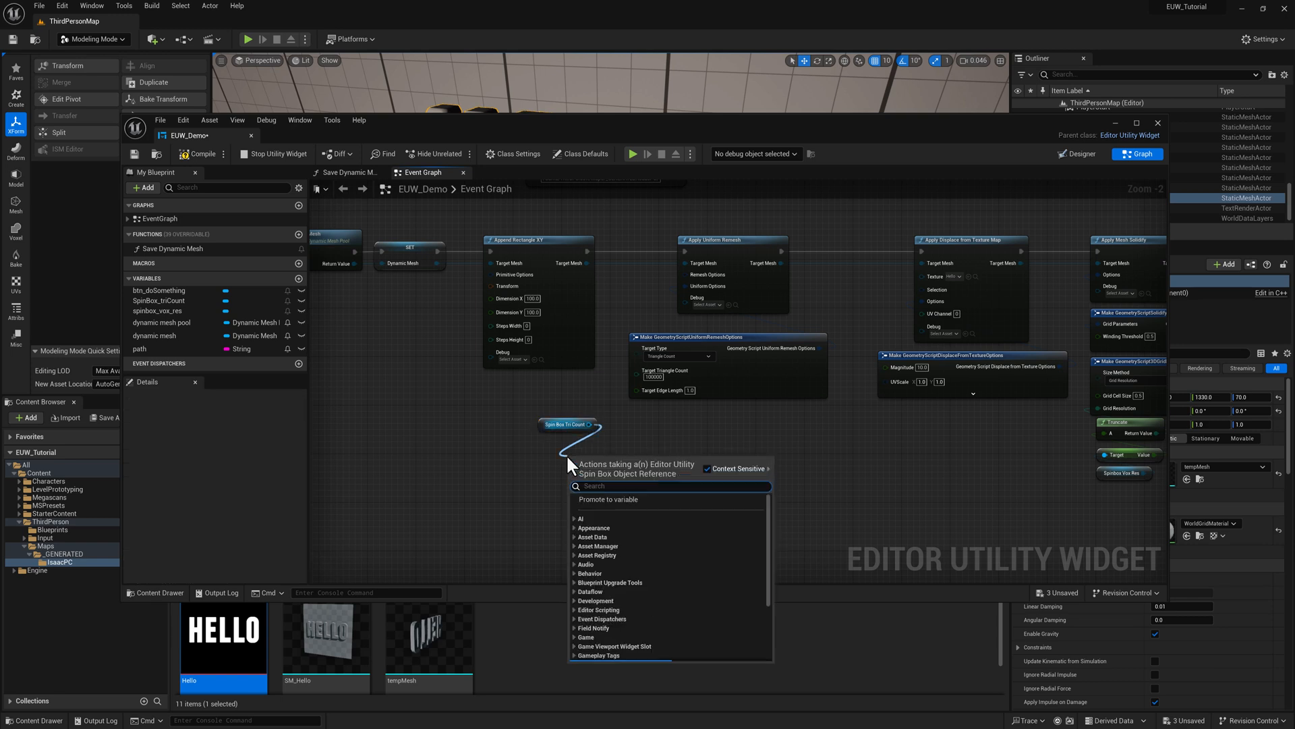
pyautogui.write('get value')
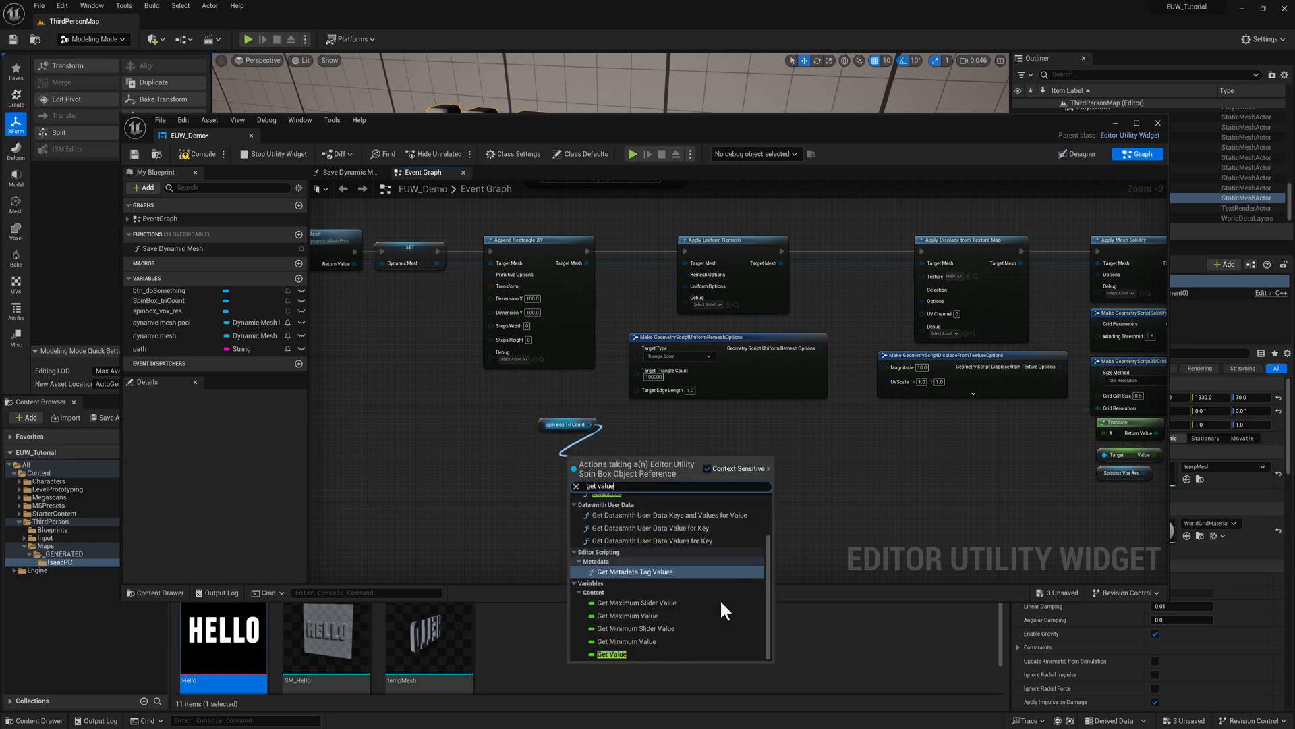
pyautogui.click(611, 654)
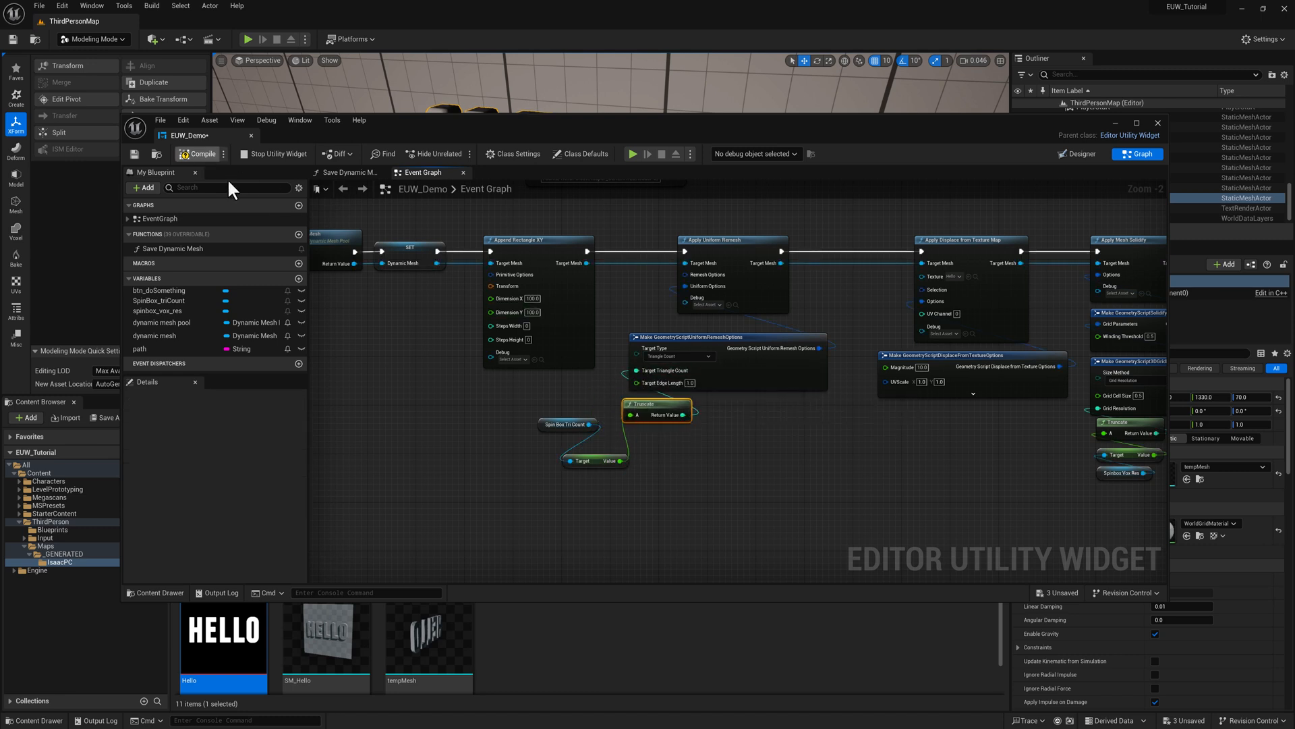
# Step: Compile the blueprint and zoom out over the remesh graph
pyautogui.click(201, 154)
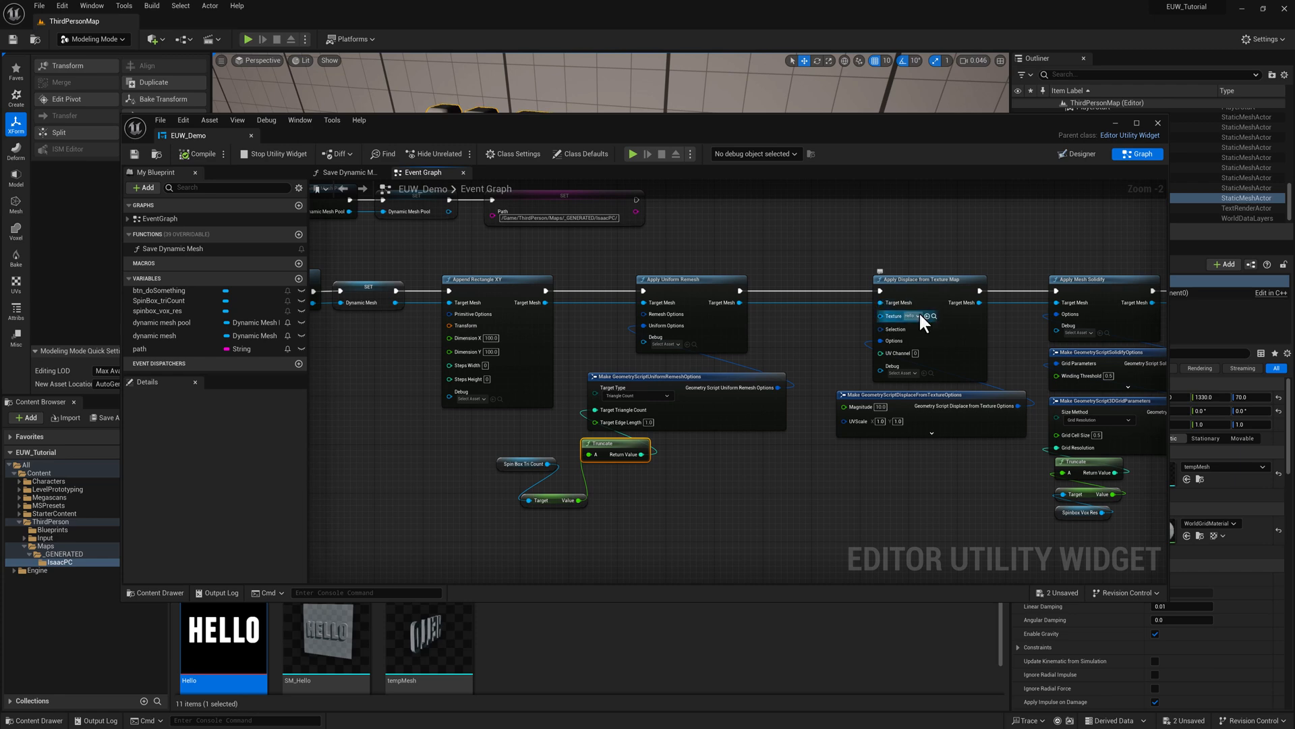
pyautogui.scroll(-3)
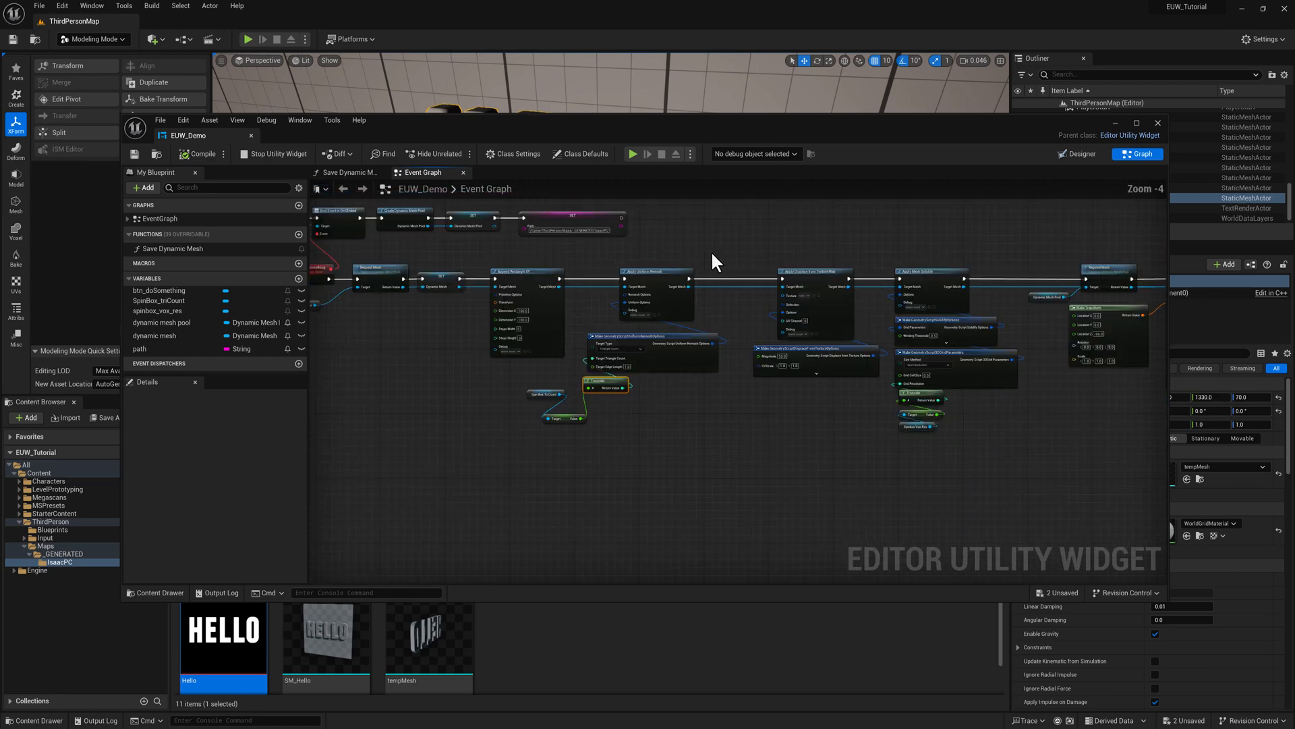
pyautogui.scroll(-3)
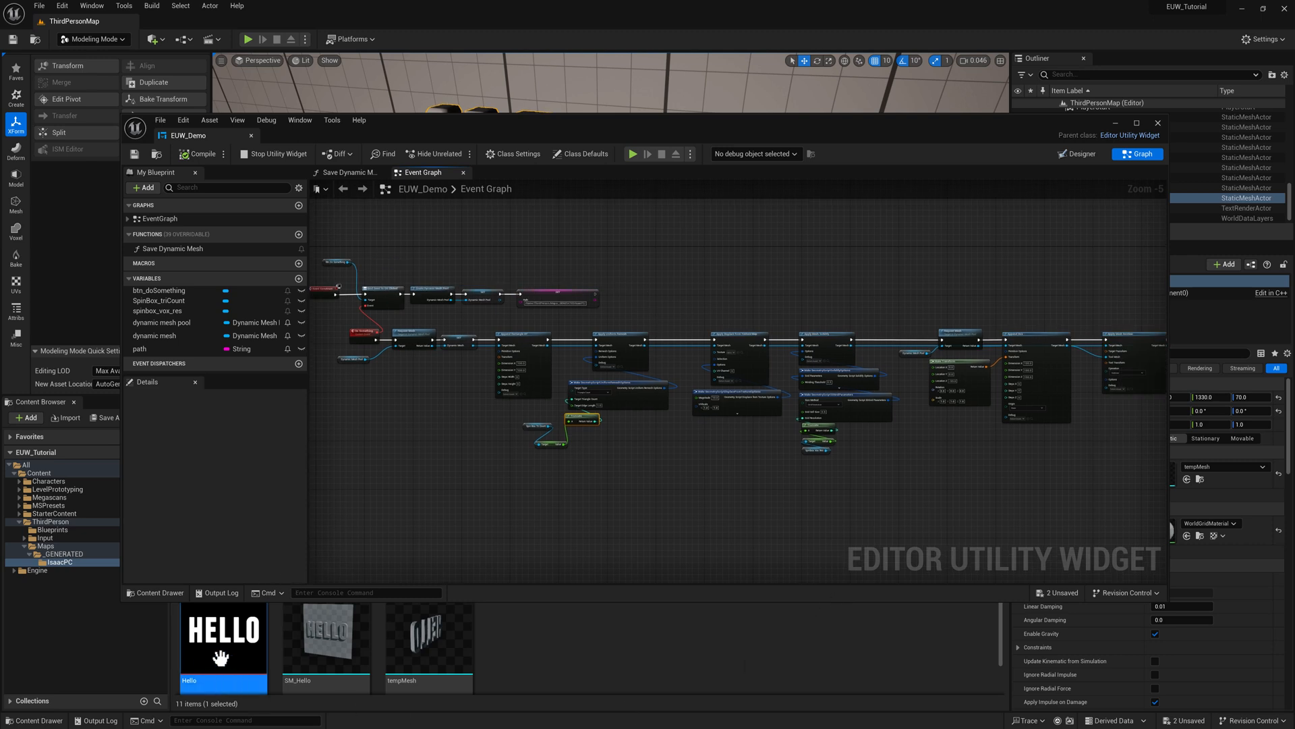
pyautogui.moveTo(325, 636)
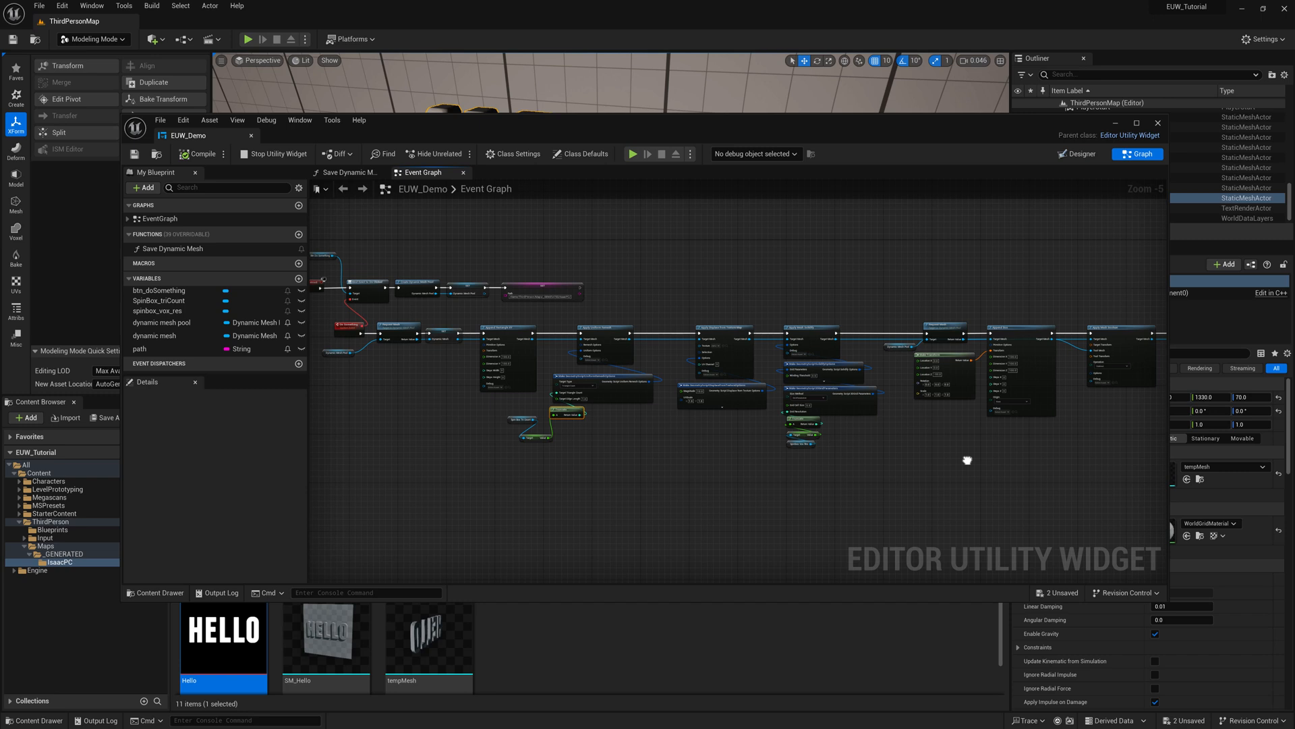
pyautogui.scroll(-3)
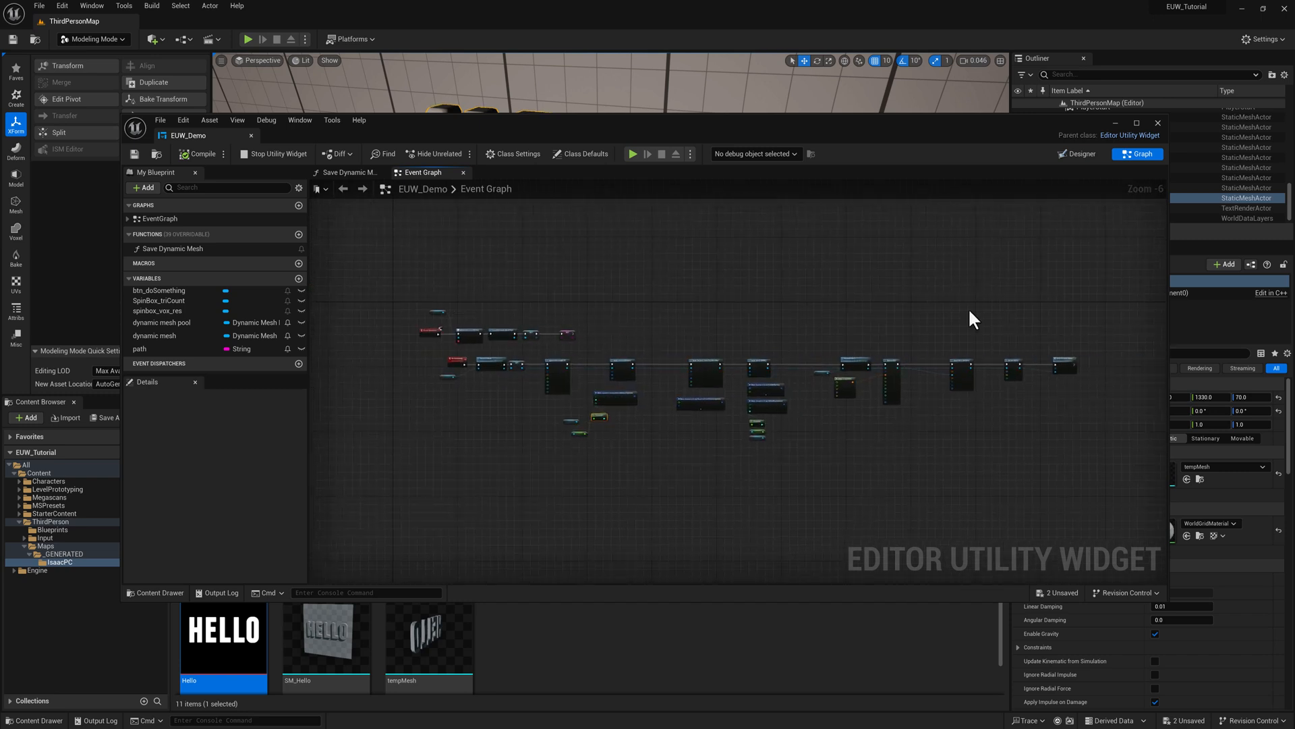
pyautogui.scroll(3)
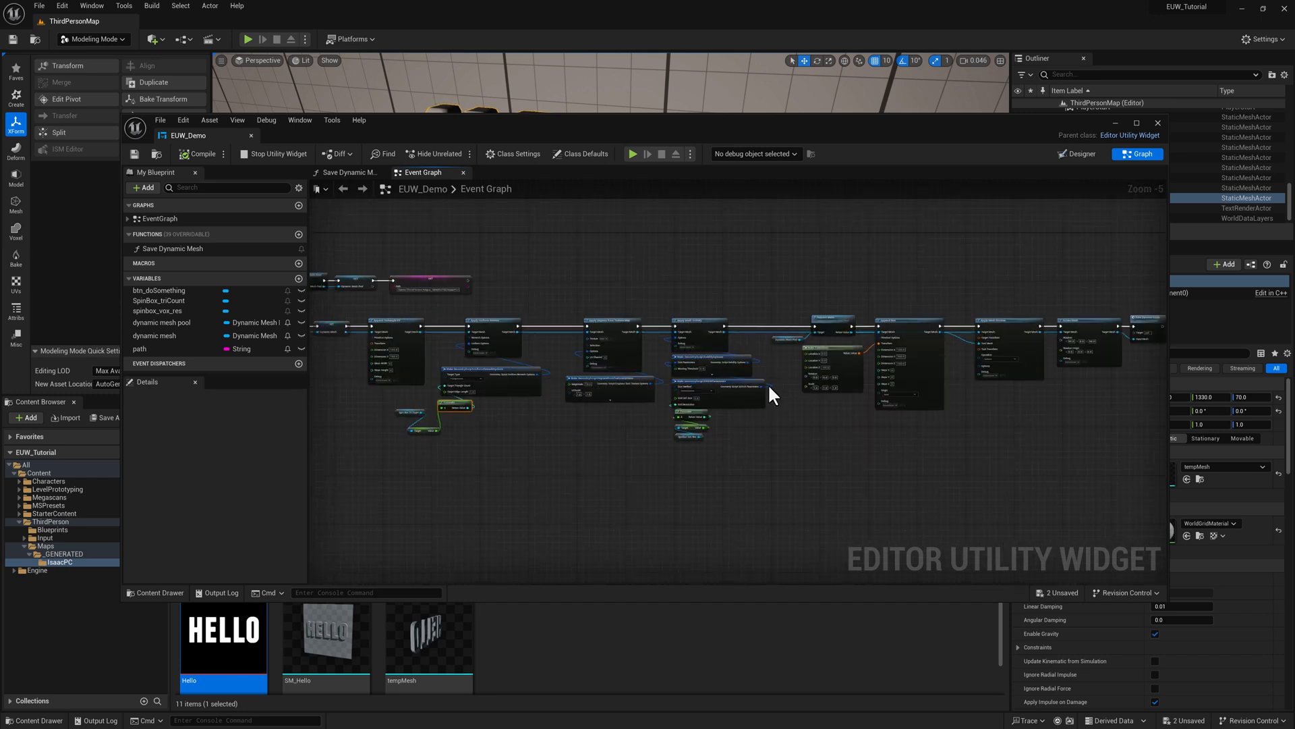